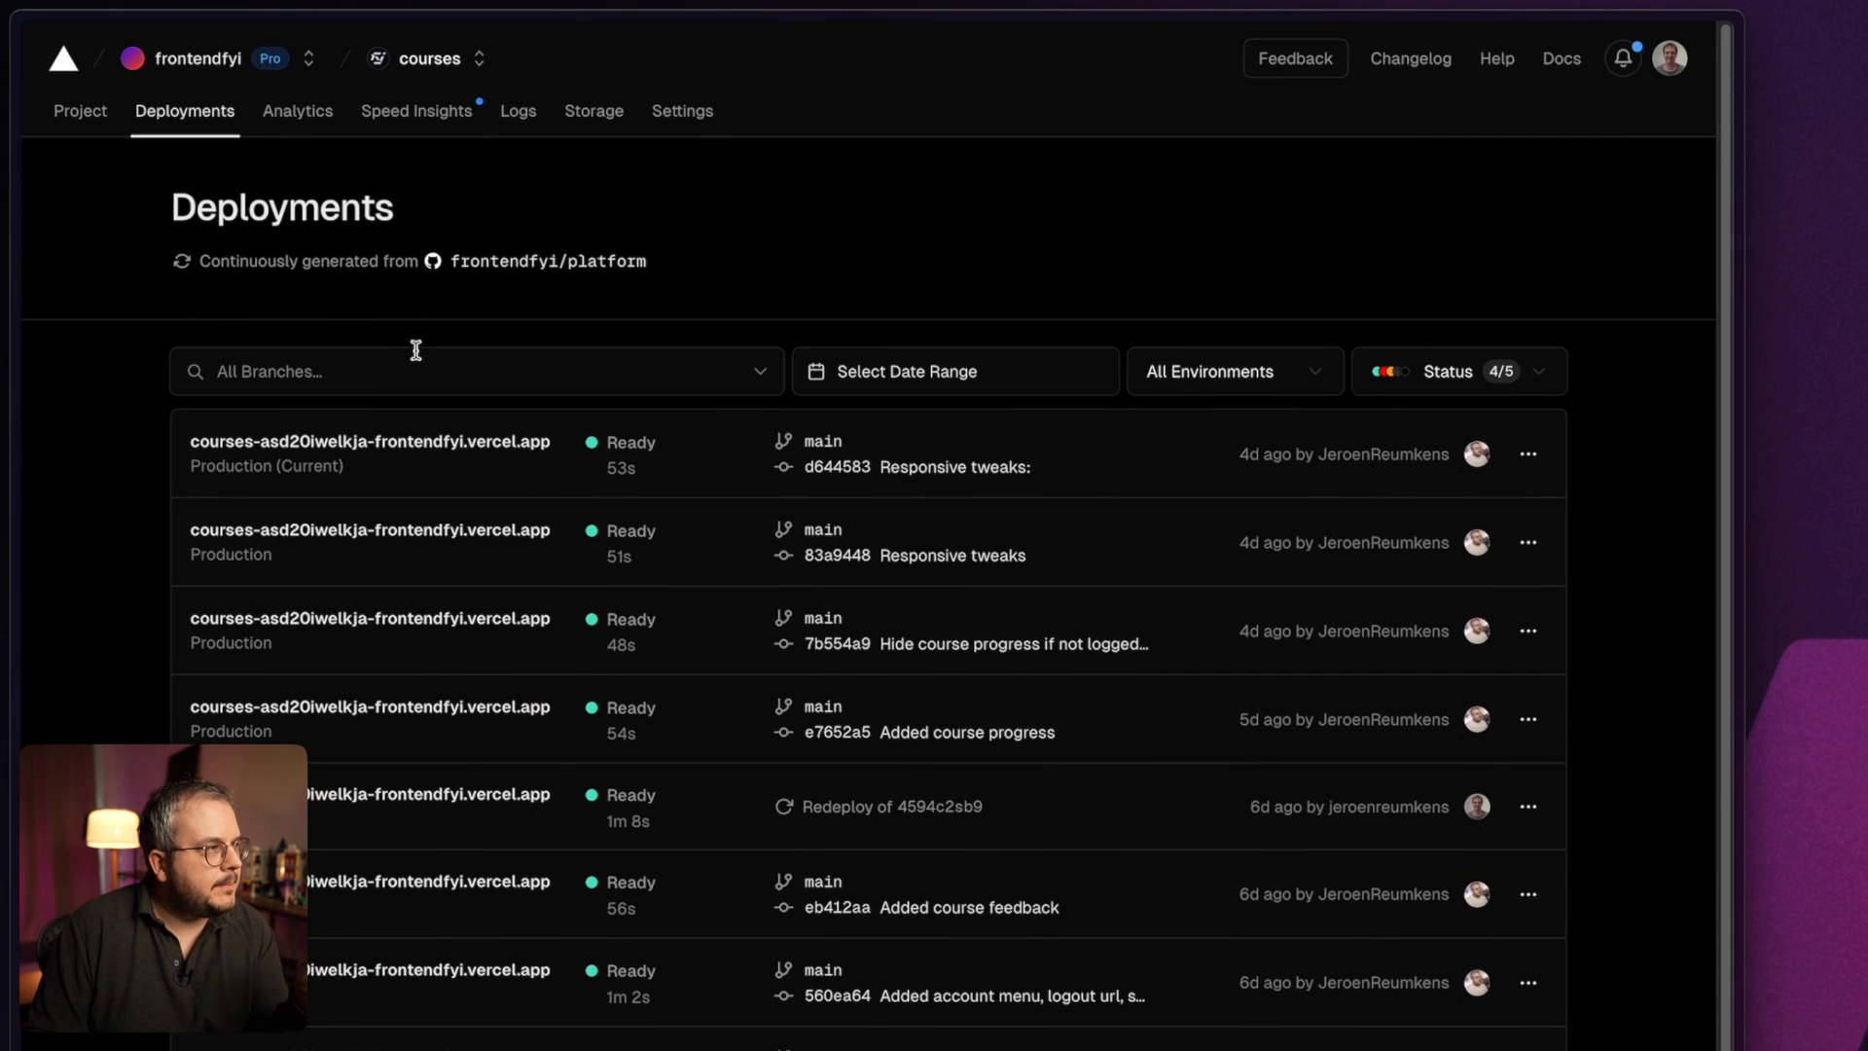
# - Locate the nav section in App.tsx and fold the header block above it
pyautogui.scroll(-3)
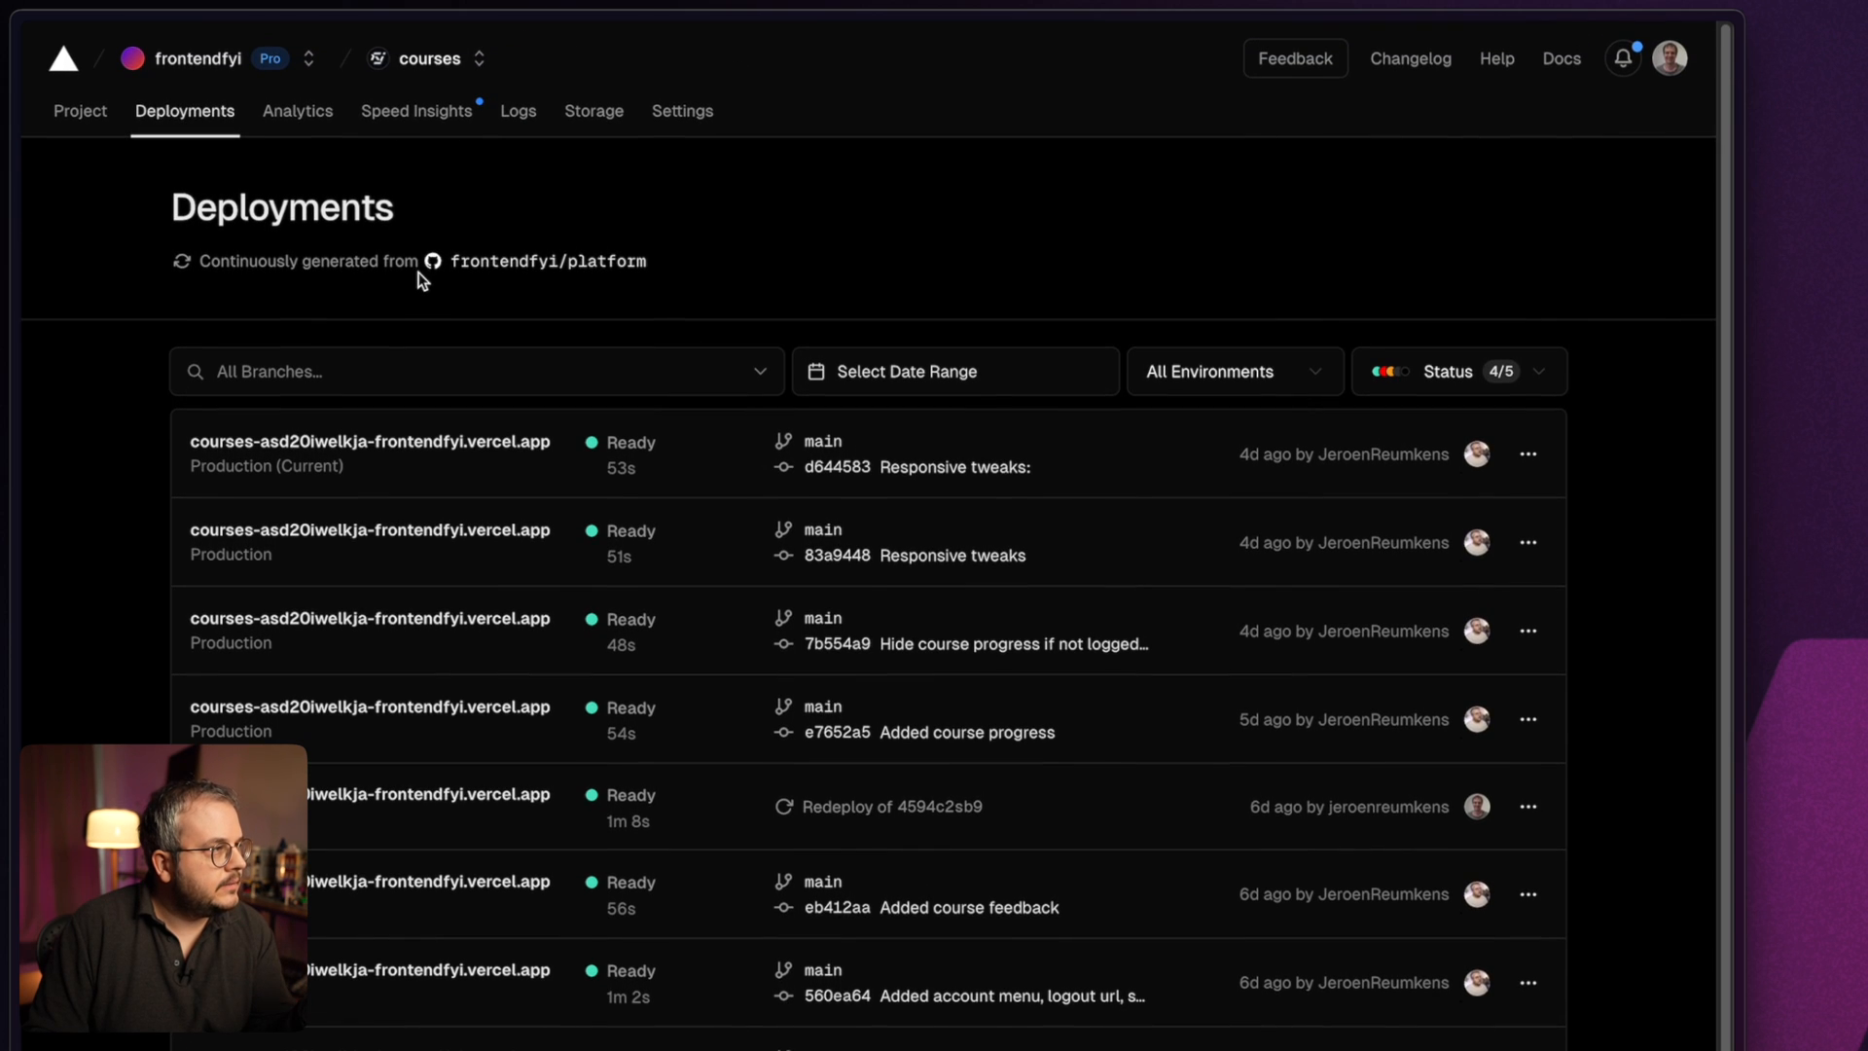
pyautogui.moveTo(267, 175)
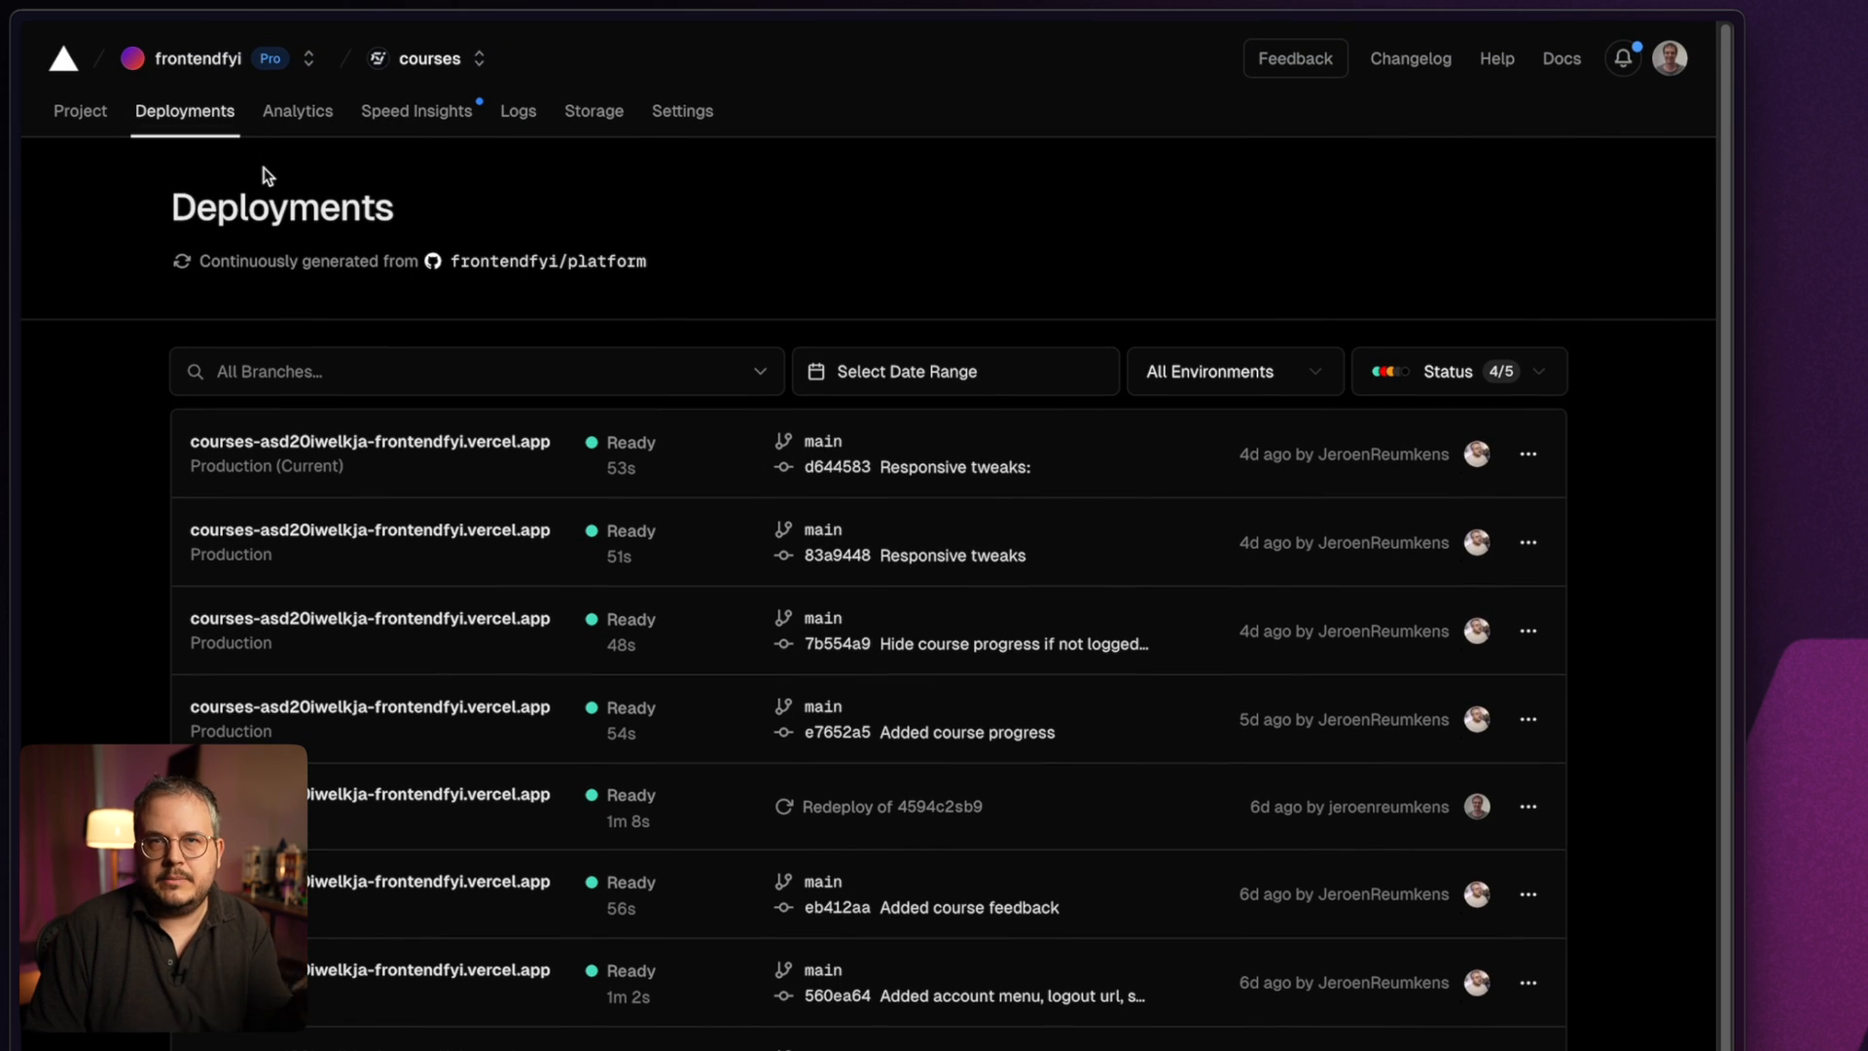
pyautogui.scroll(-3)
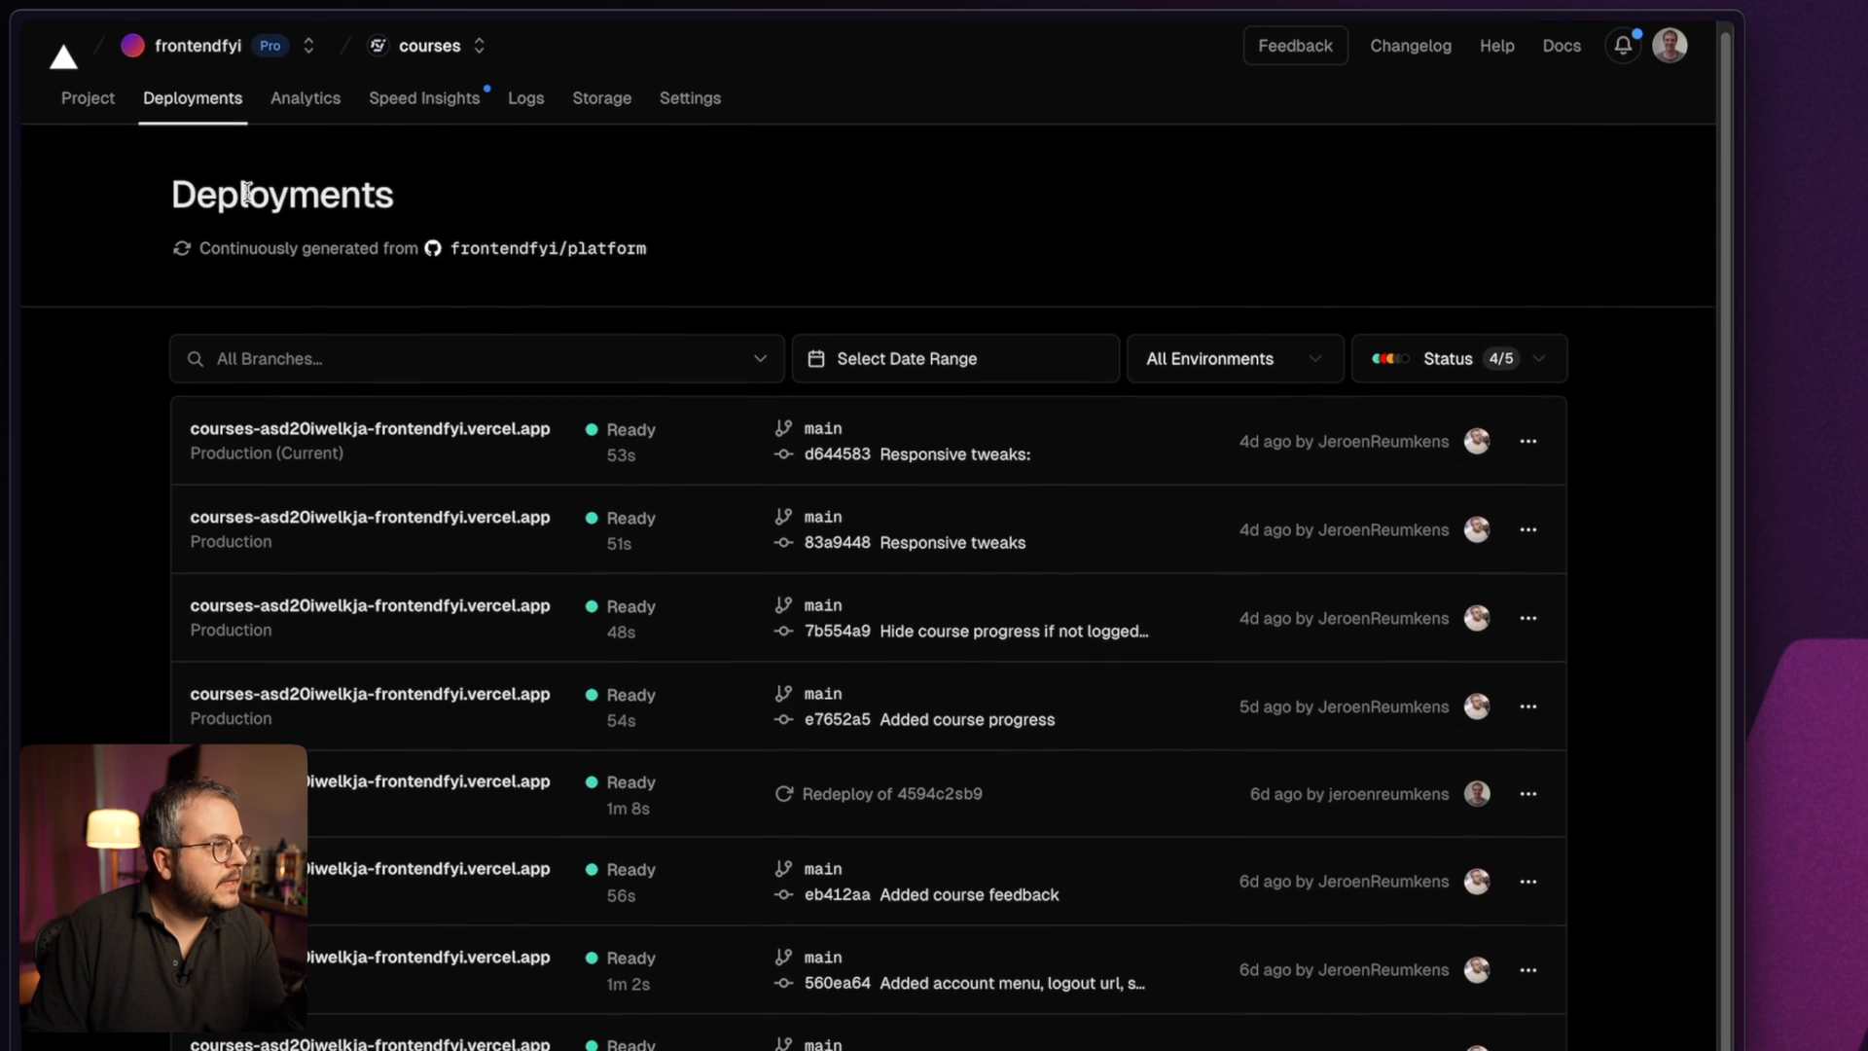
pyautogui.moveTo(482, 212)
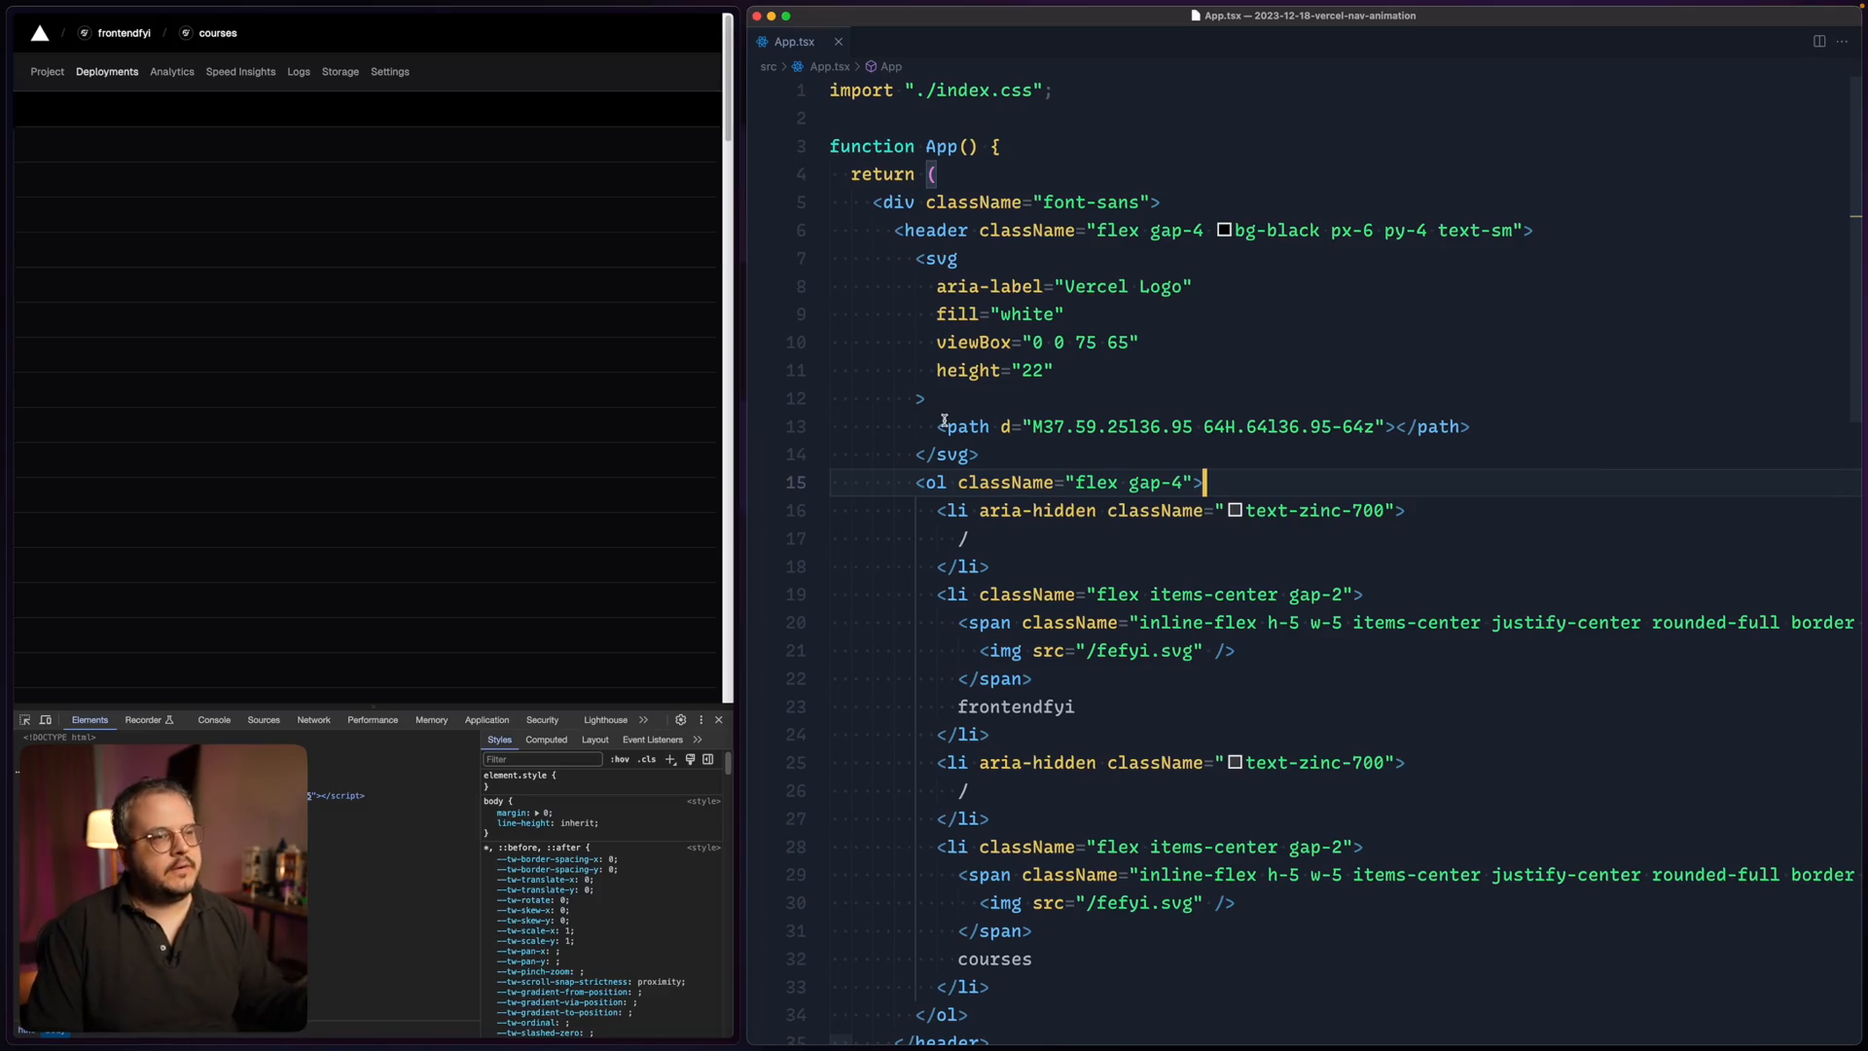
pyautogui.moveTo(1072, 251)
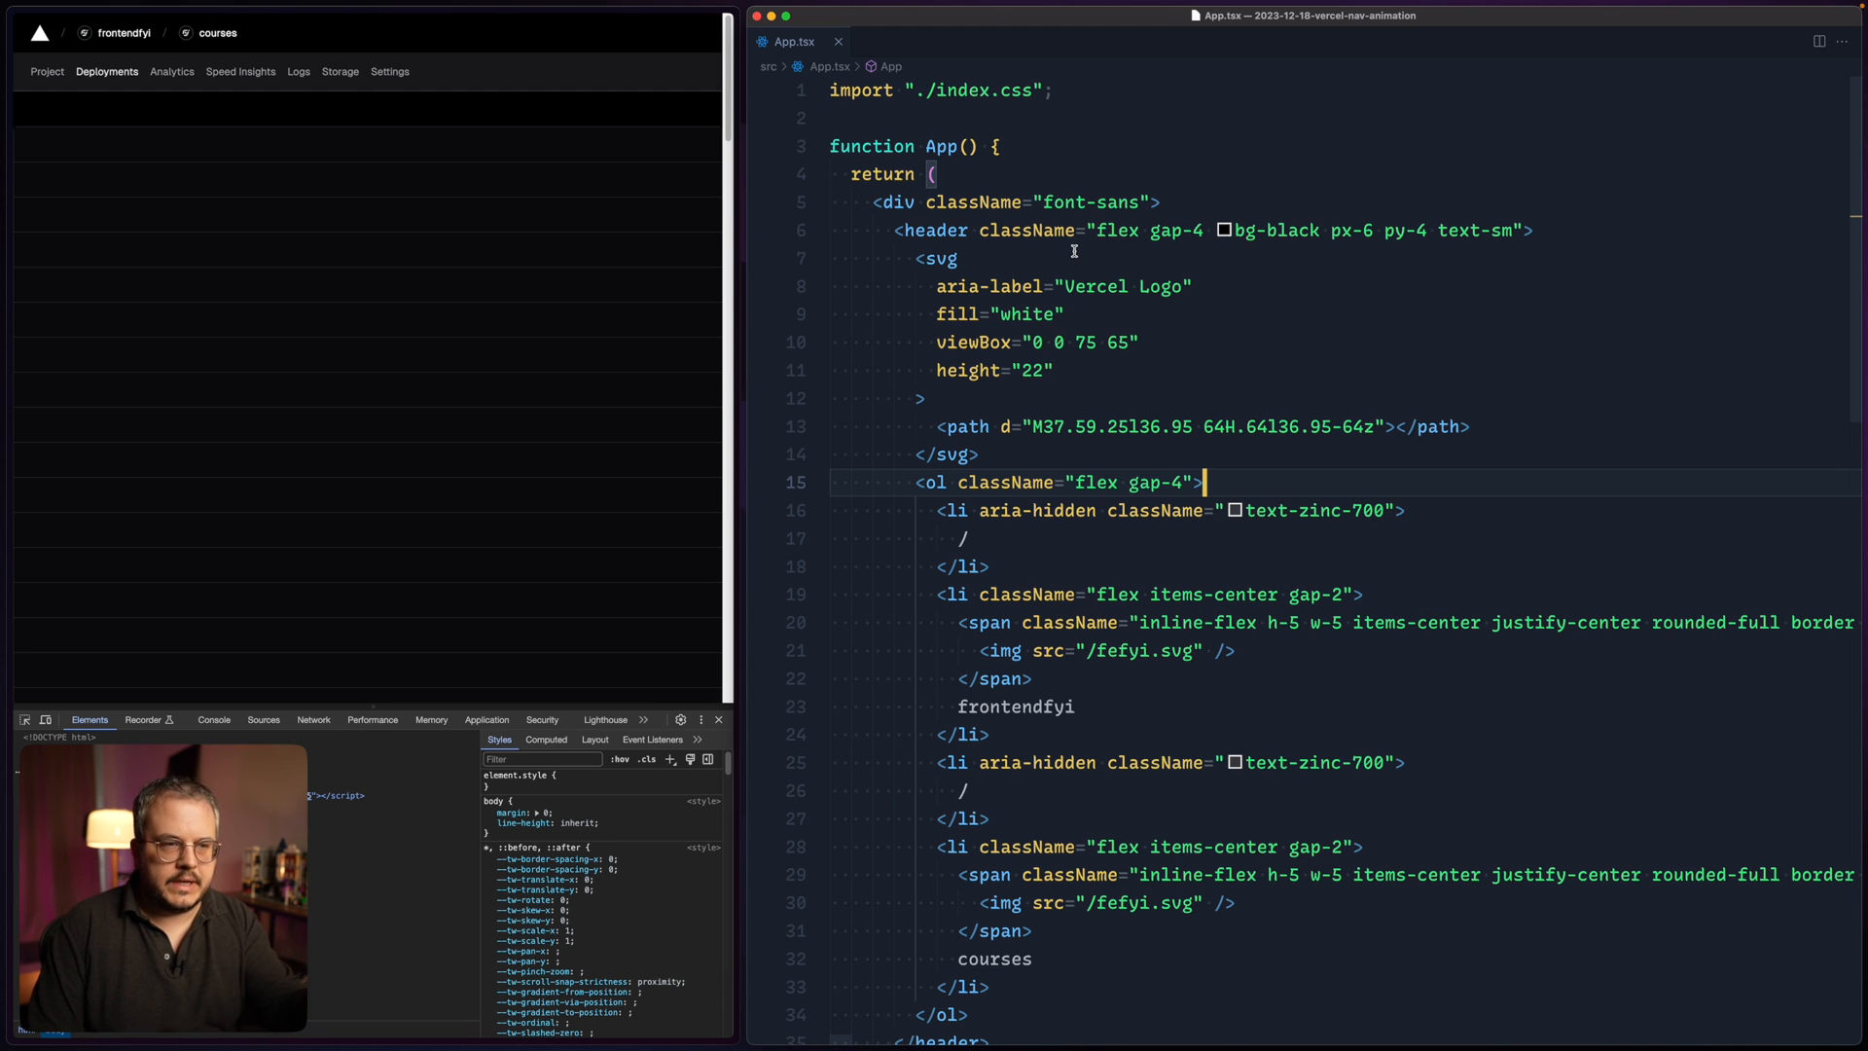
pyautogui.moveTo(380, 183)
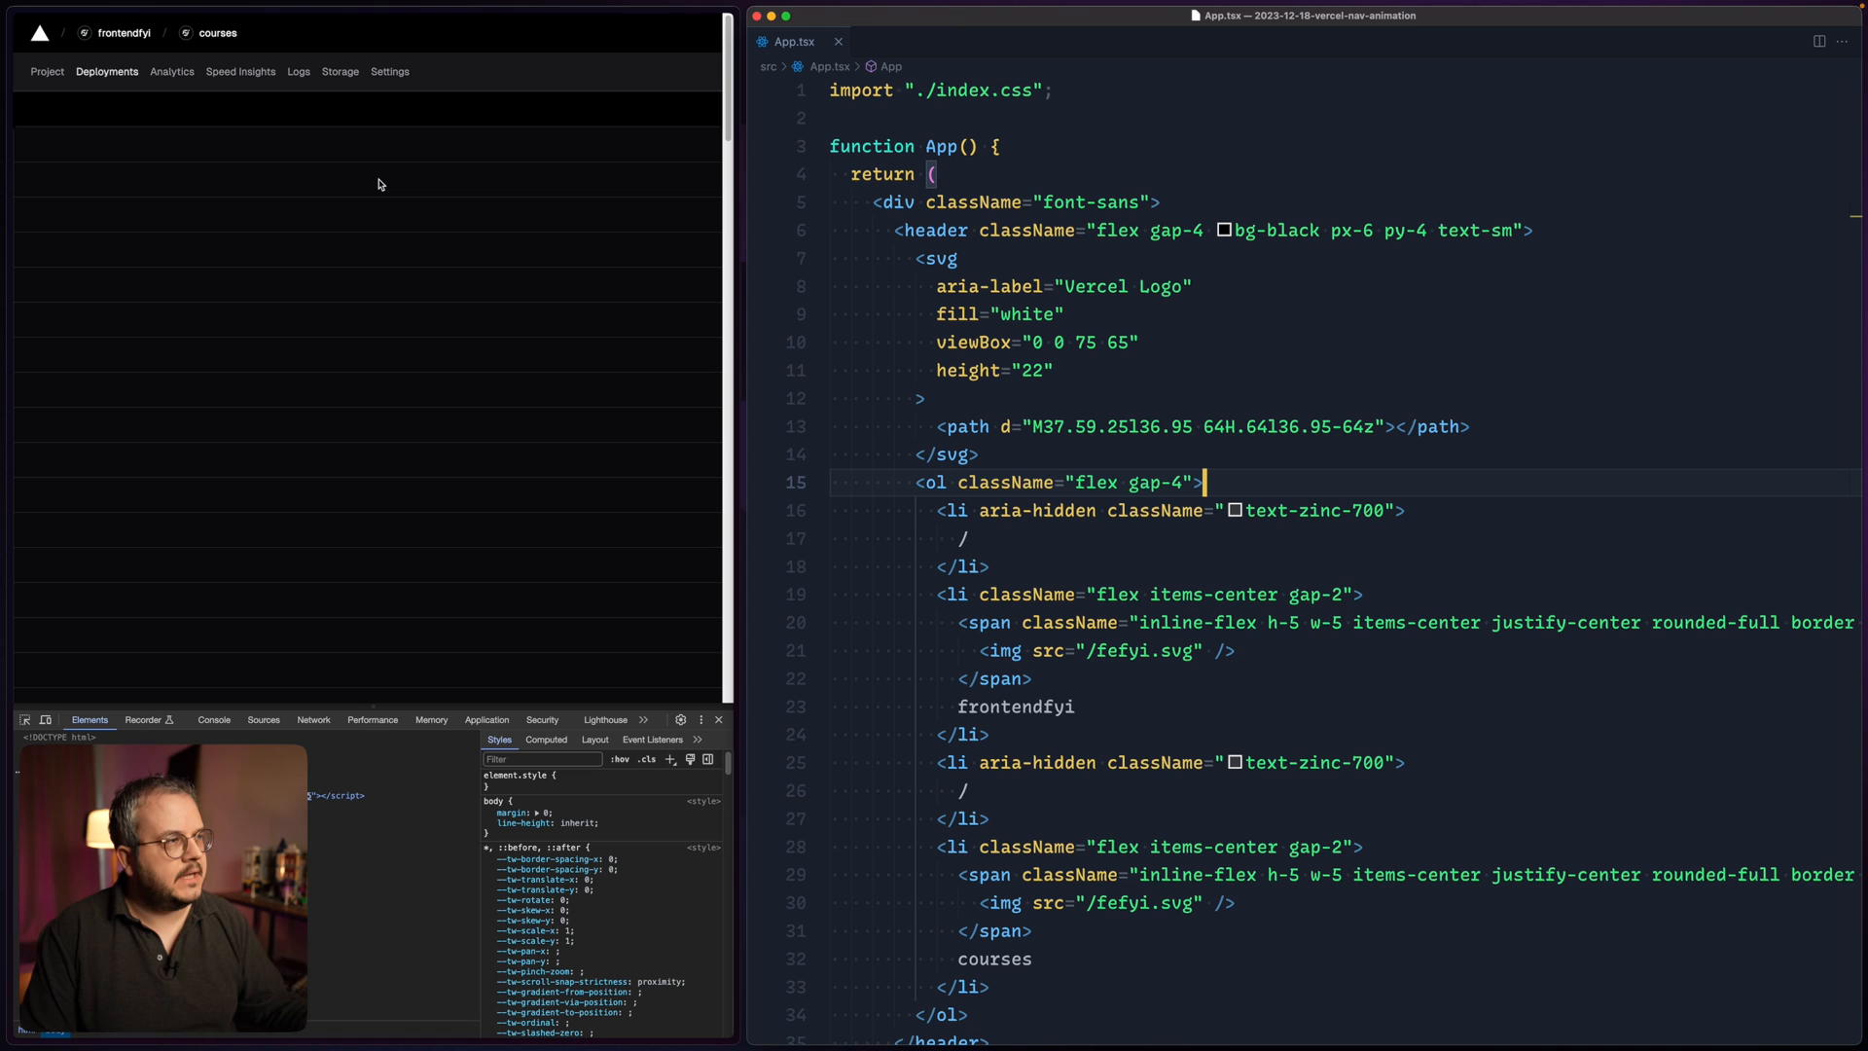
pyautogui.moveTo(251, 37)
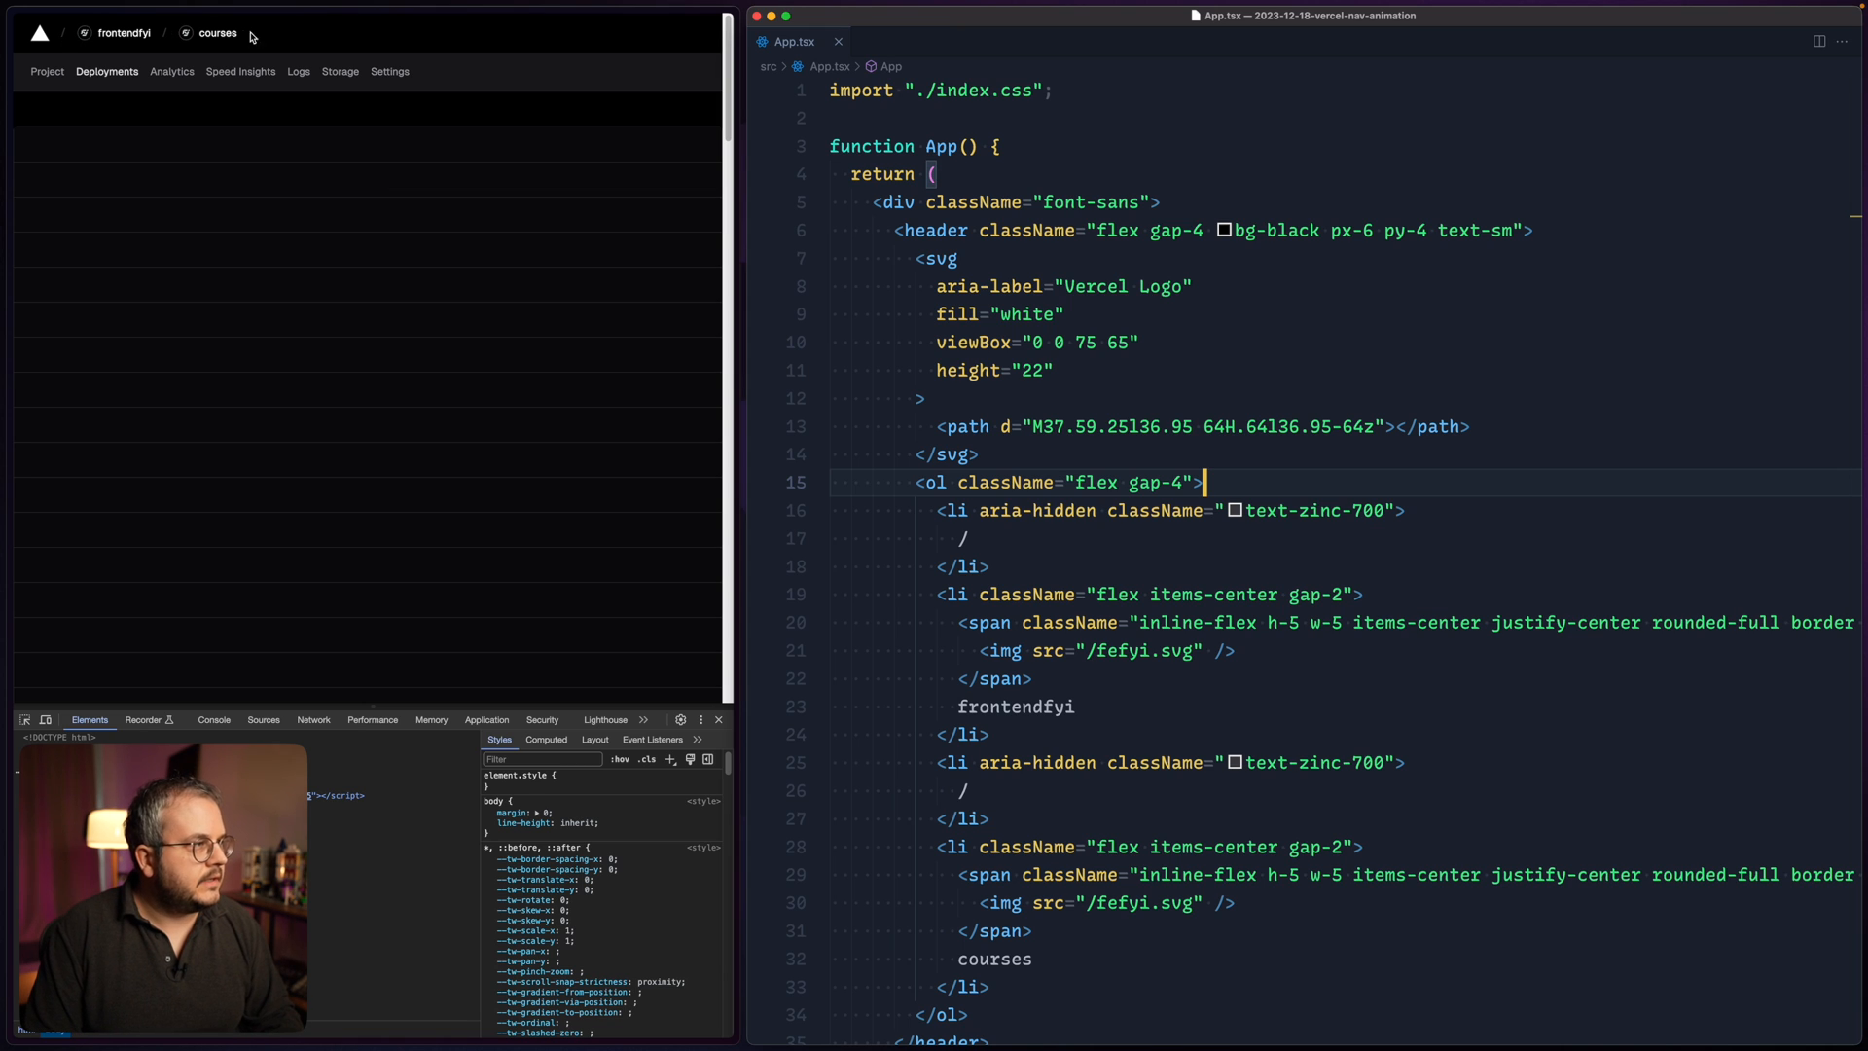
pyautogui.moveTo(204, 49)
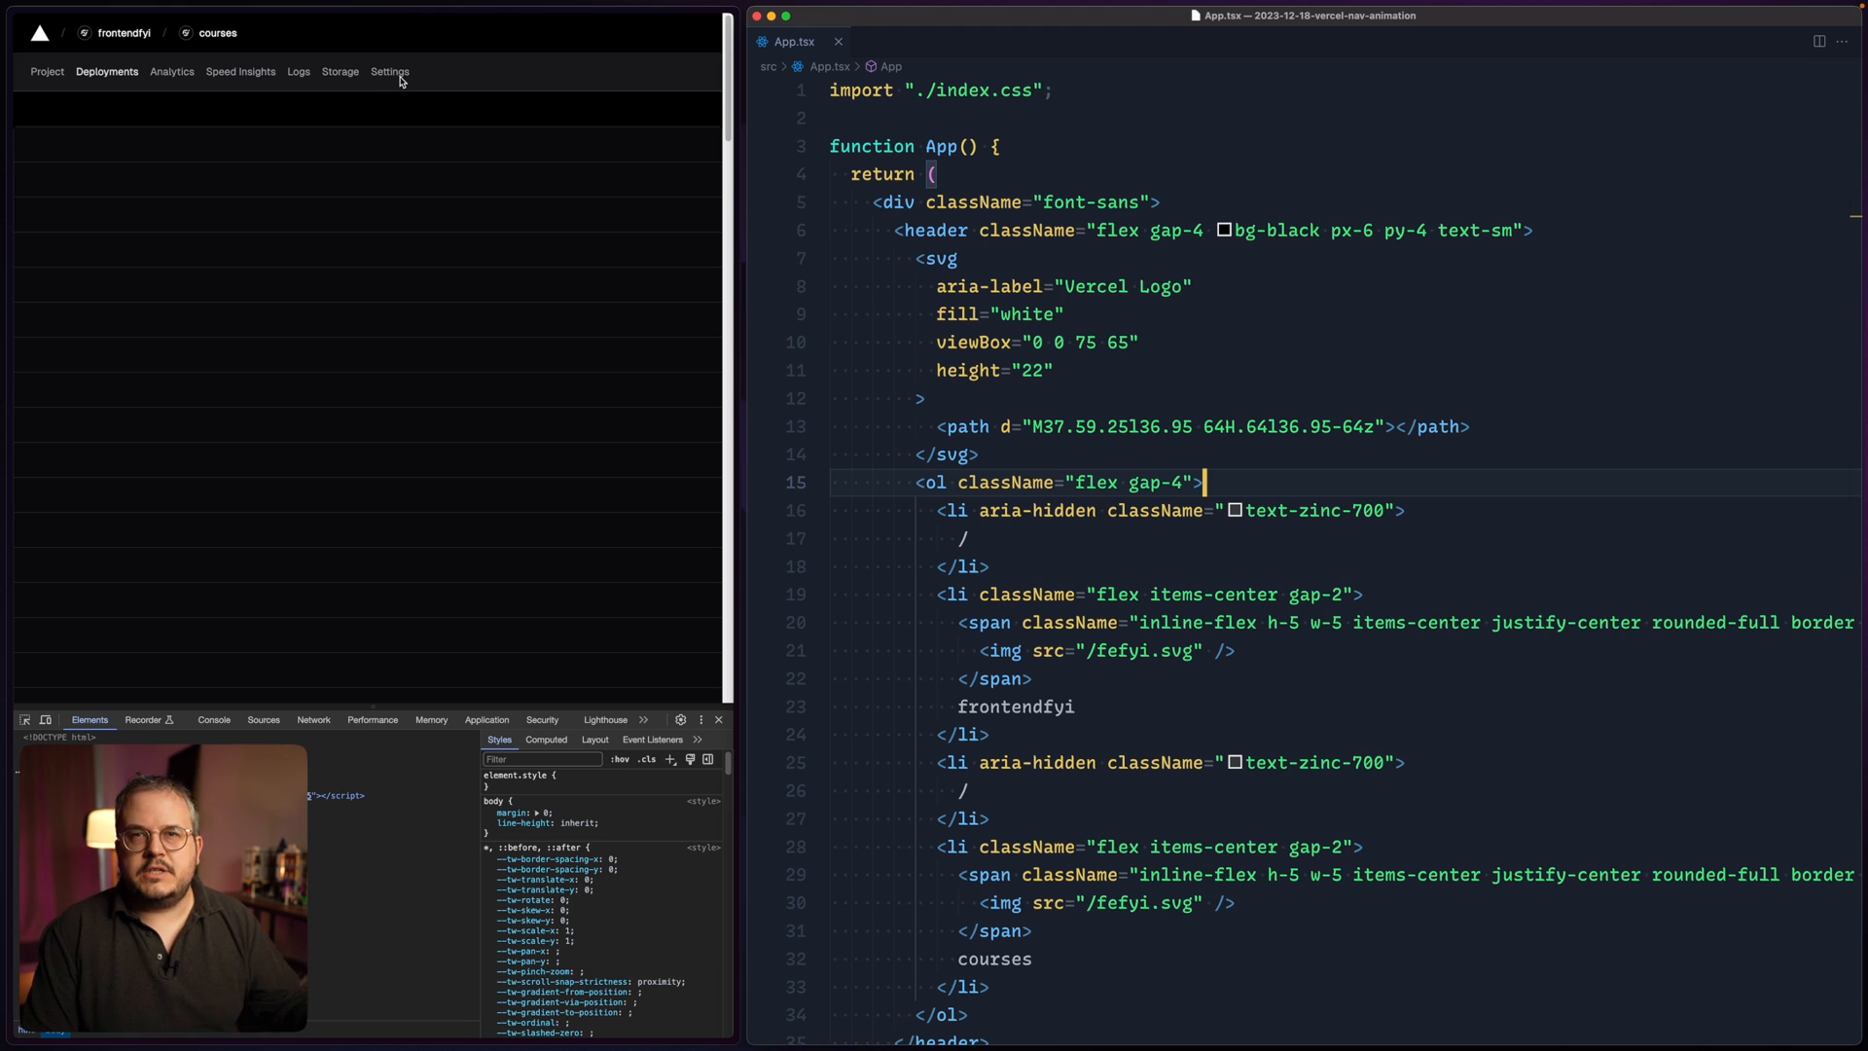
pyautogui.moveTo(420, 175)
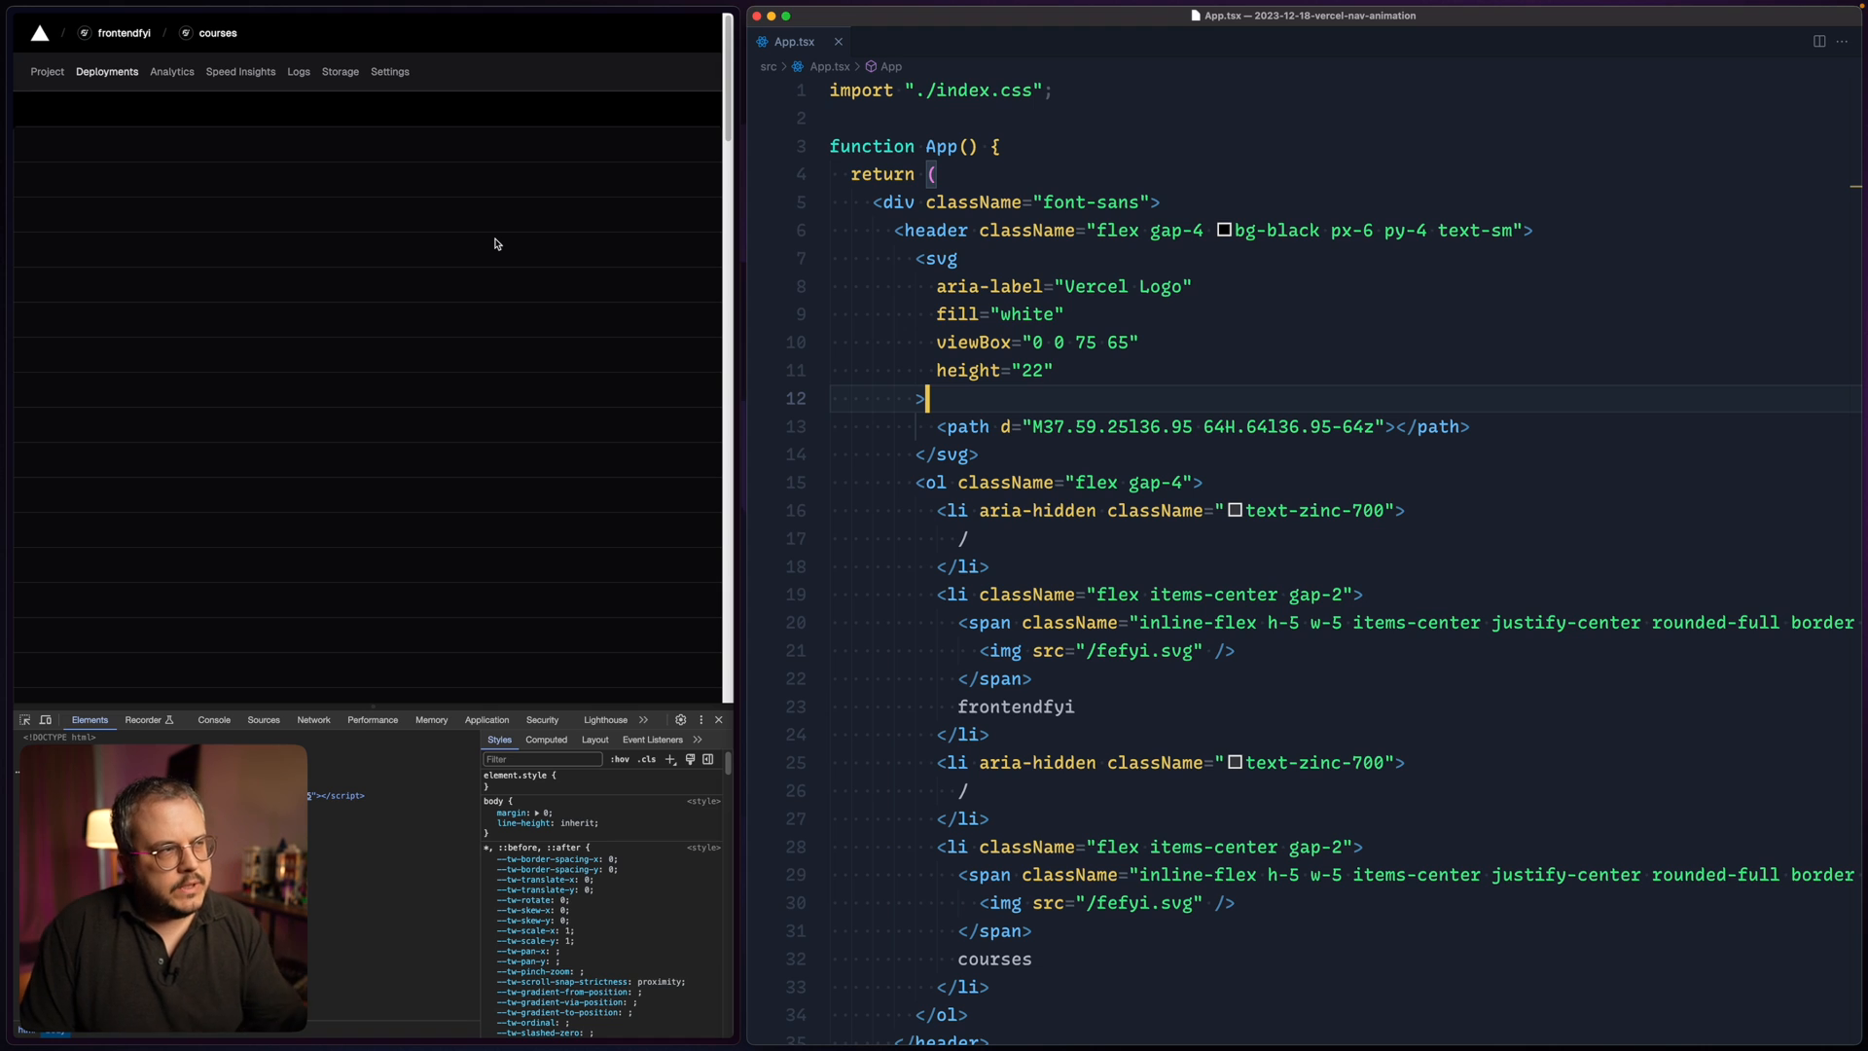
pyautogui.moveTo(560, 207)
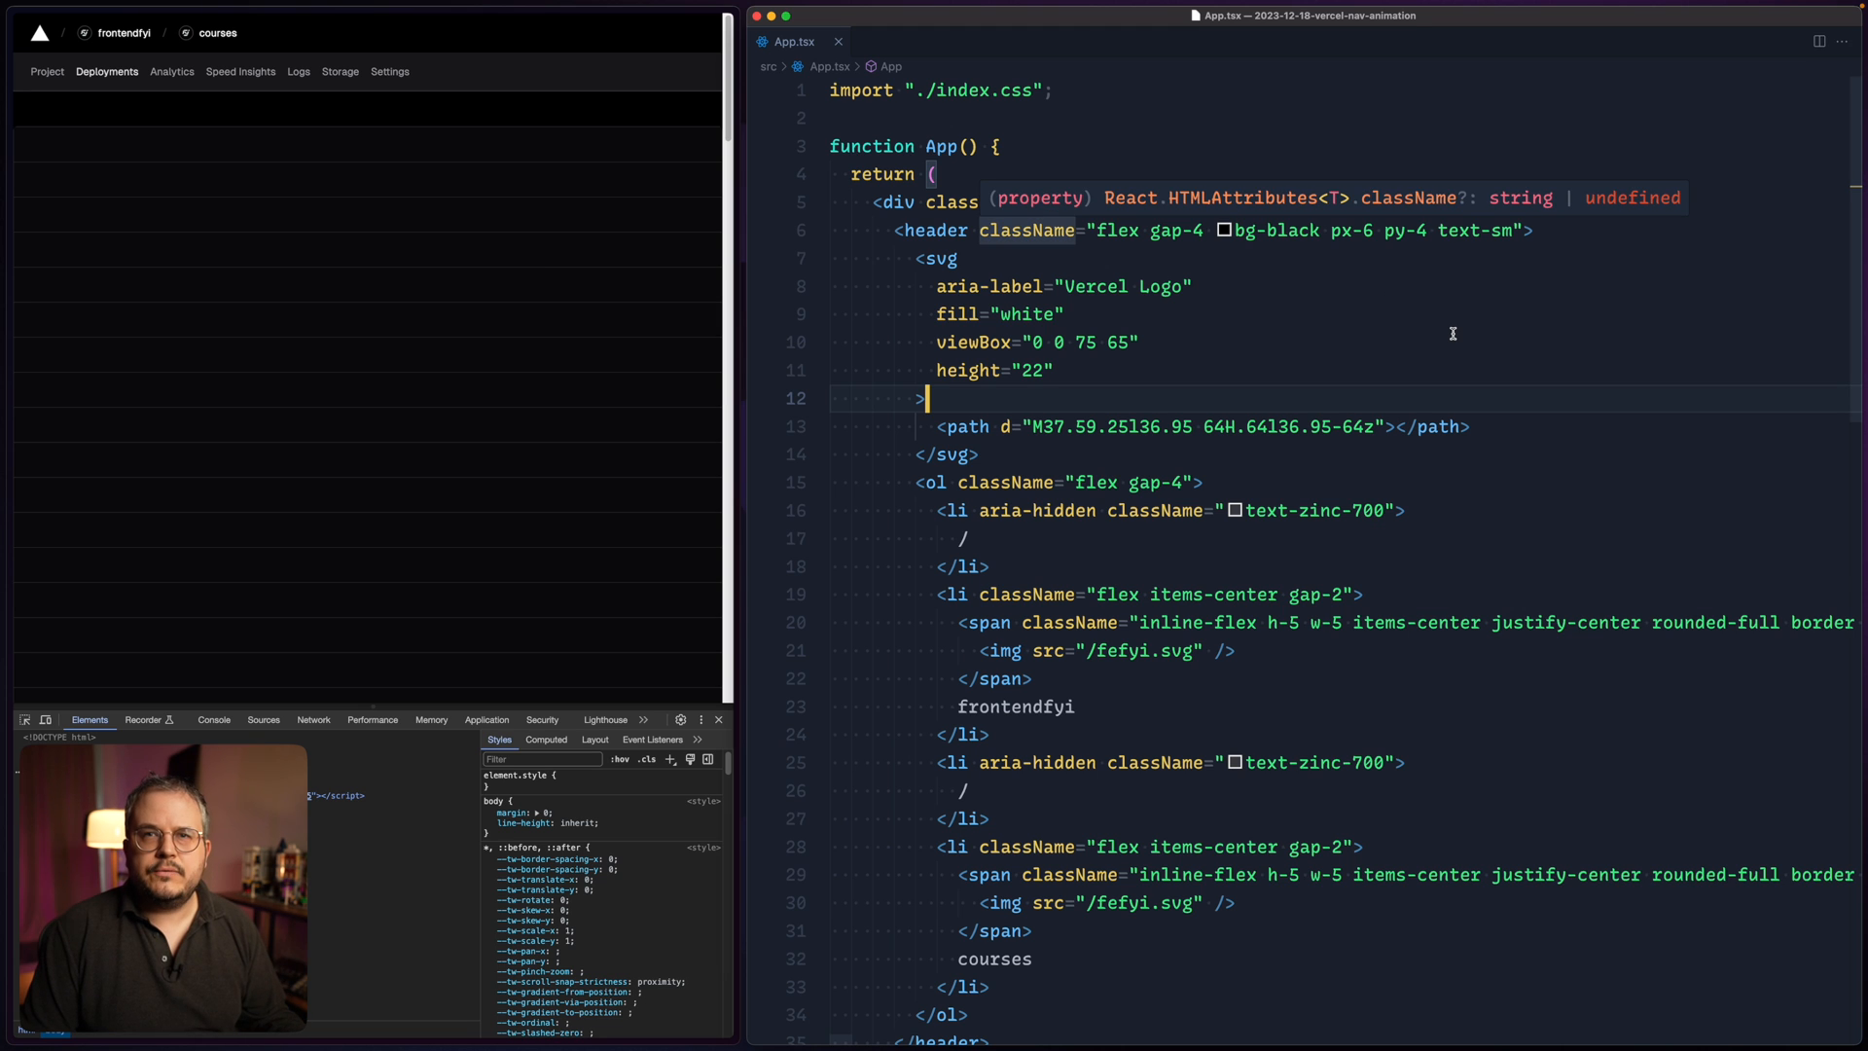
pyautogui.scroll(-3)
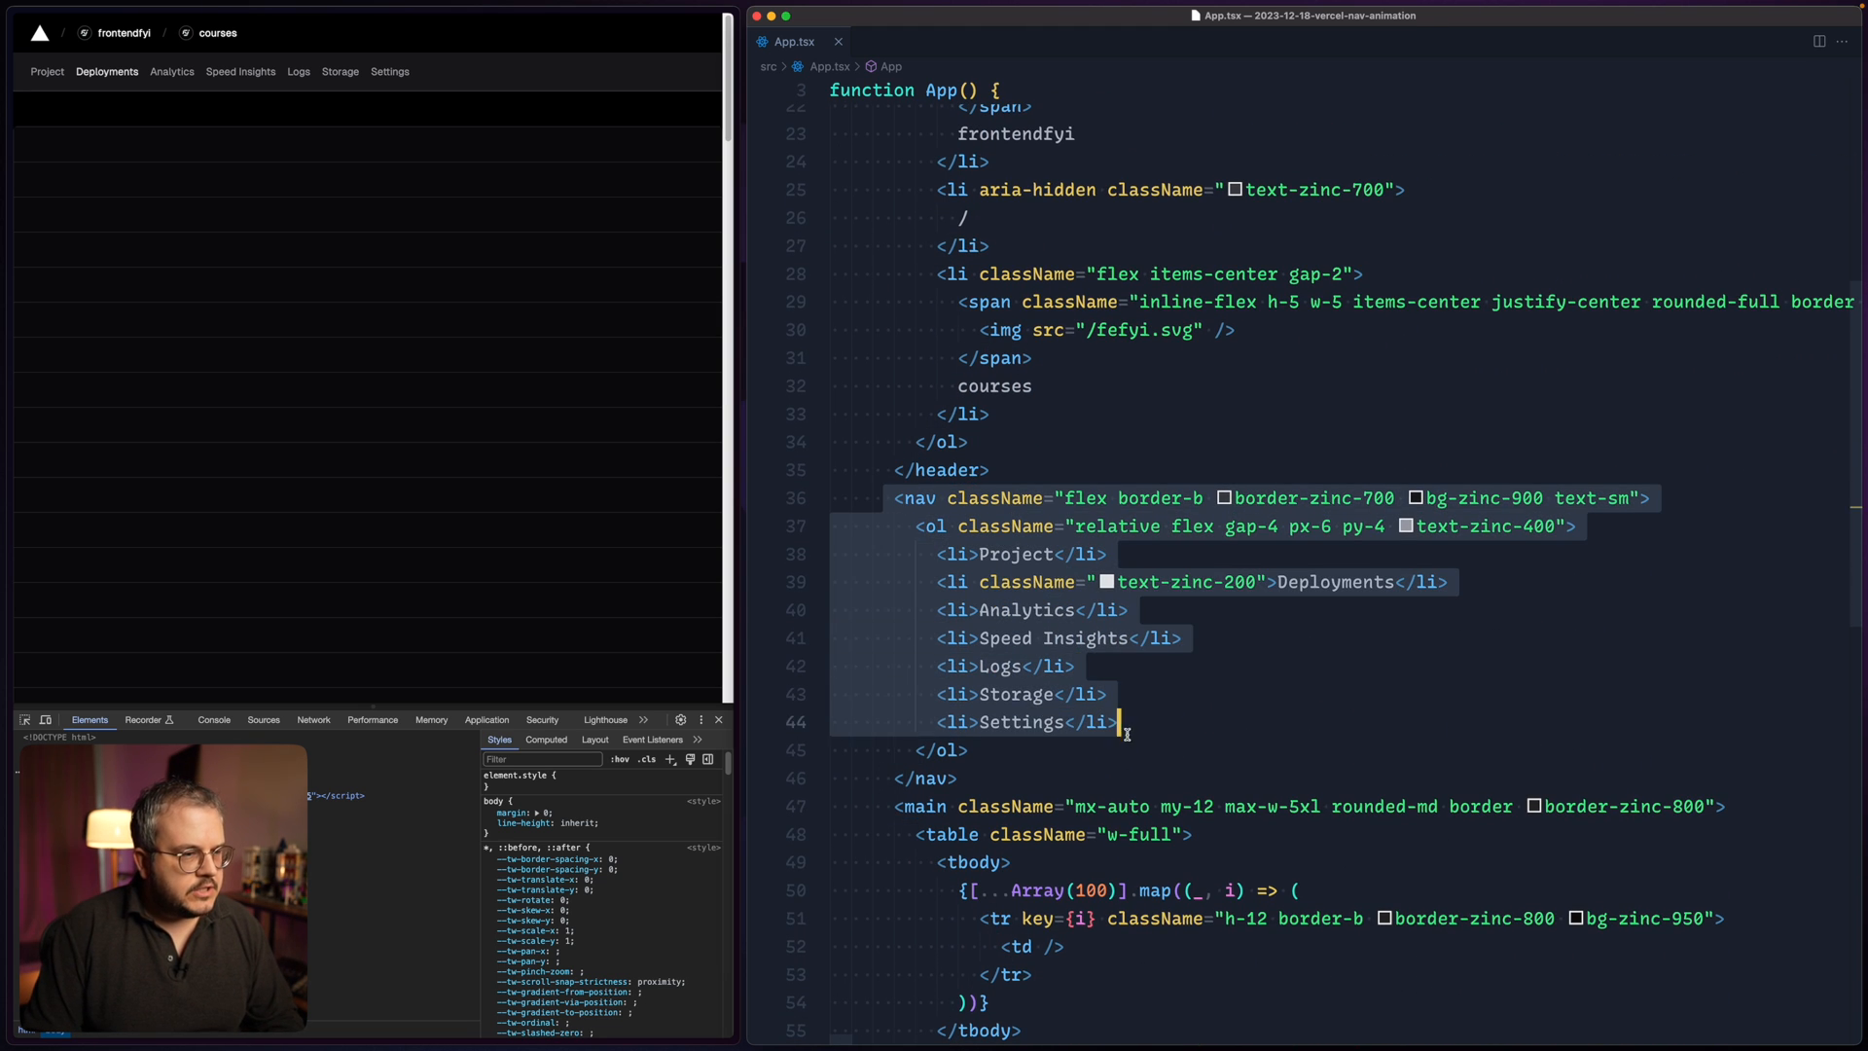
pyautogui.scroll(3)
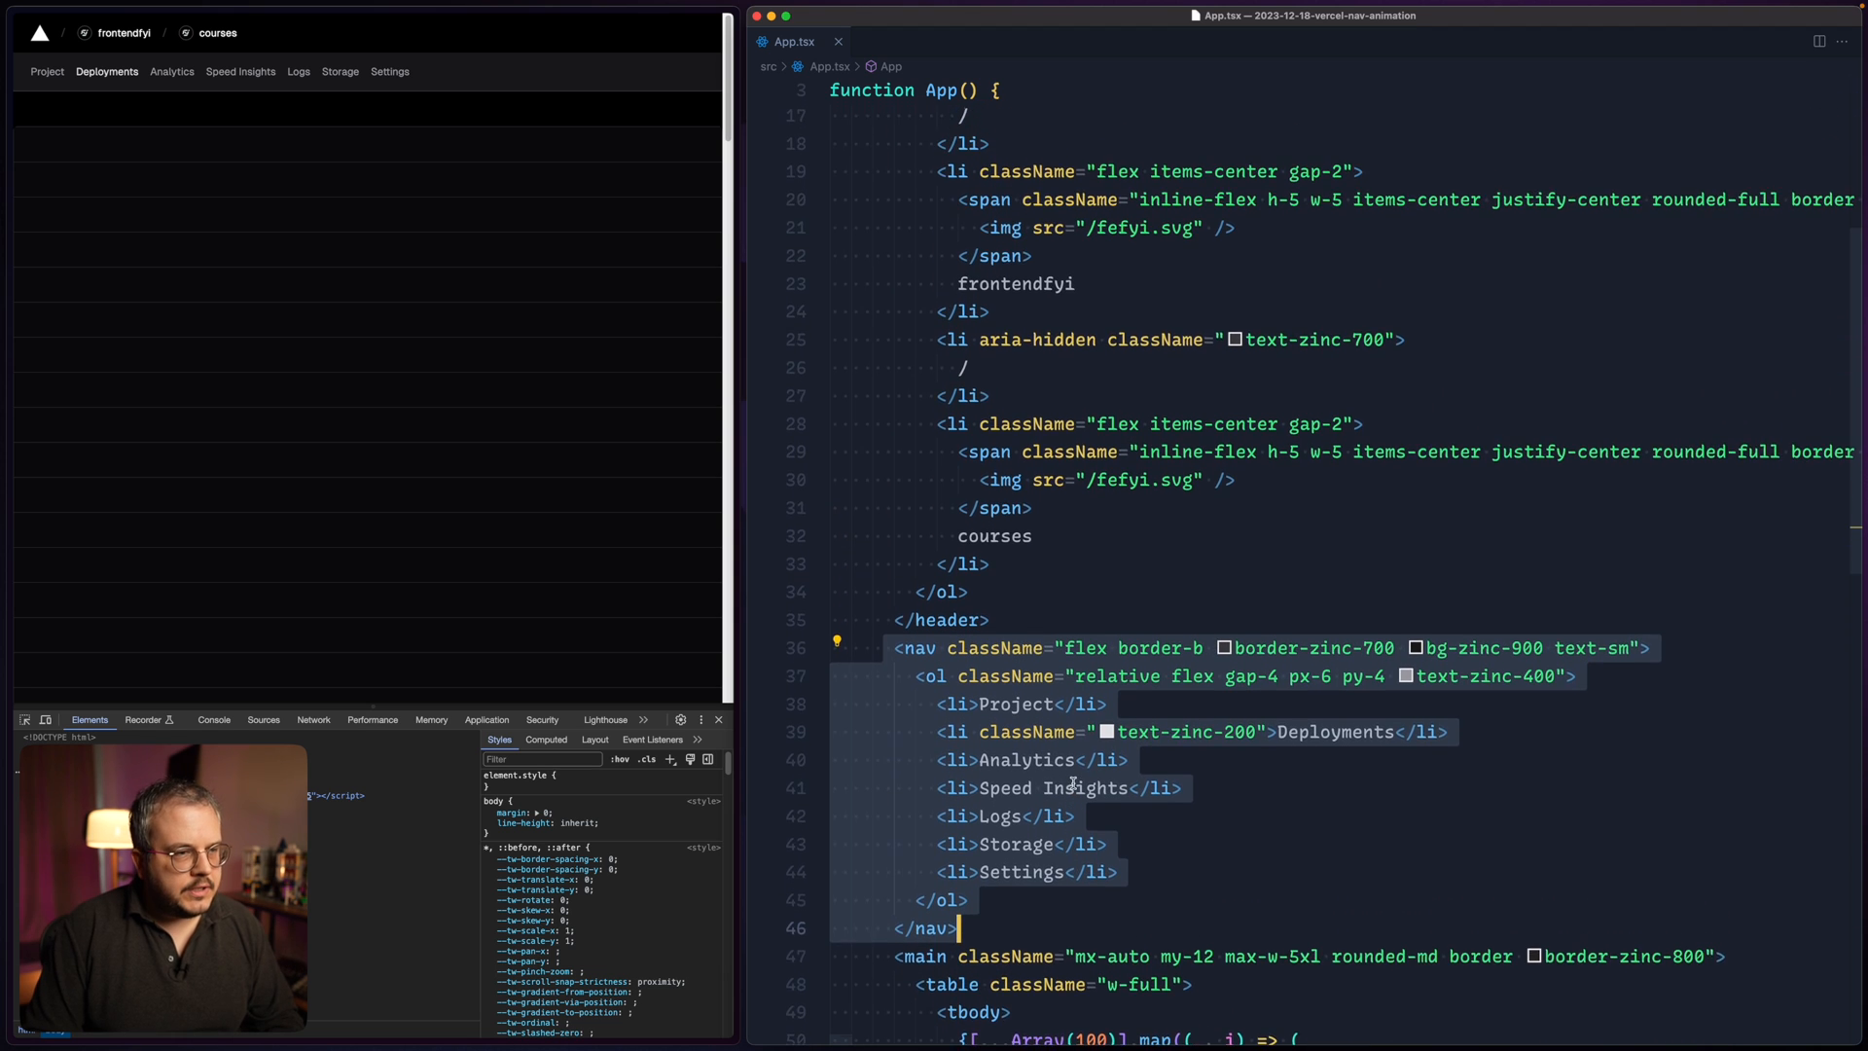
pyautogui.scroll(3)
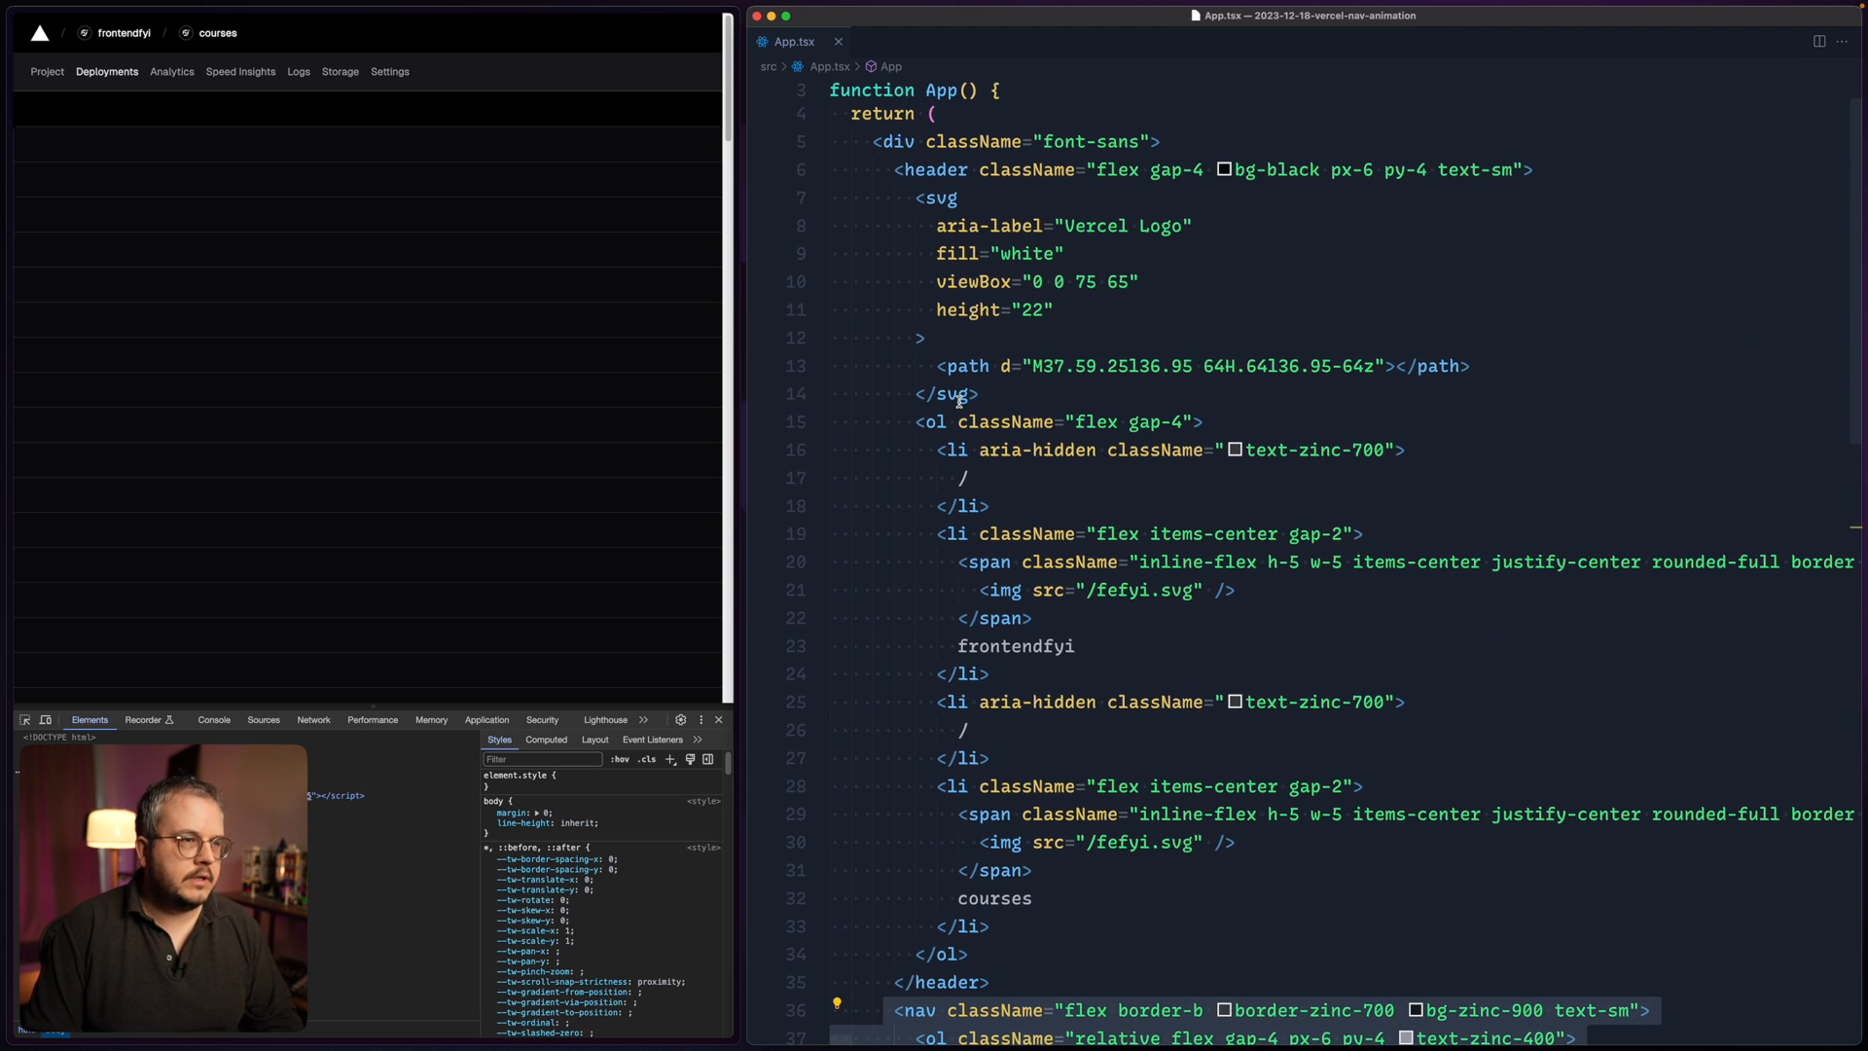
pyautogui.click(1137, 280)
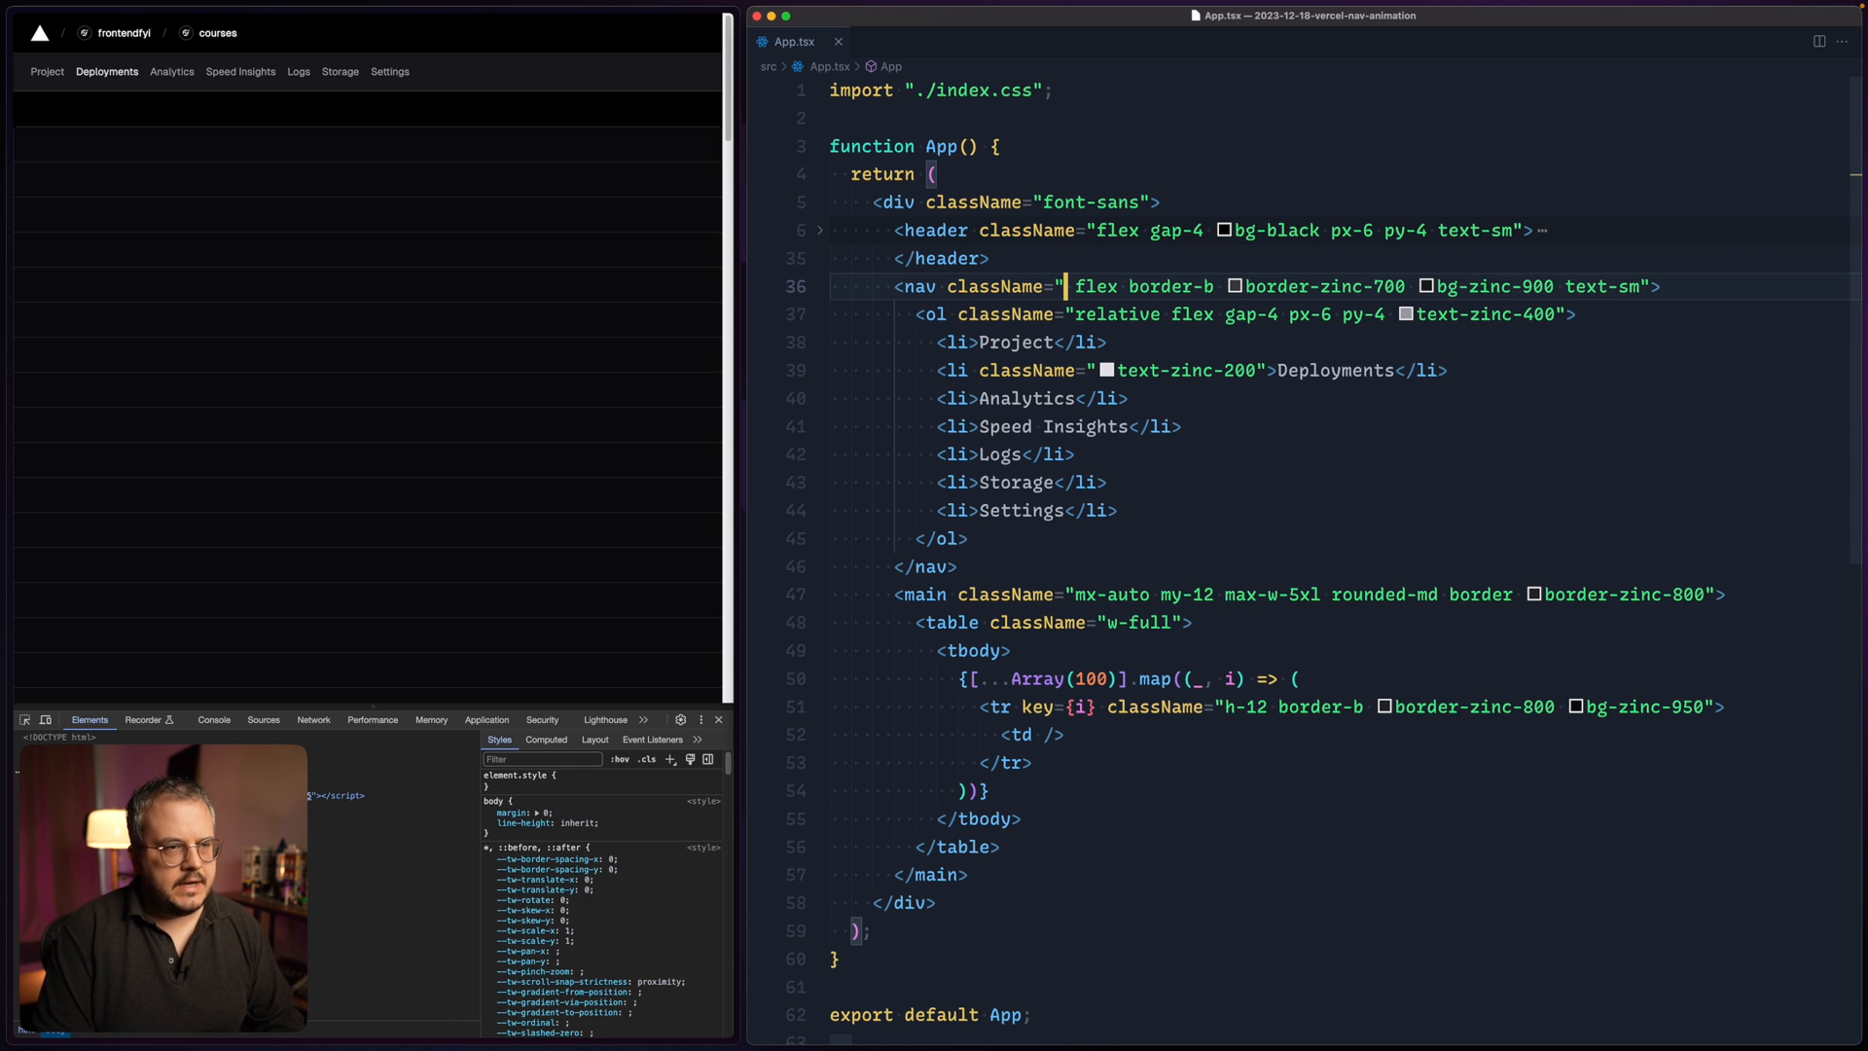
# - Prefix the nav className with 'sticky top-0' so it pins to the top on scroll
pyautogui.write('sticky top-0')
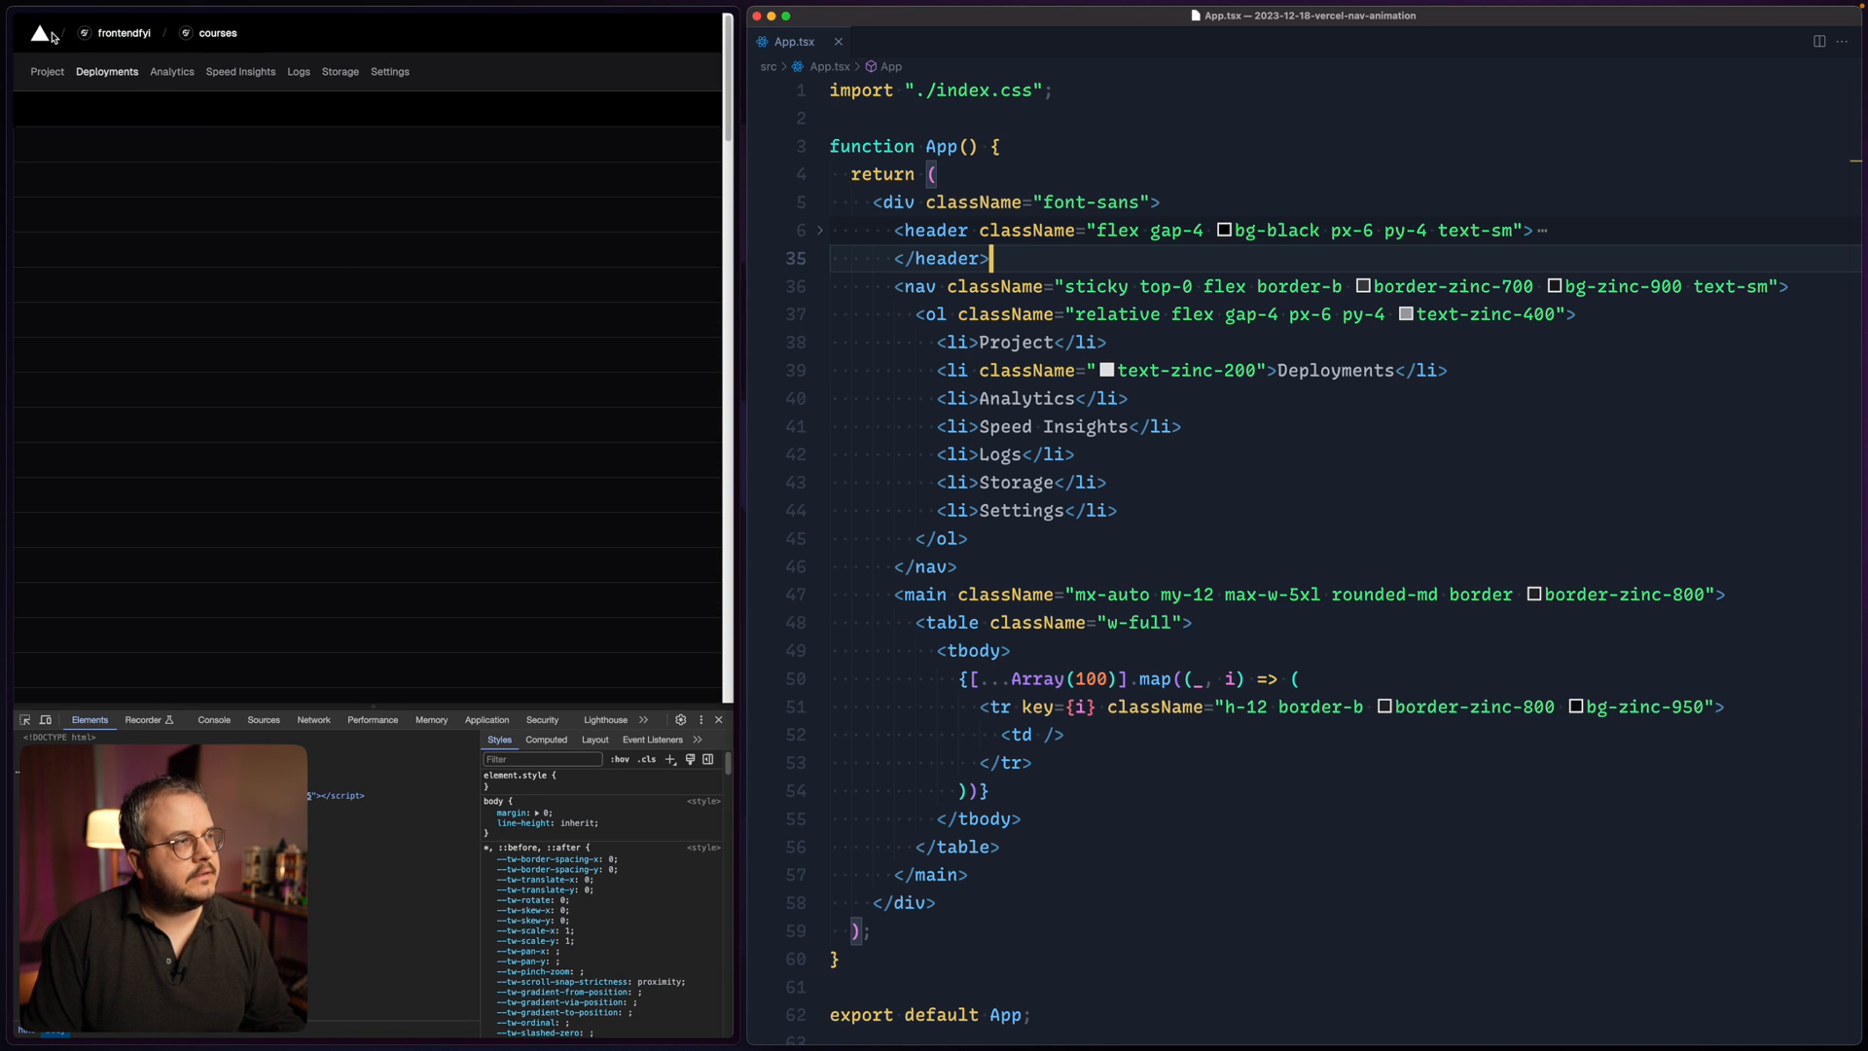
pyautogui.moveTo(150, 214)
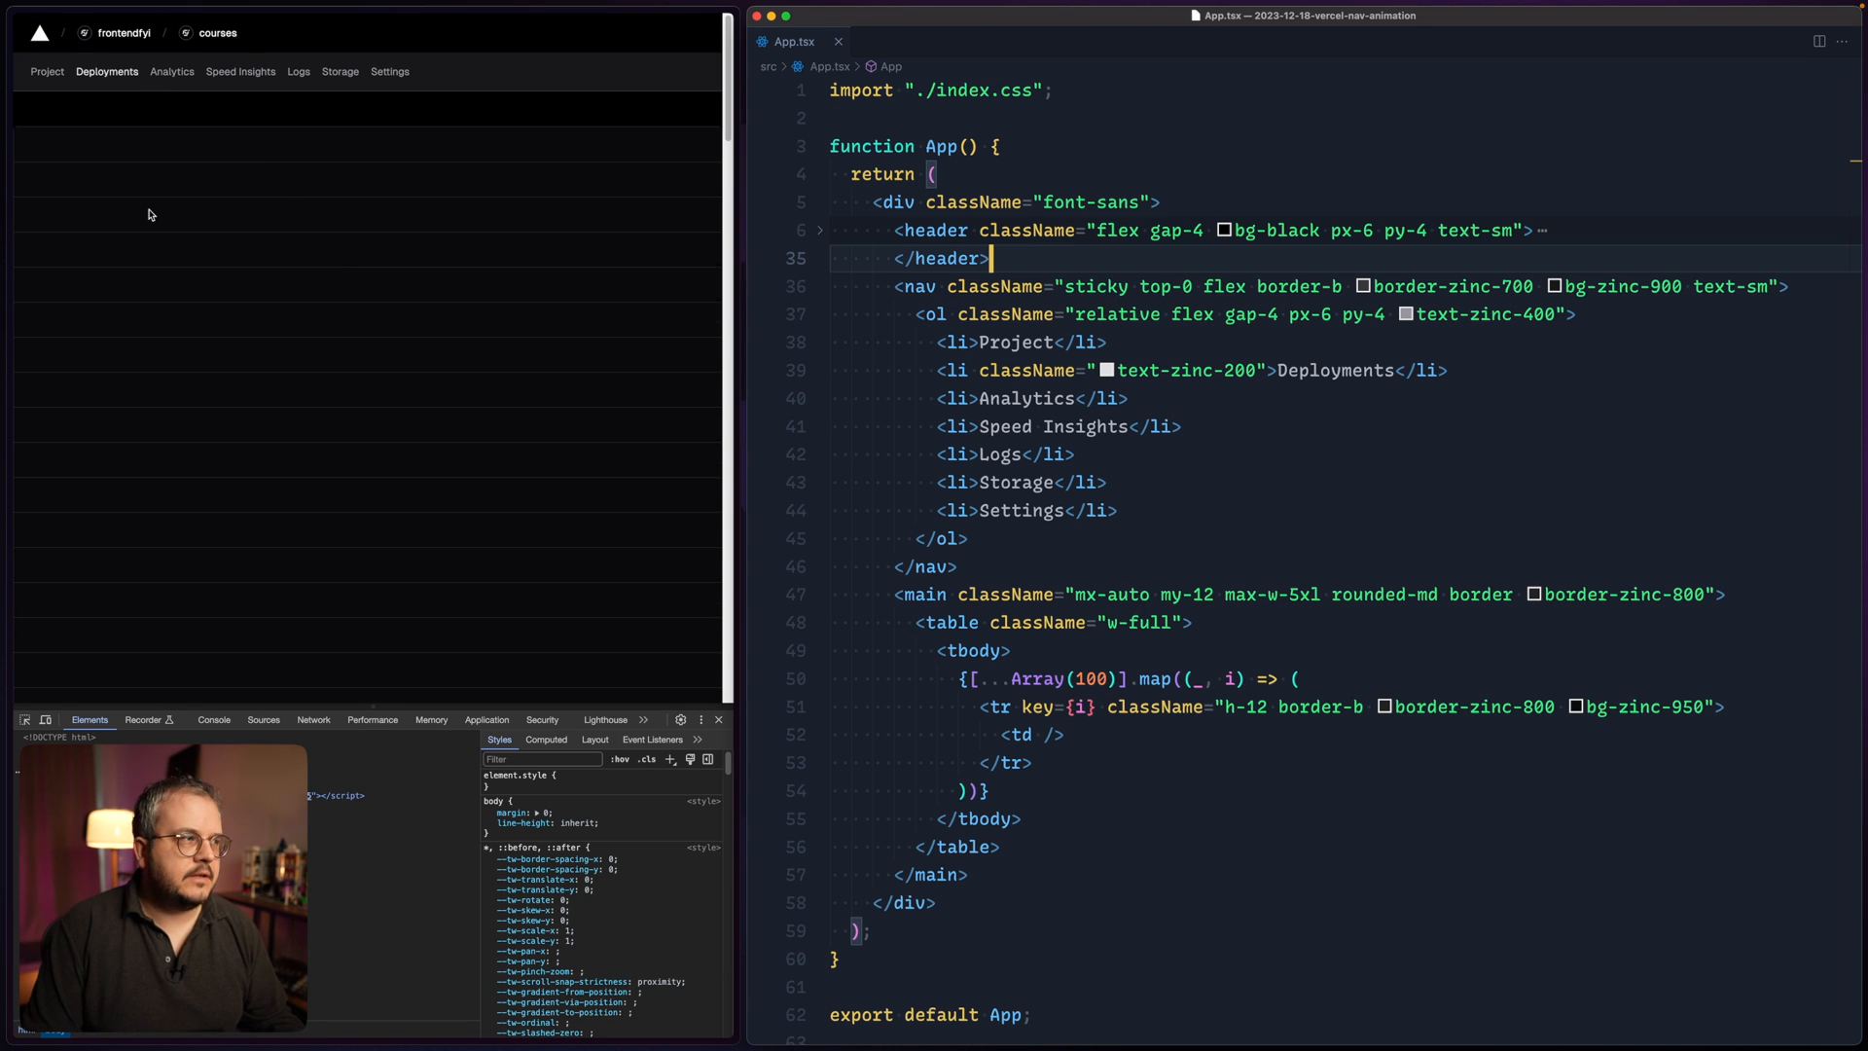
pyautogui.moveTo(210, 140)
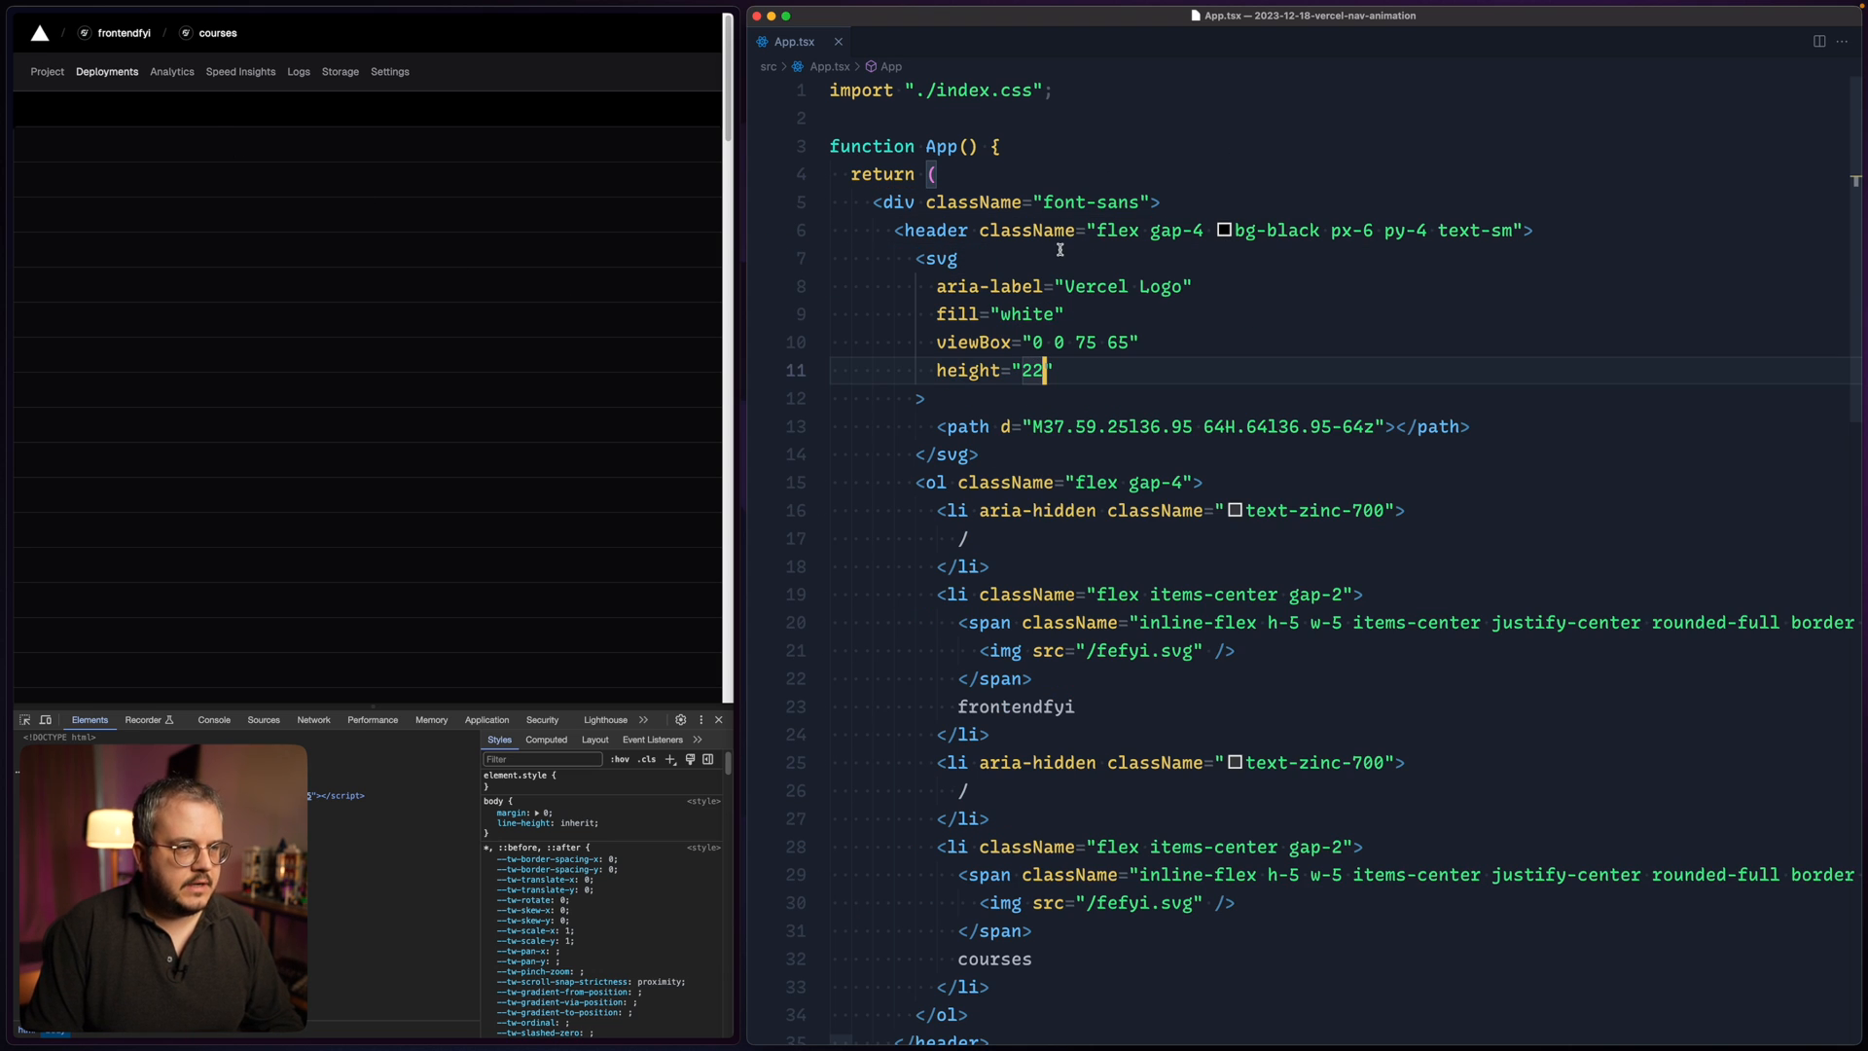
# - Give the Vercel logo svg className="sticky top-0 z-10" inside the header
pyautogui.write('classNAme')
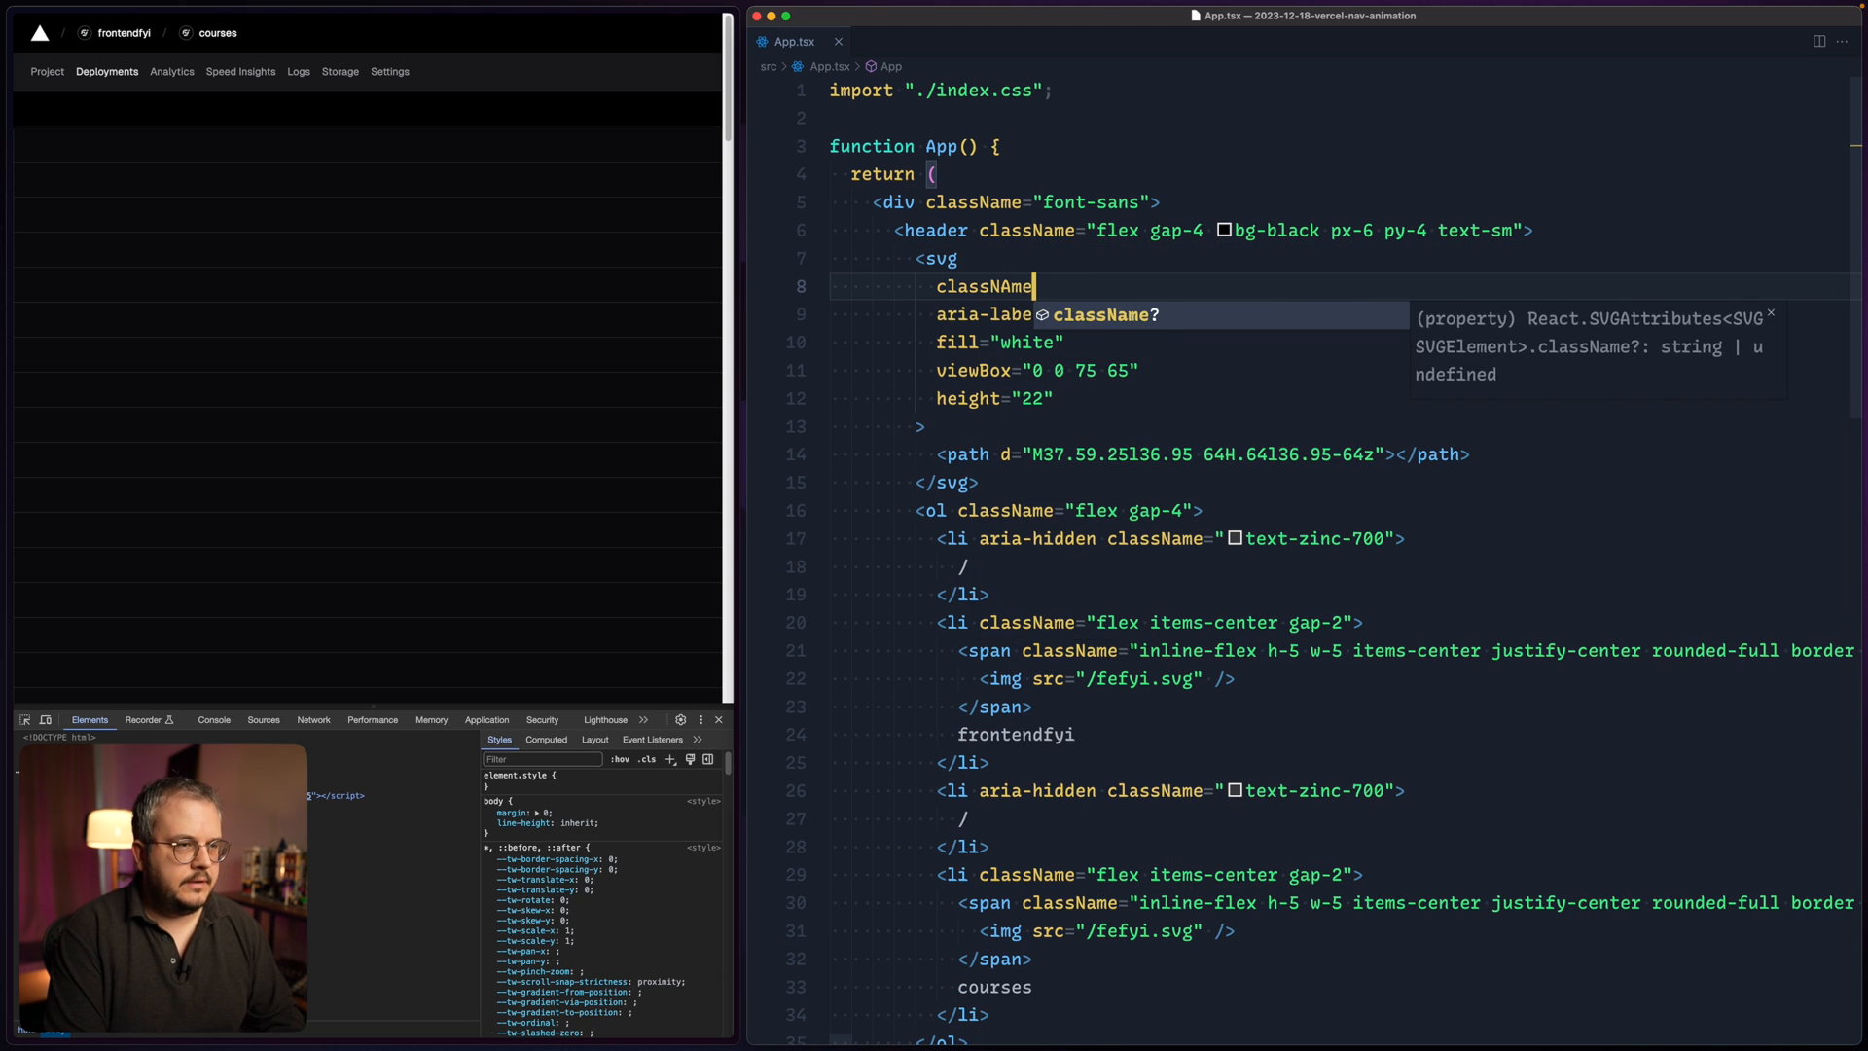
pyautogui.write('="sticky top-0')
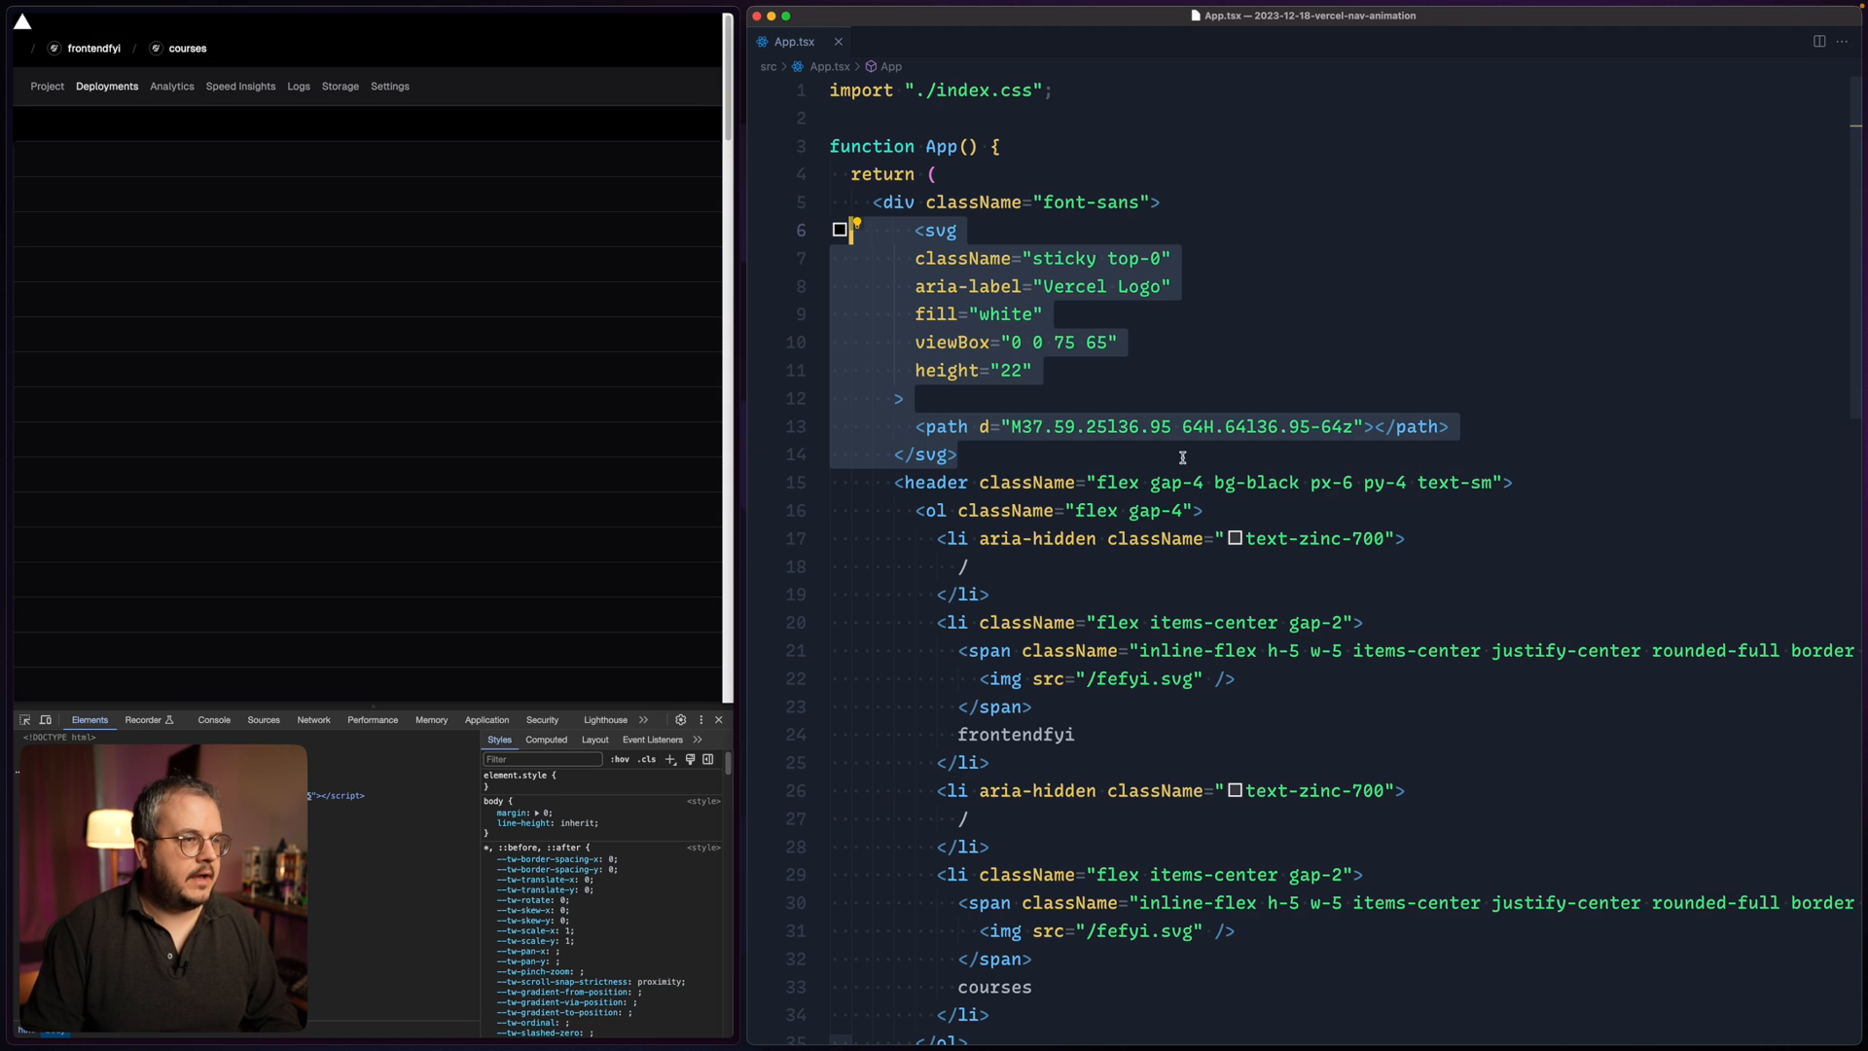
pyautogui.write('z-10')
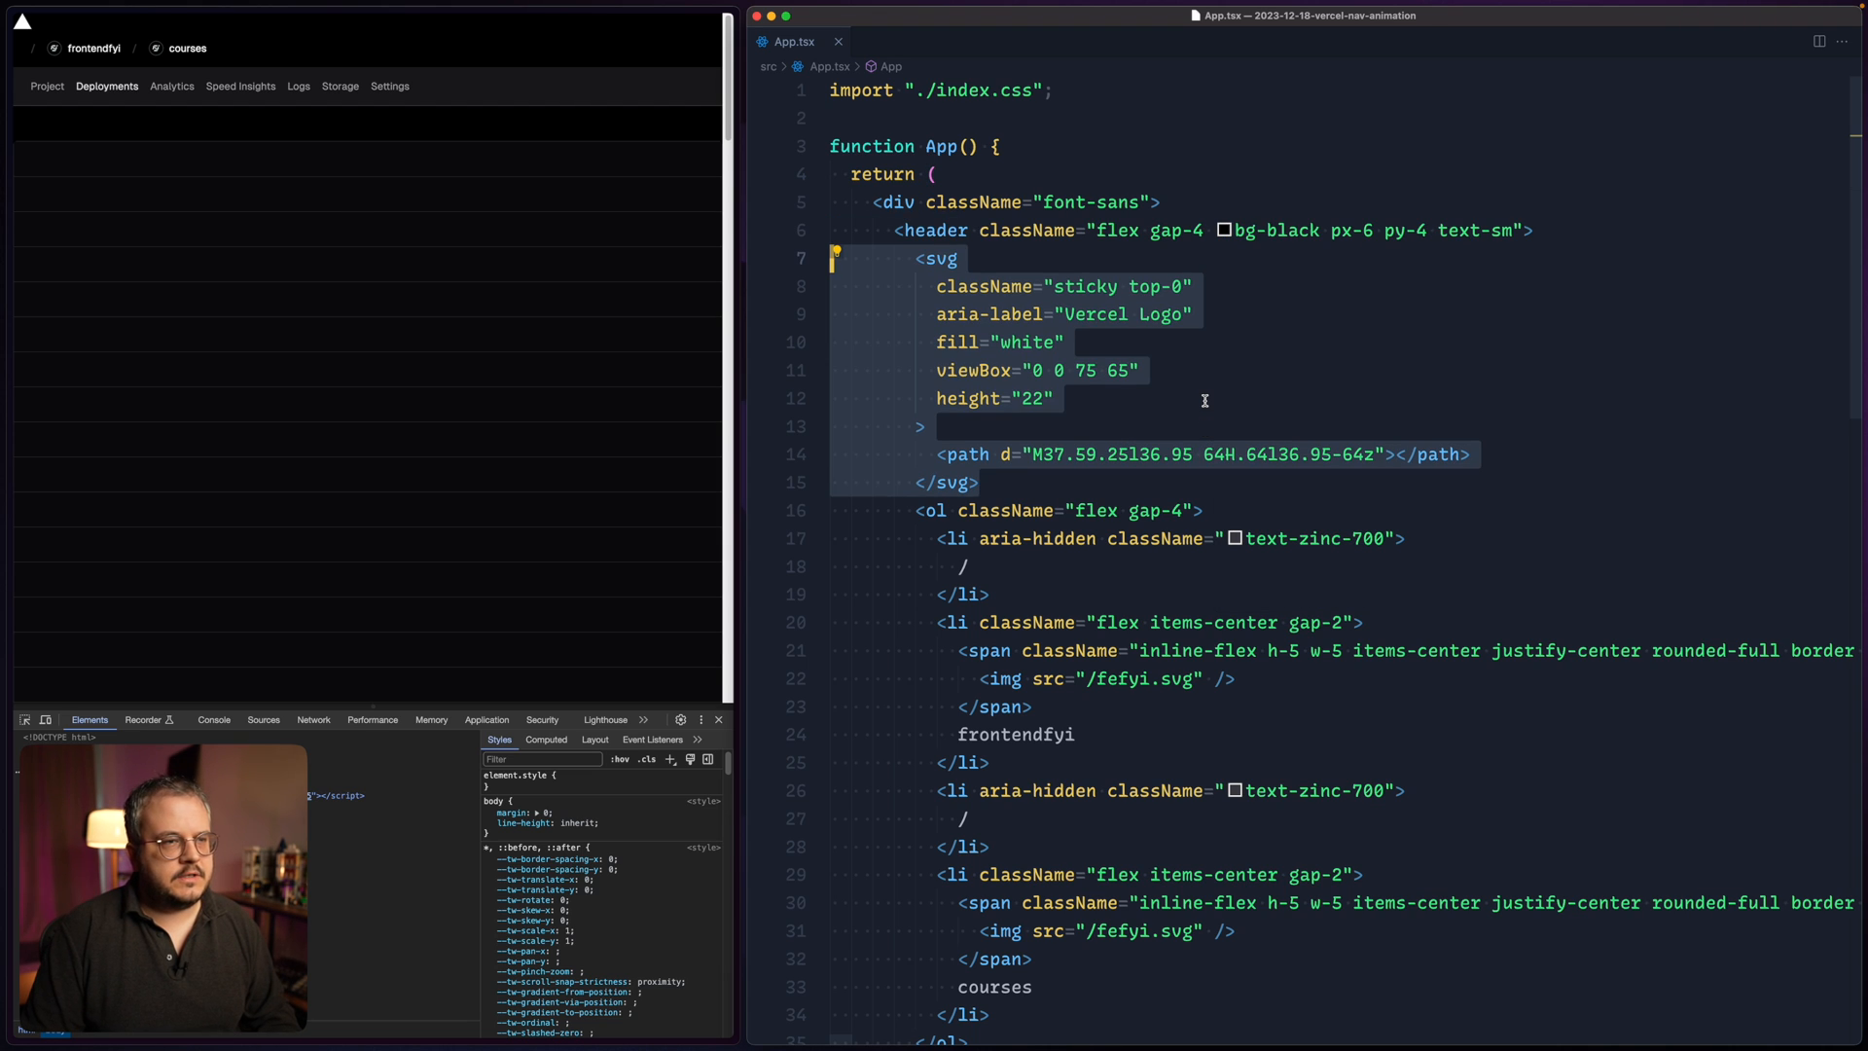
# - Change the logo svg's classes from sticky top-0 to fixed left-0 top-0
pyautogui.doubleClick(1080, 286)
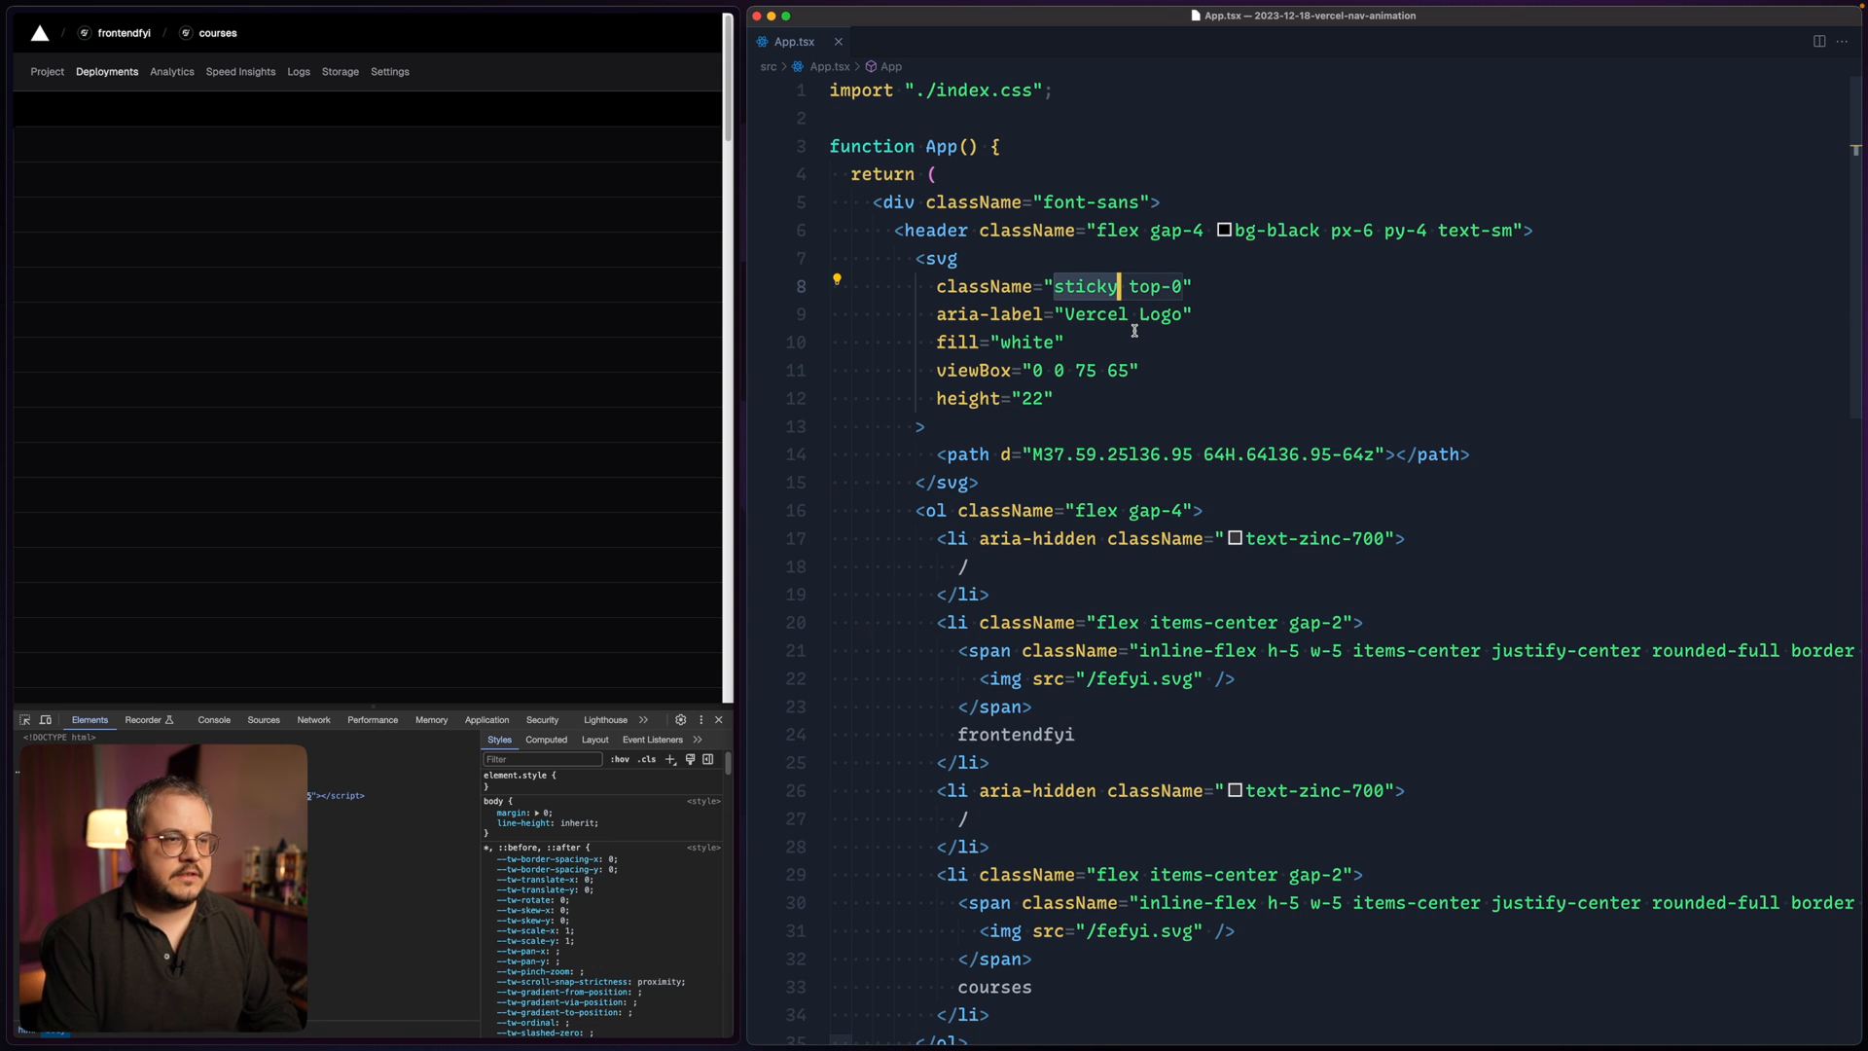
pyautogui.write('fixed')
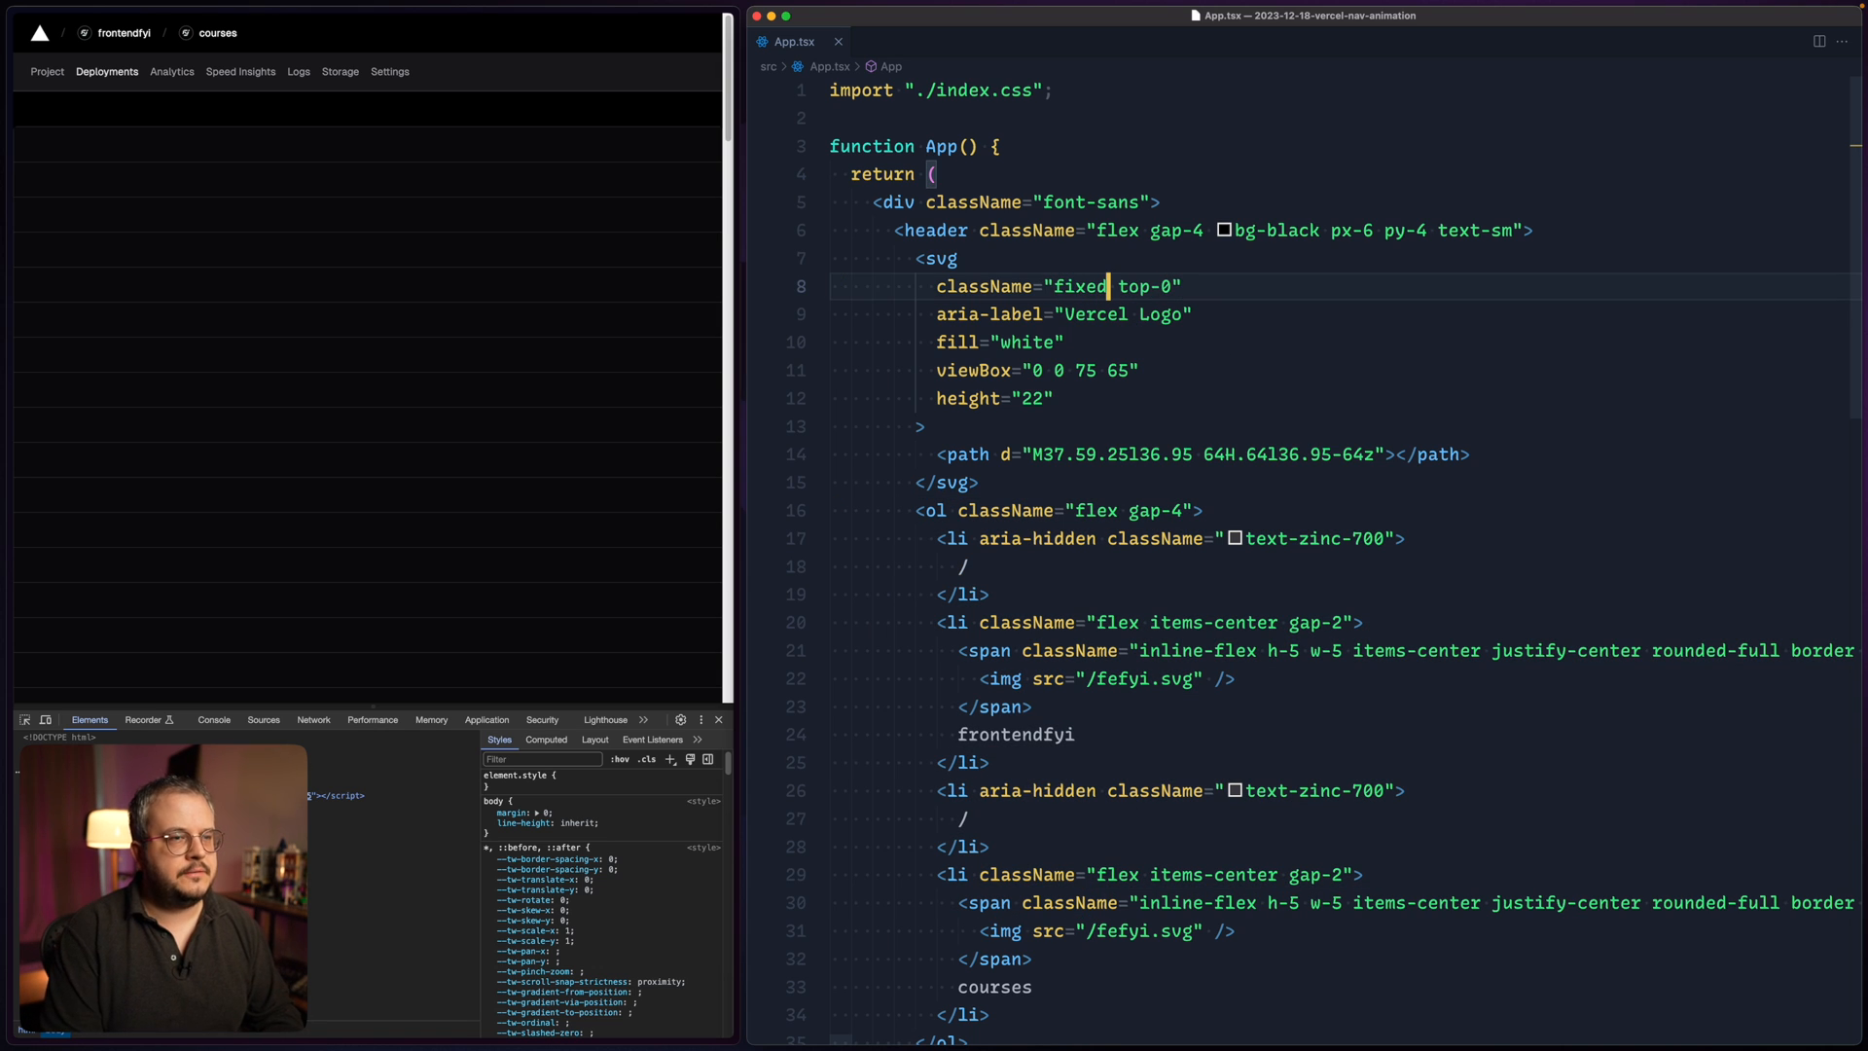
pyautogui.write('left-0')
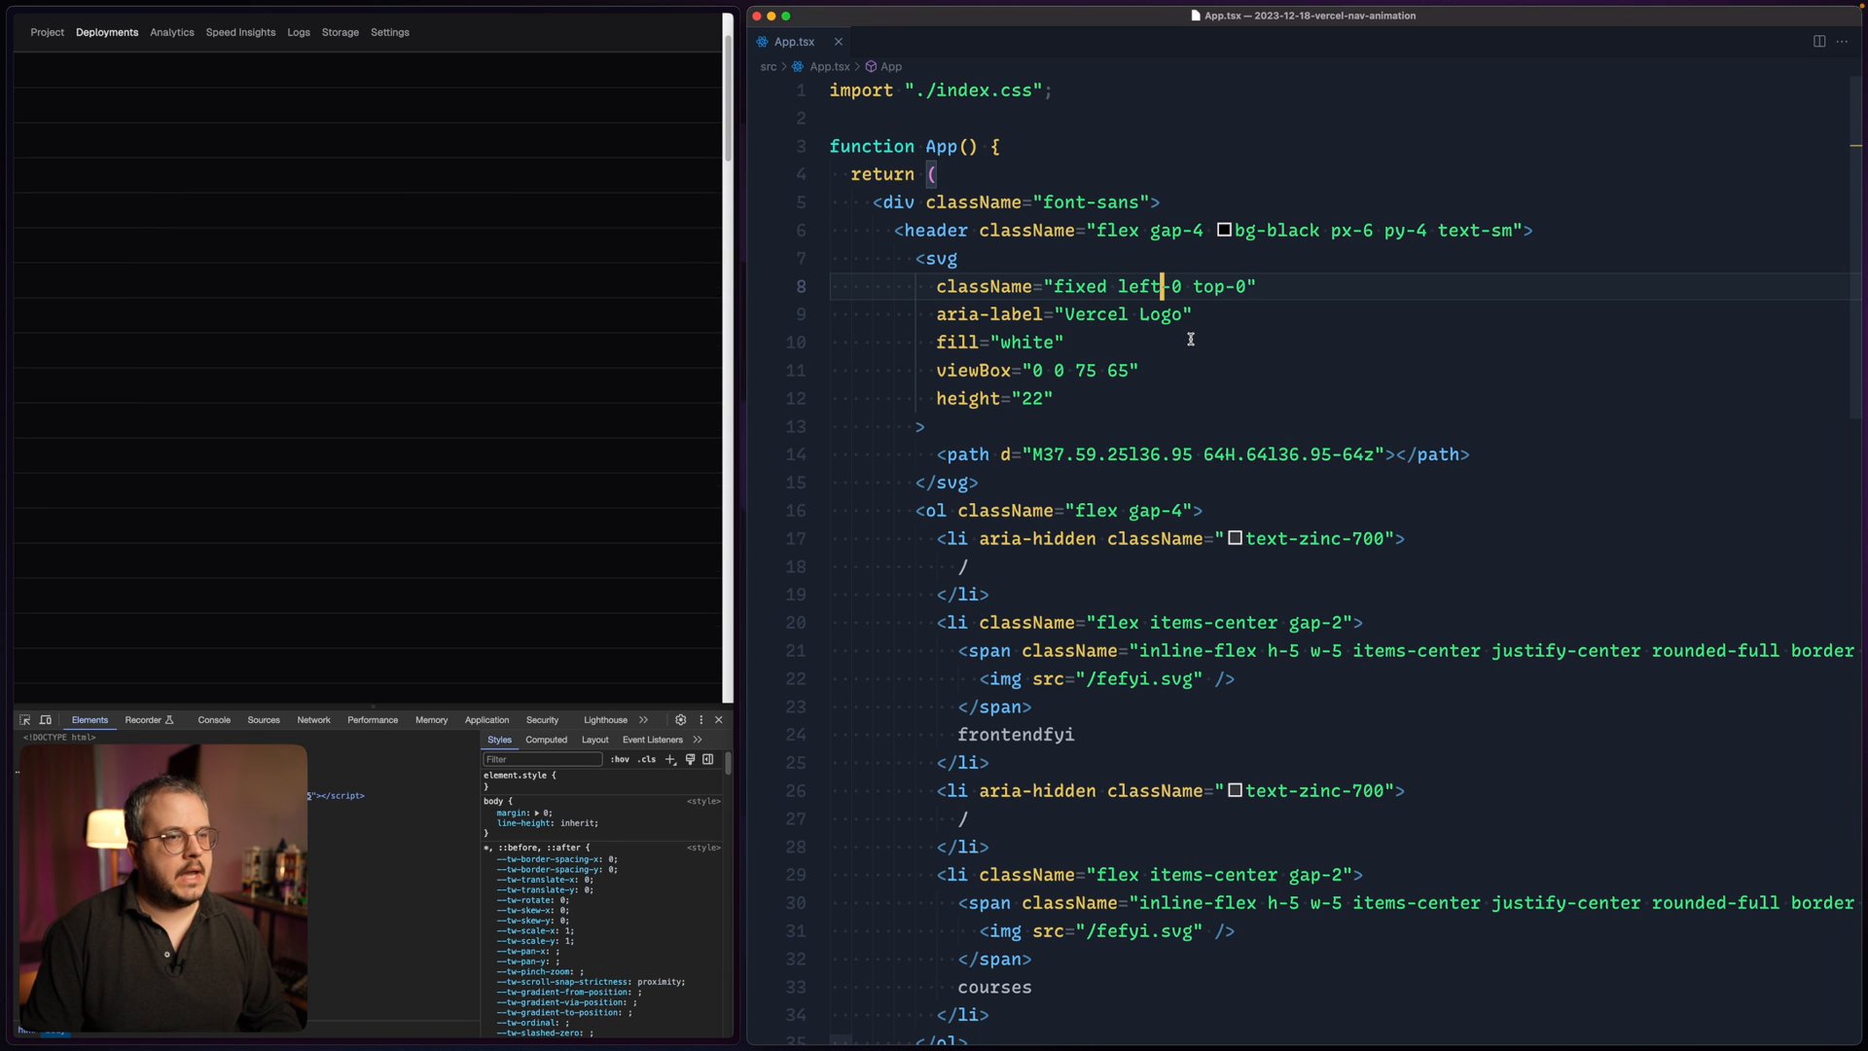
pyautogui.moveTo(609, 208)
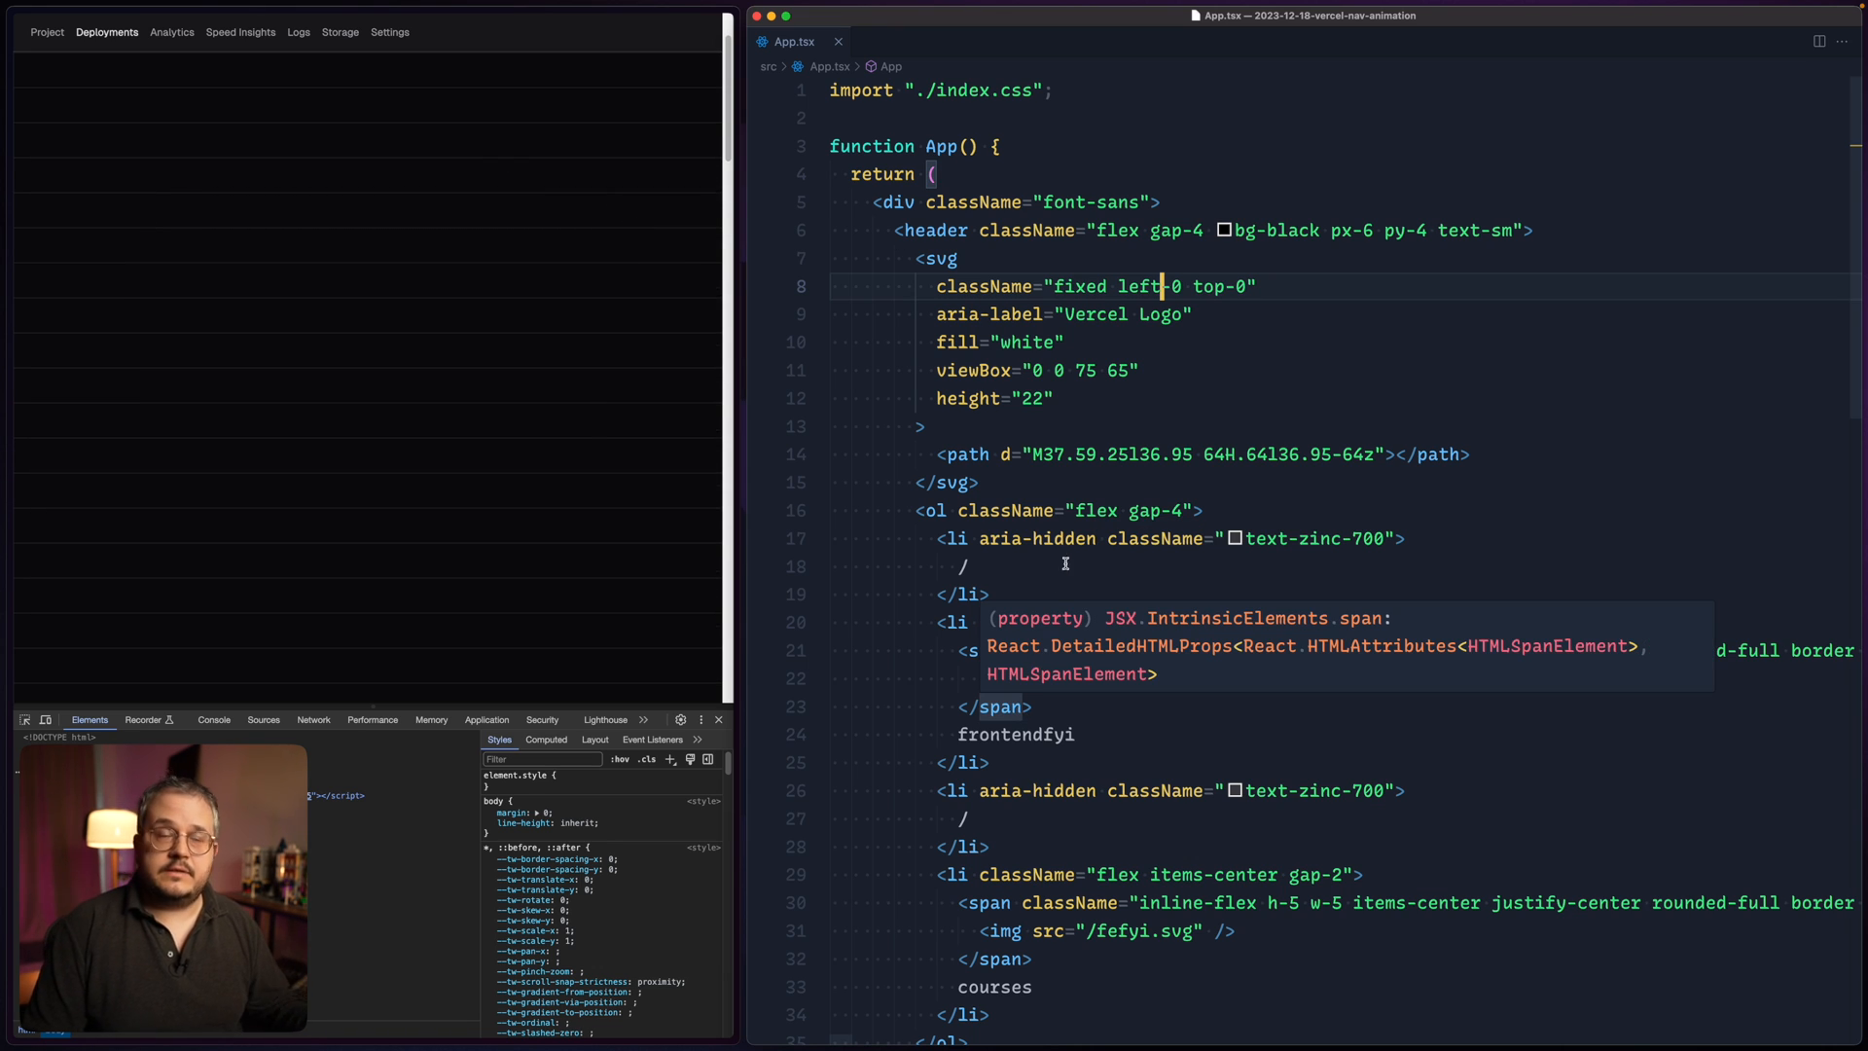
# - Set the logo svg to fixed left-6 top-4 z-10 and add pl-16 padding to the header
pyautogui.write('z-')
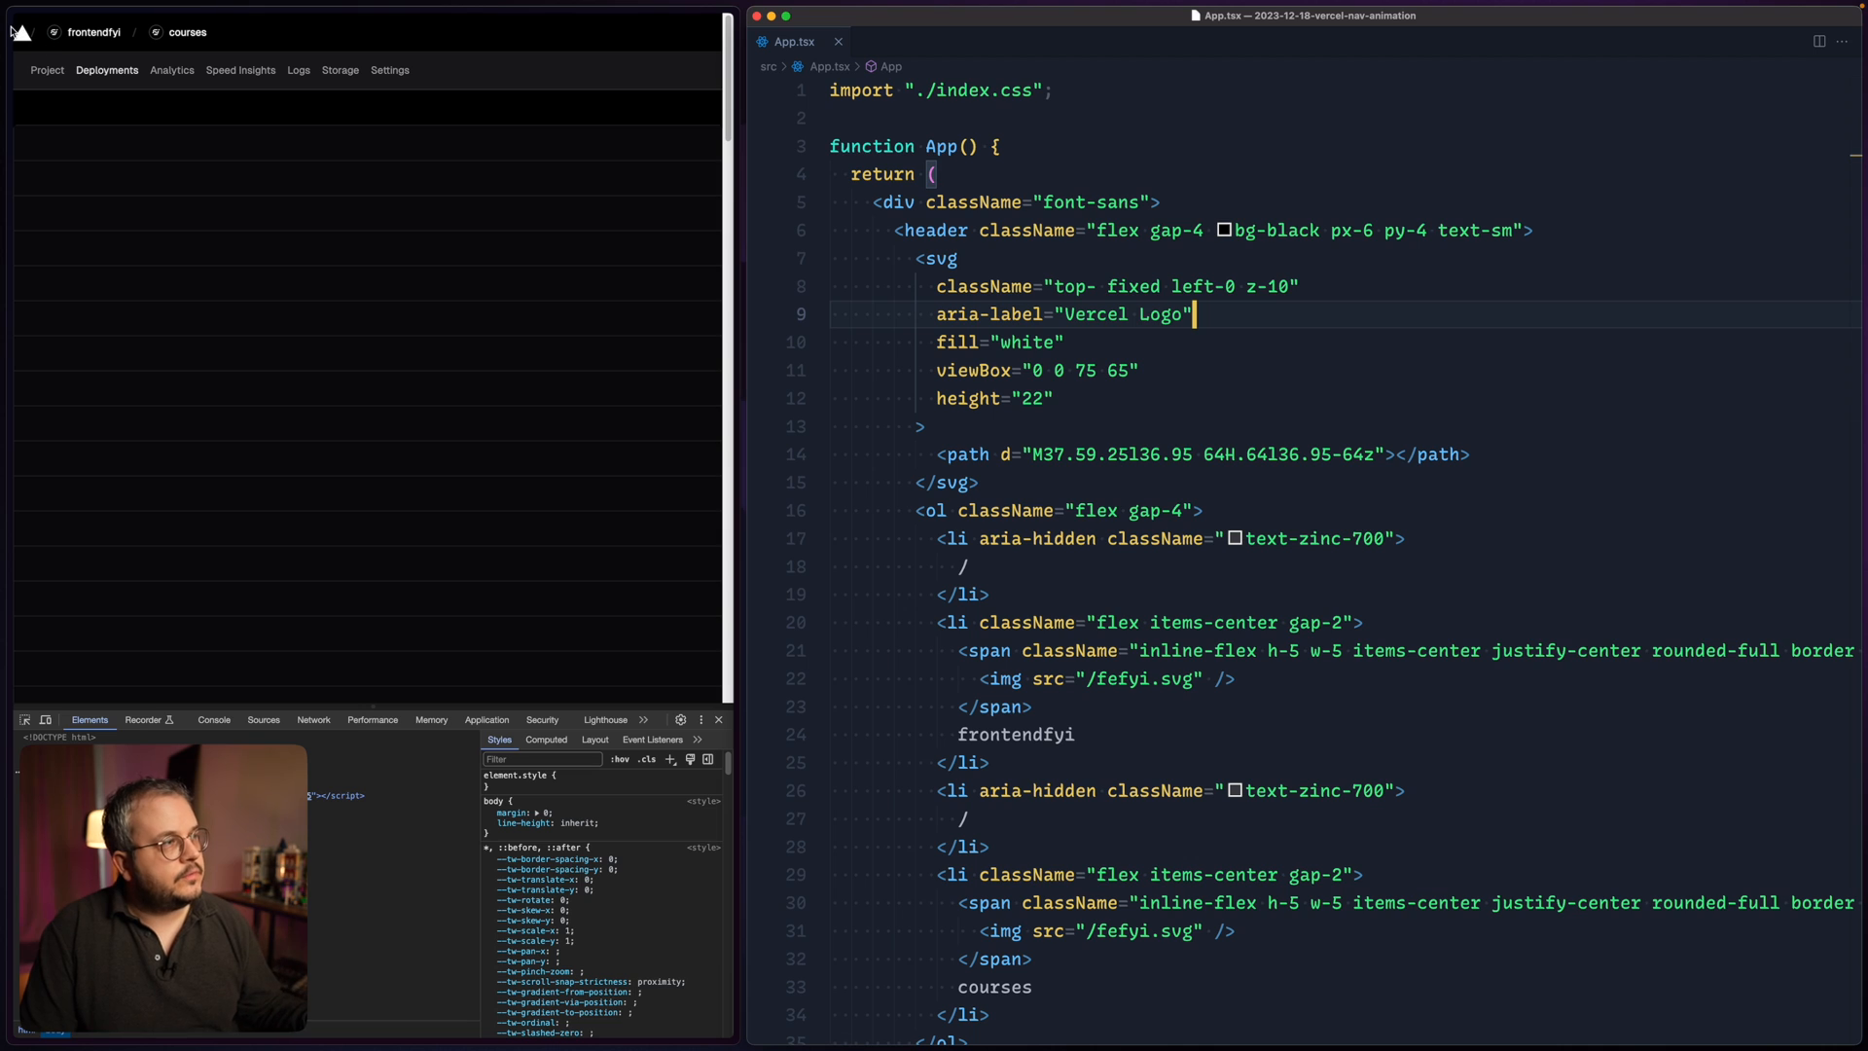
pyautogui.moveTo(76, 66)
pyautogui.write('top-4 ')
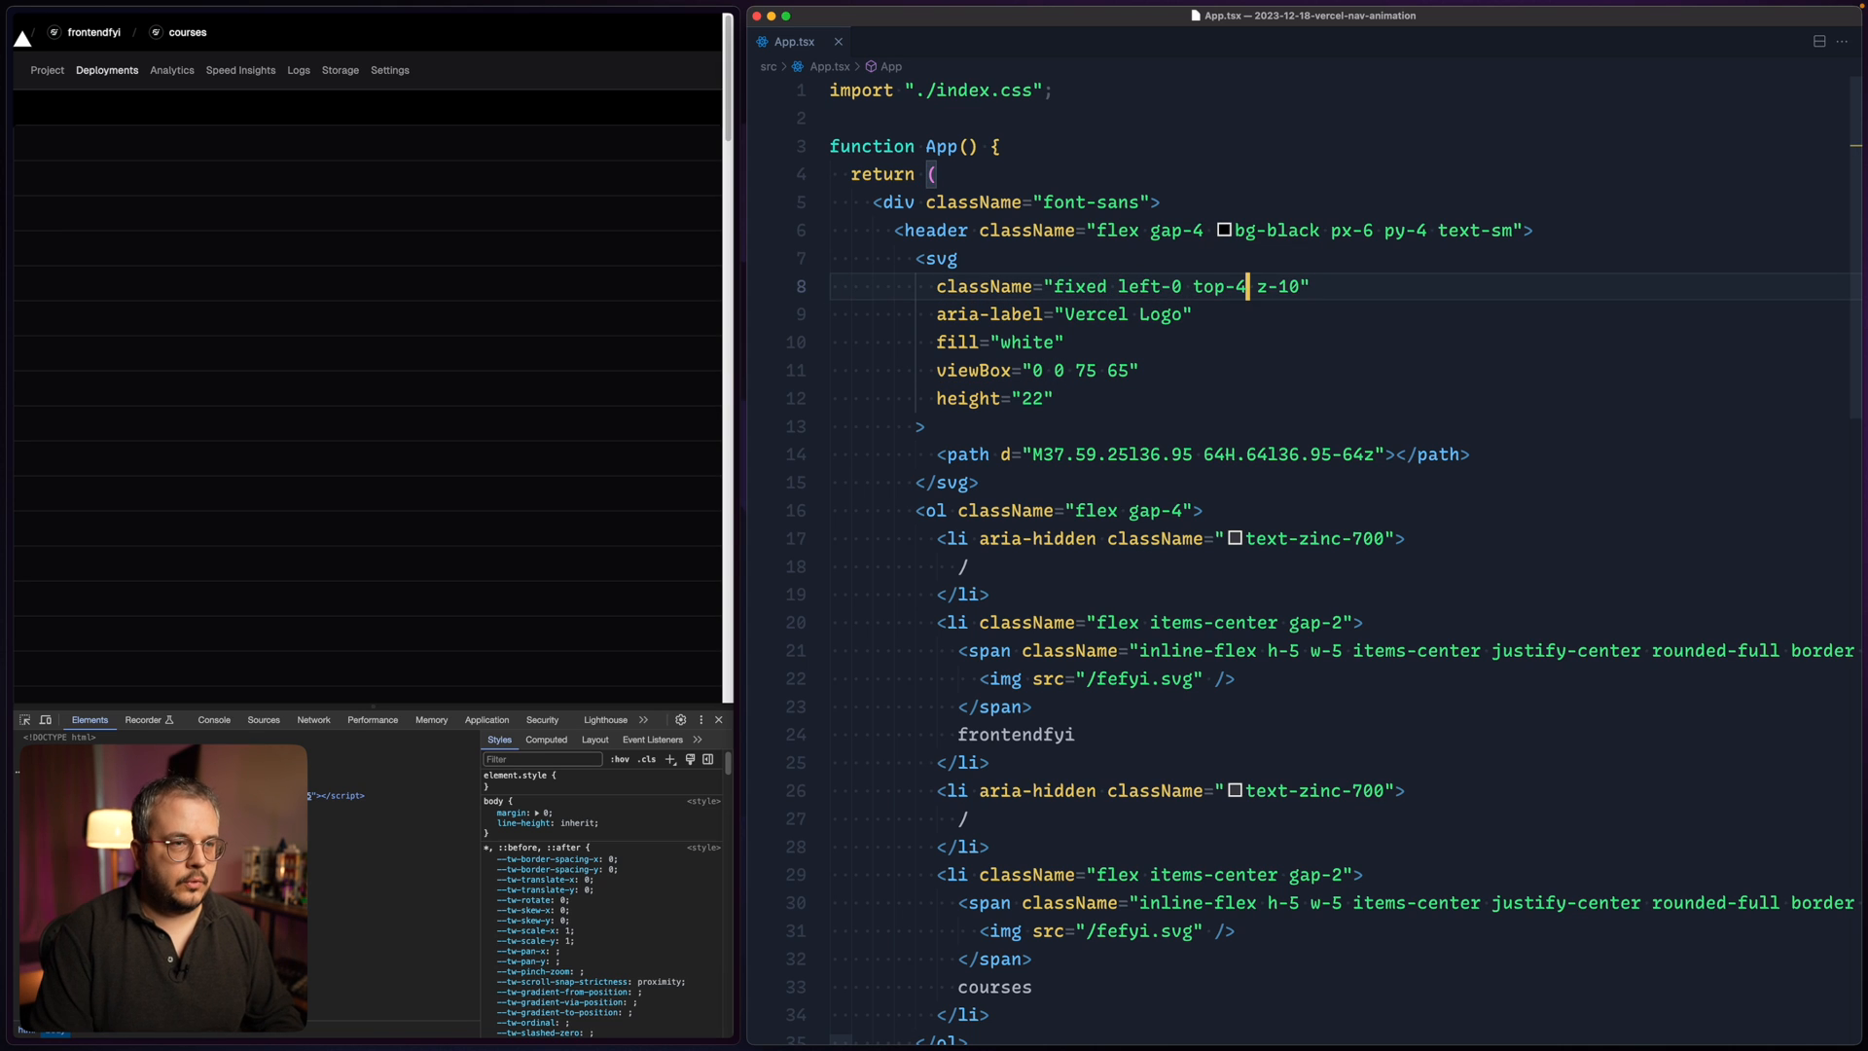
pyautogui.write('6')
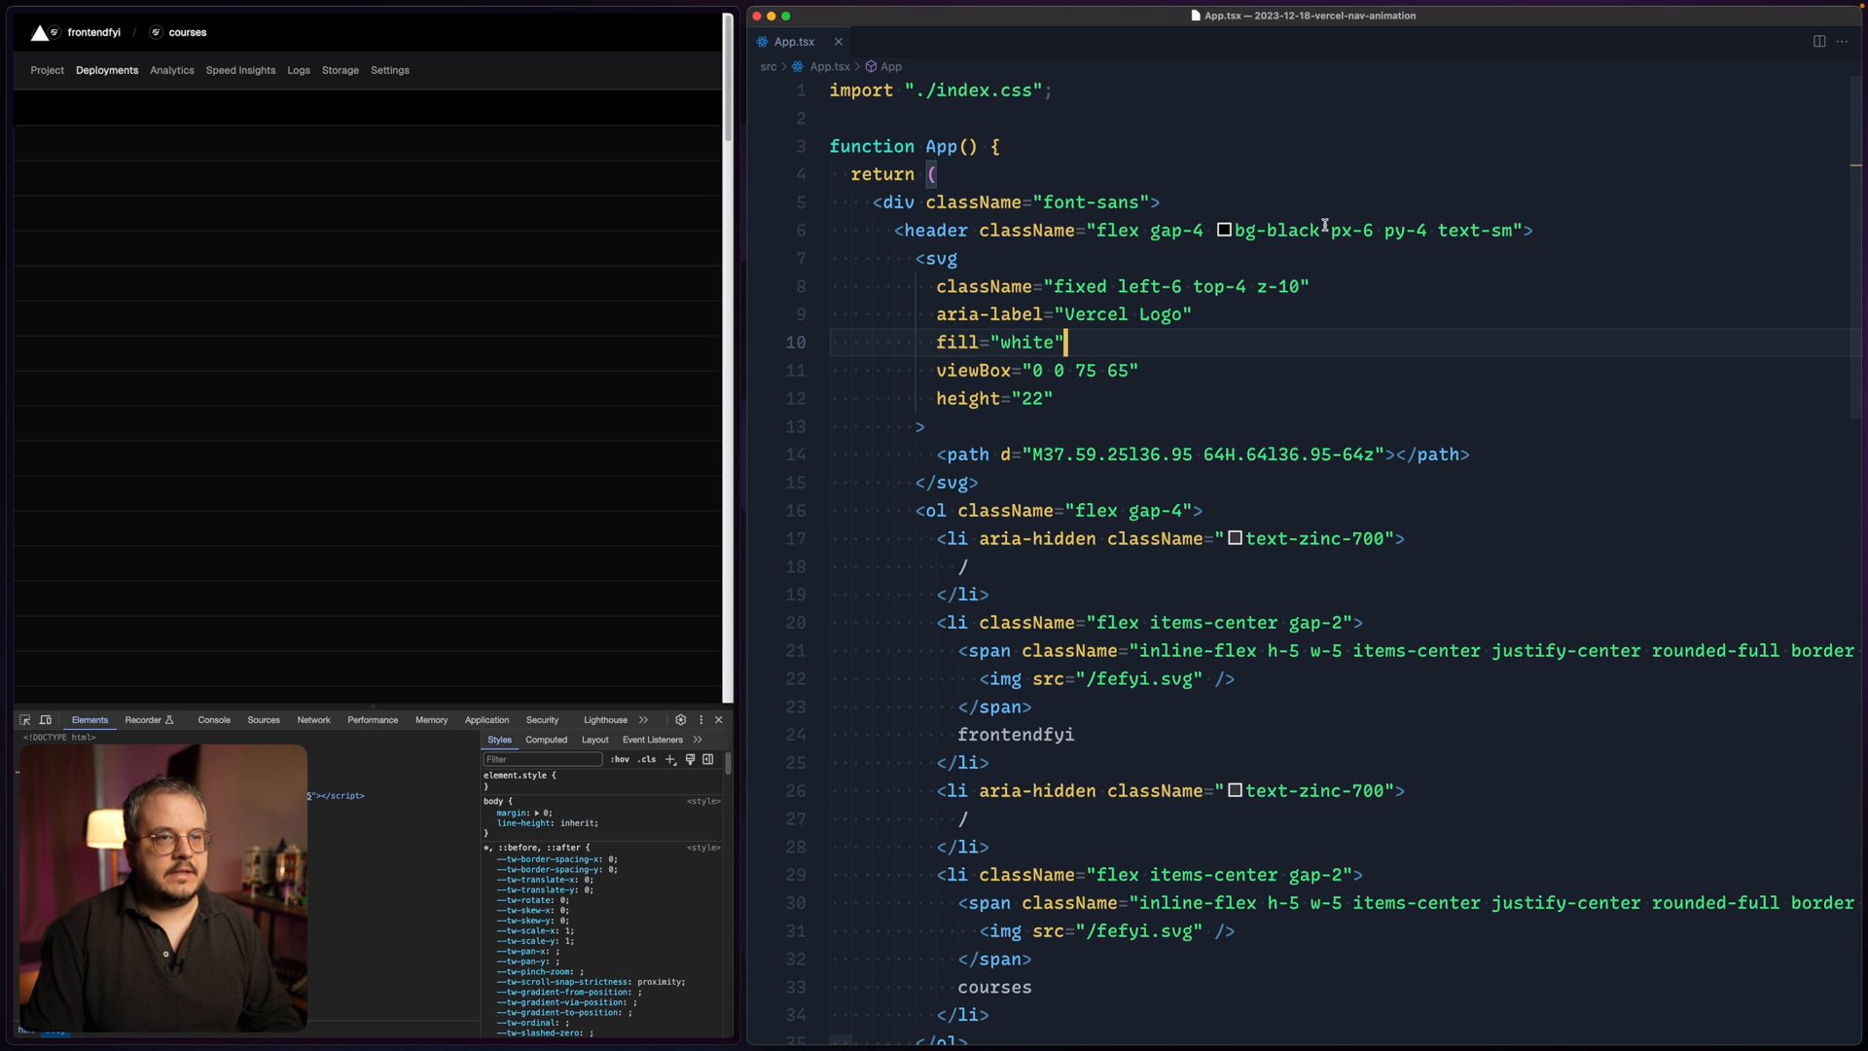
pyautogui.write('pl-16')
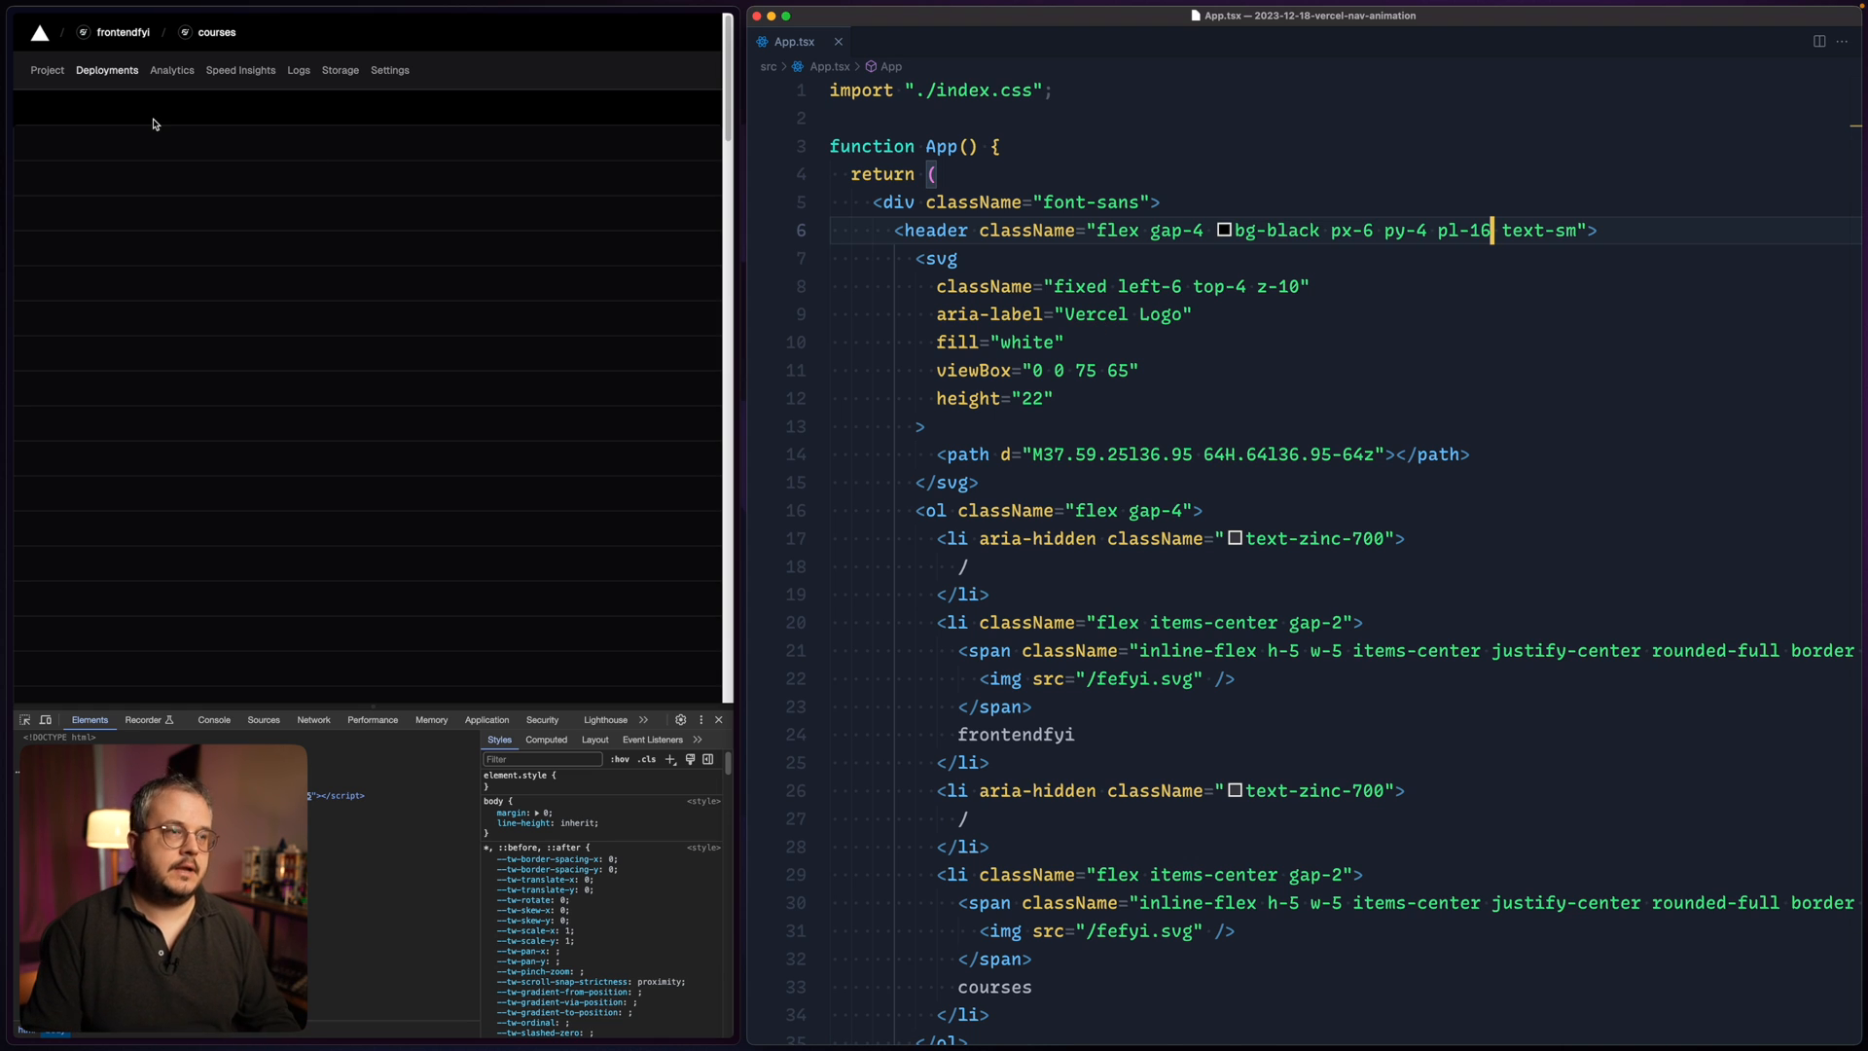
pyautogui.moveTo(317, 263)
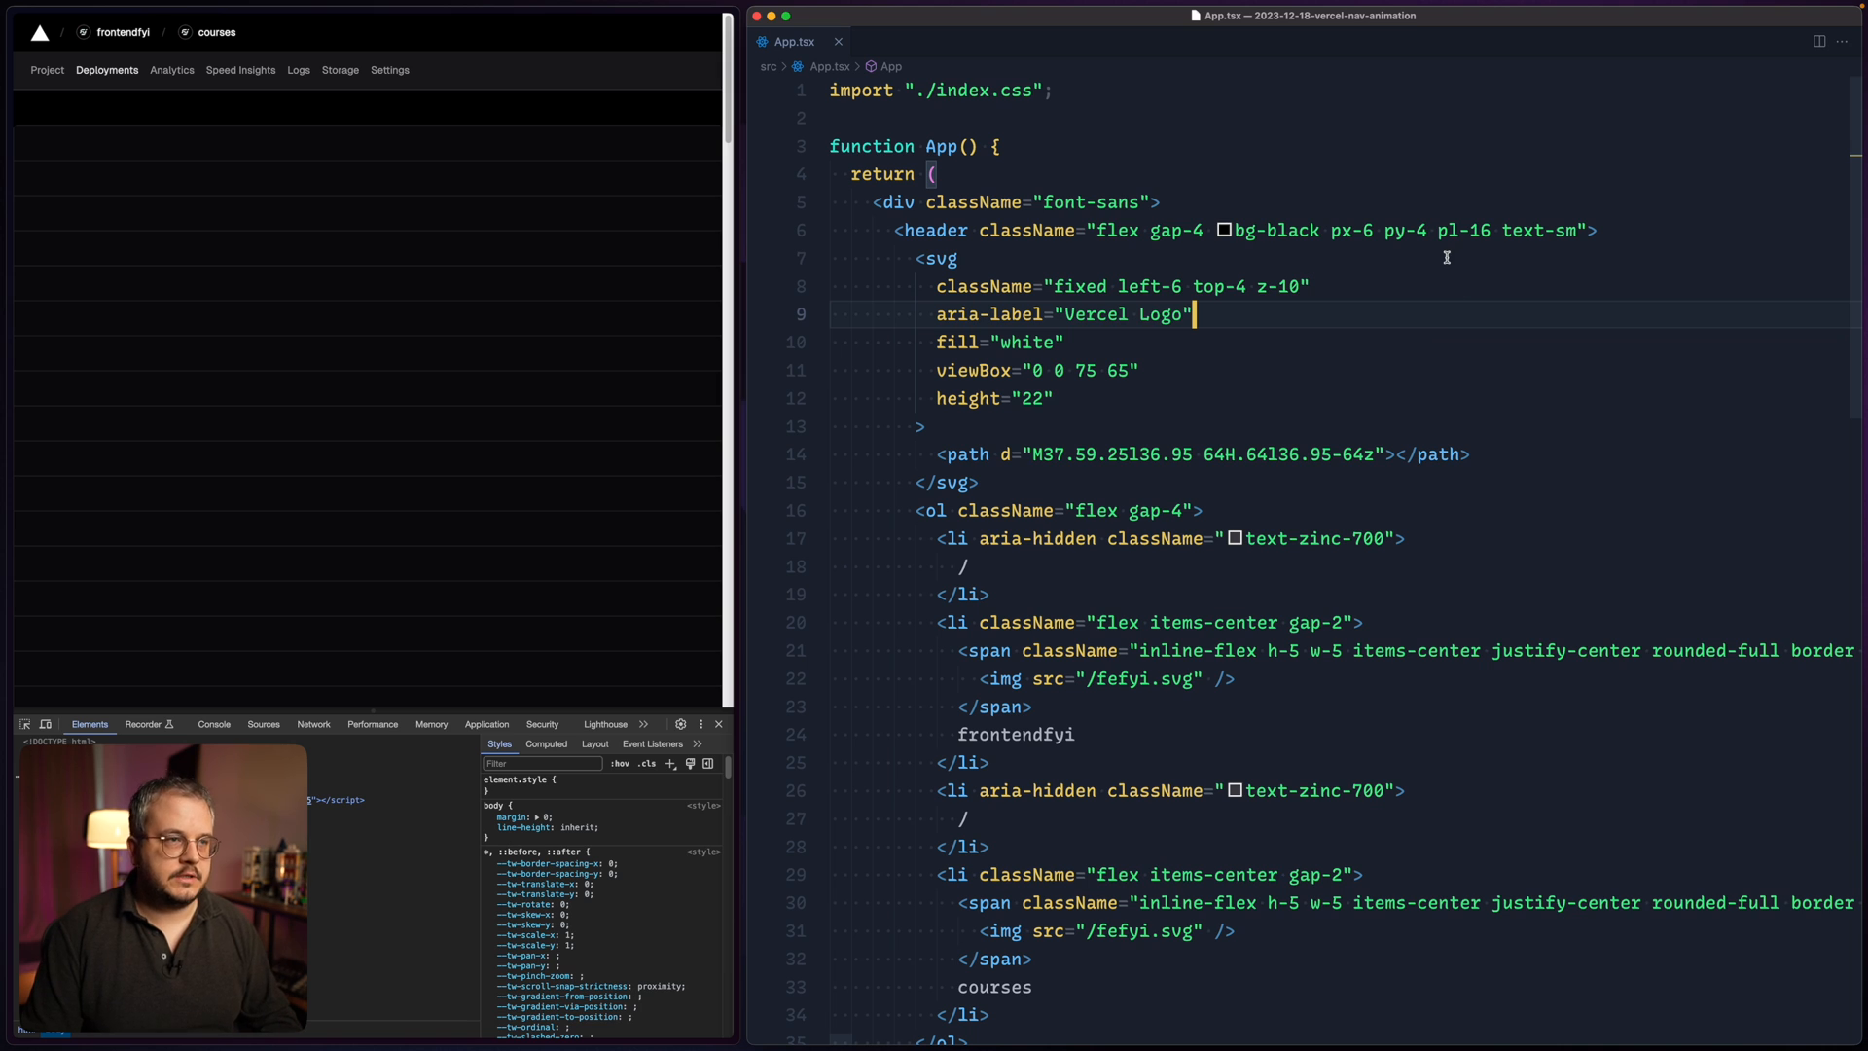
pyautogui.write('import "./tailwind.css";')
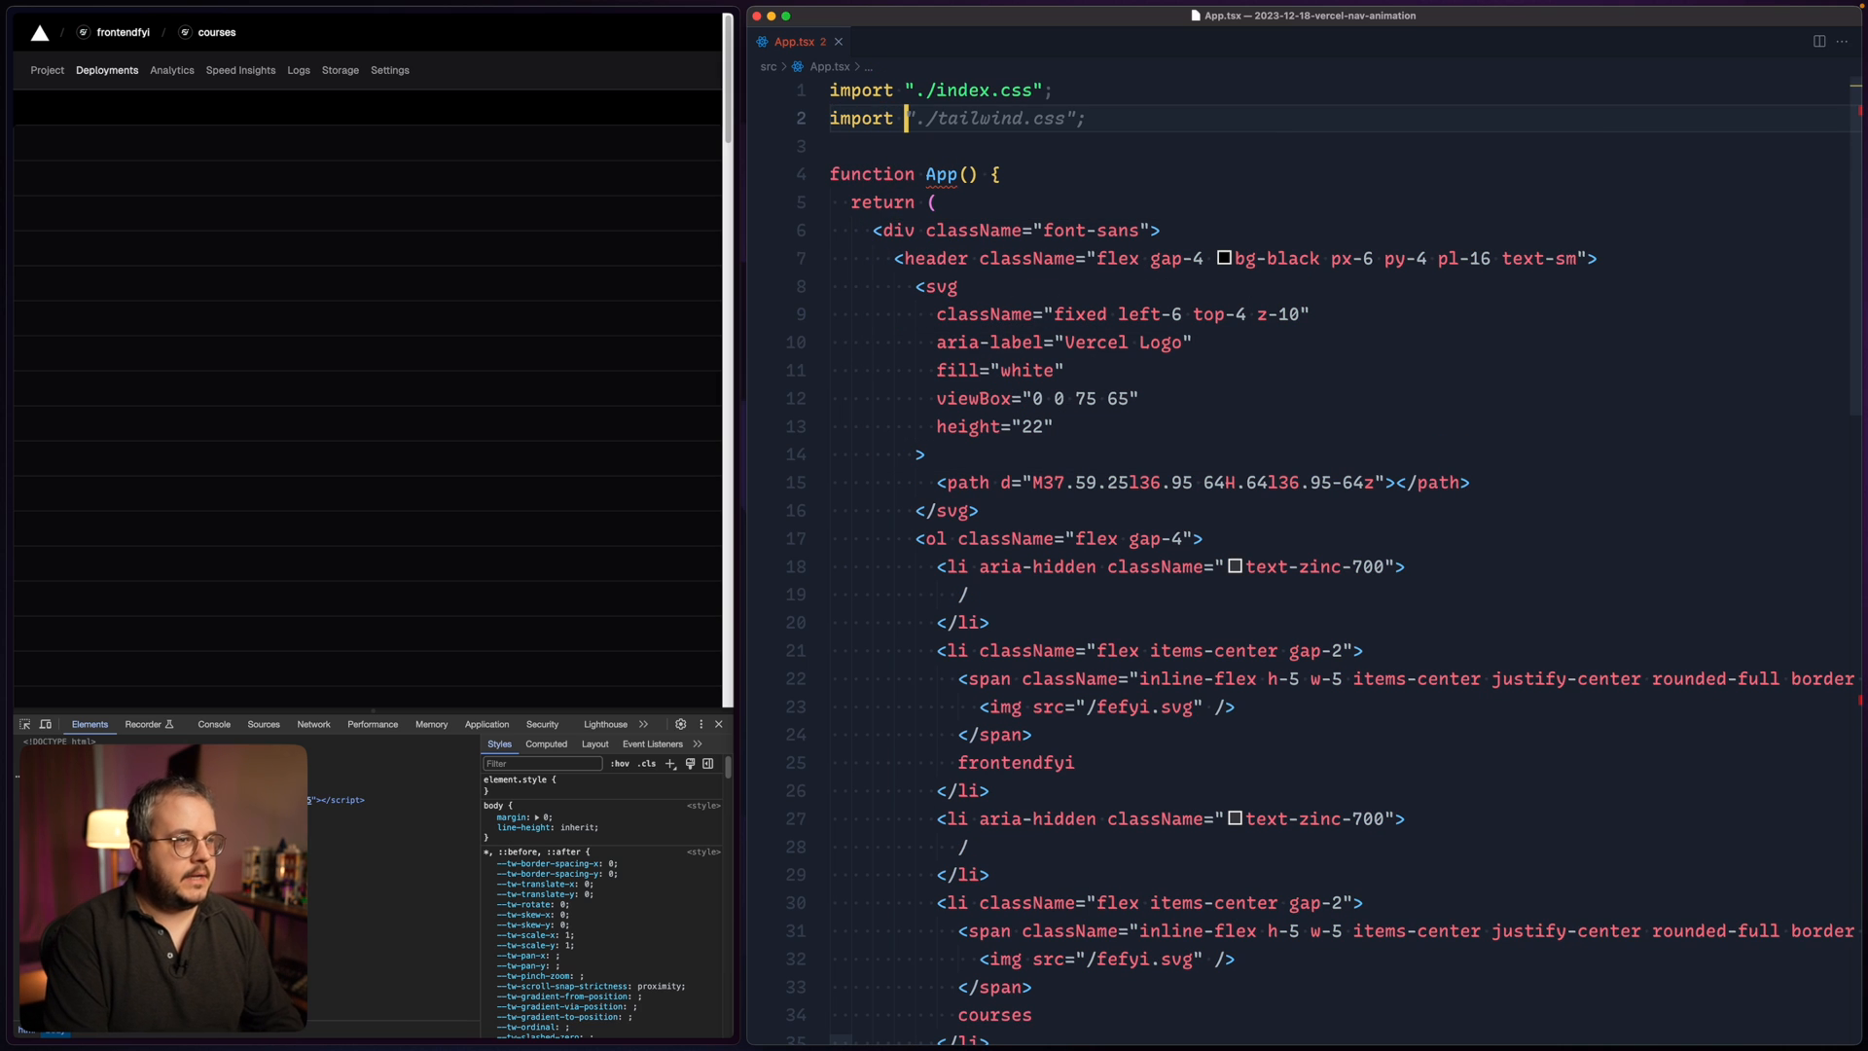
pyautogui.write('useScrollPo')
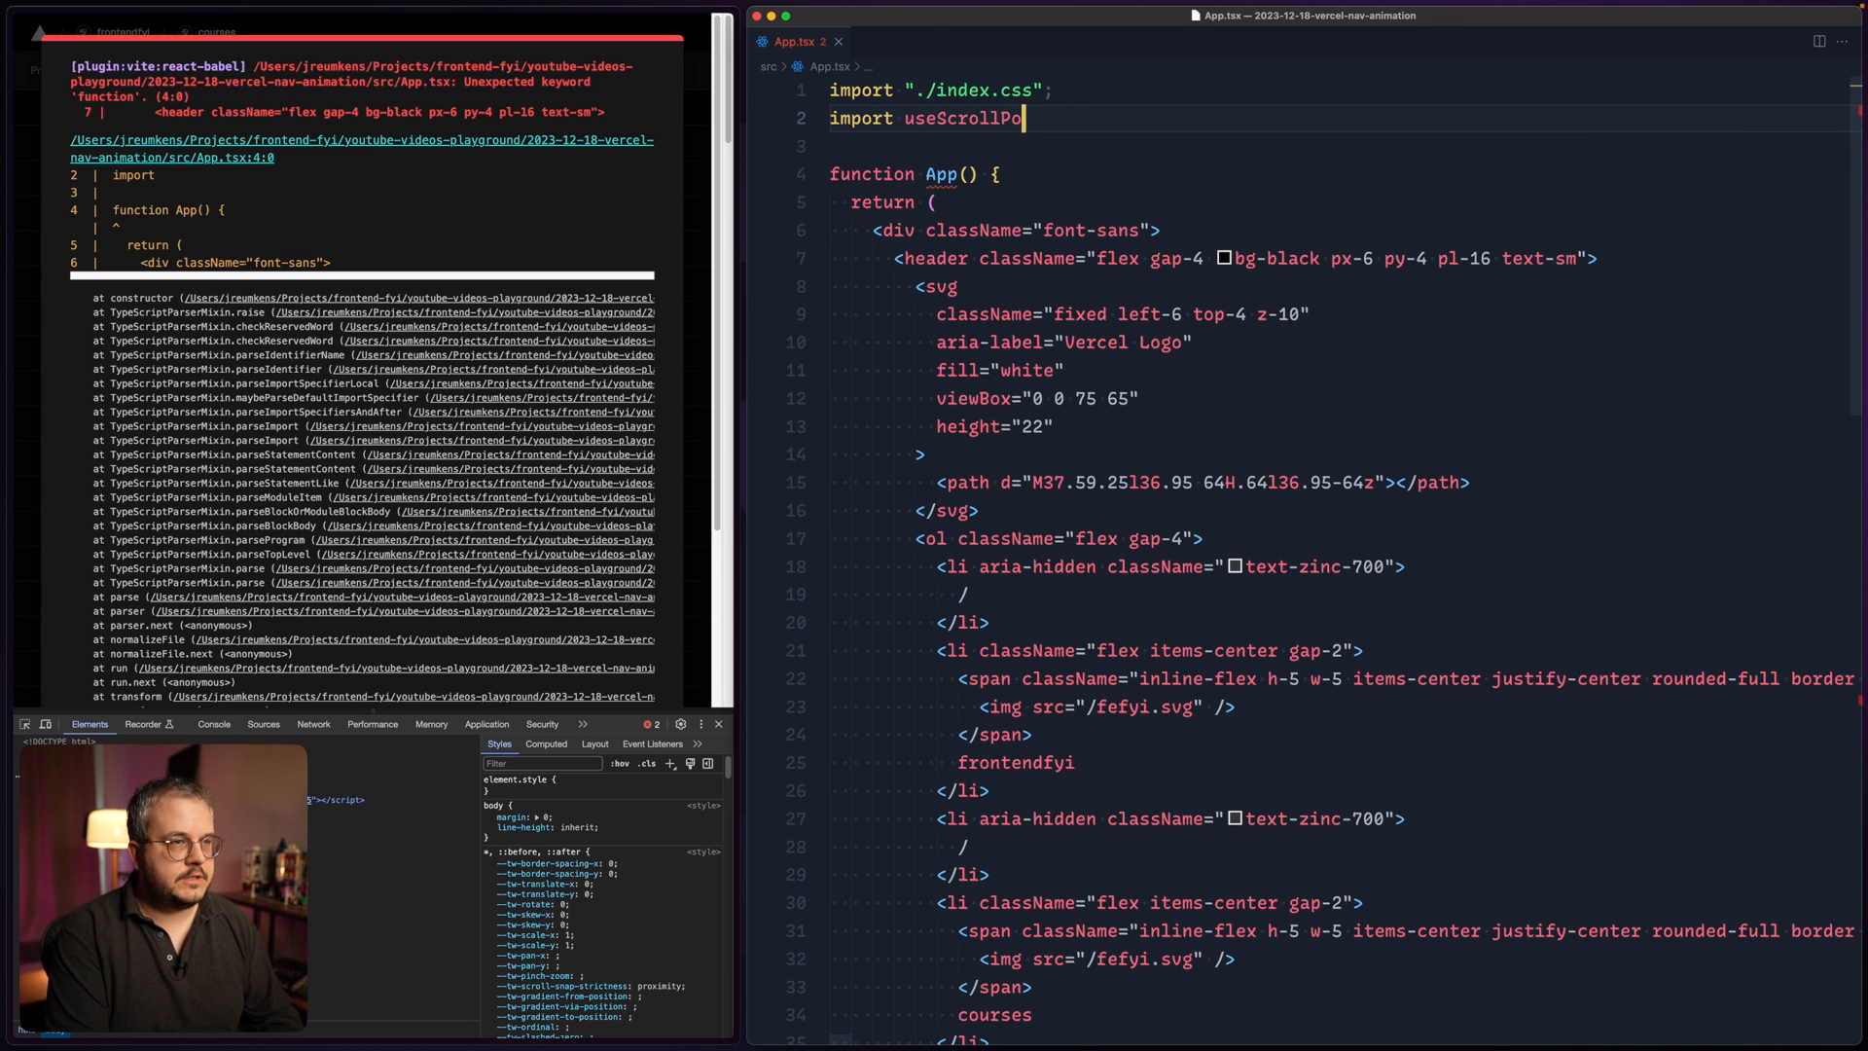
pyautogui.write('from "@react-hook/window-scroll')
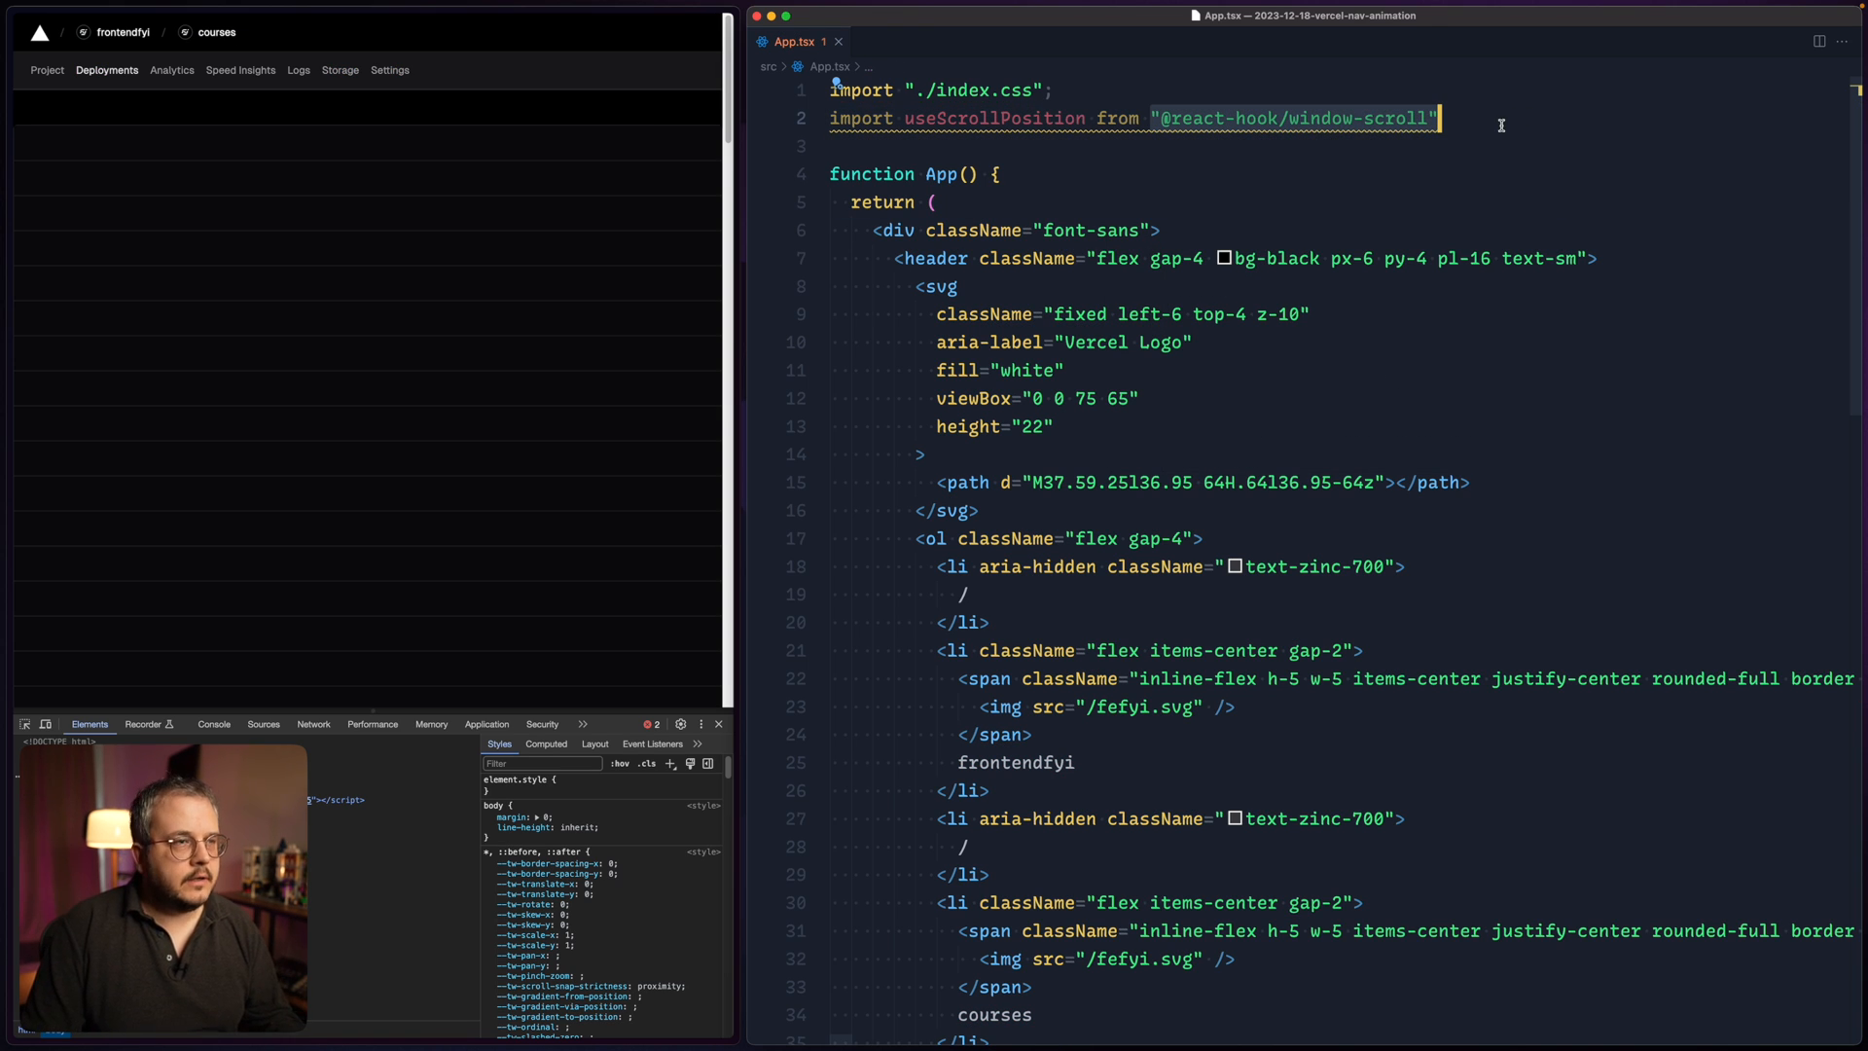
pyautogui.moveTo(1406, 163)
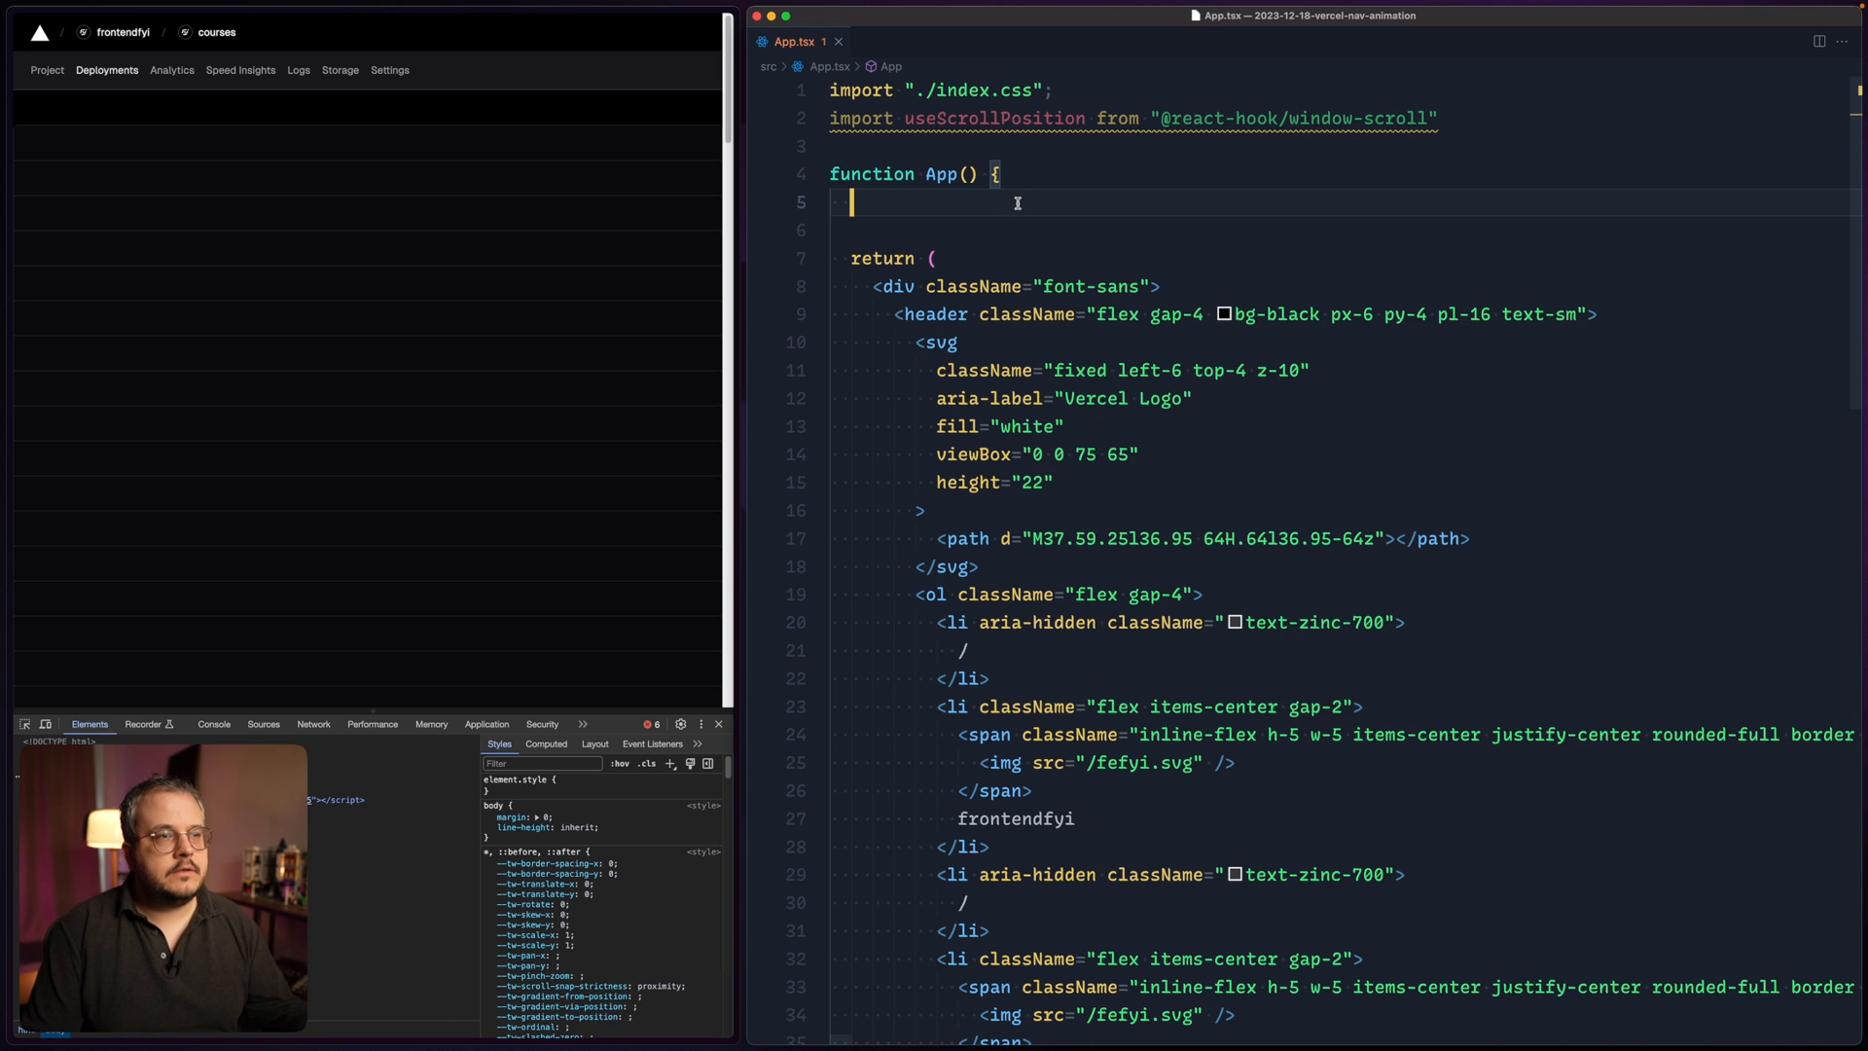
pyautogui.write('const y')
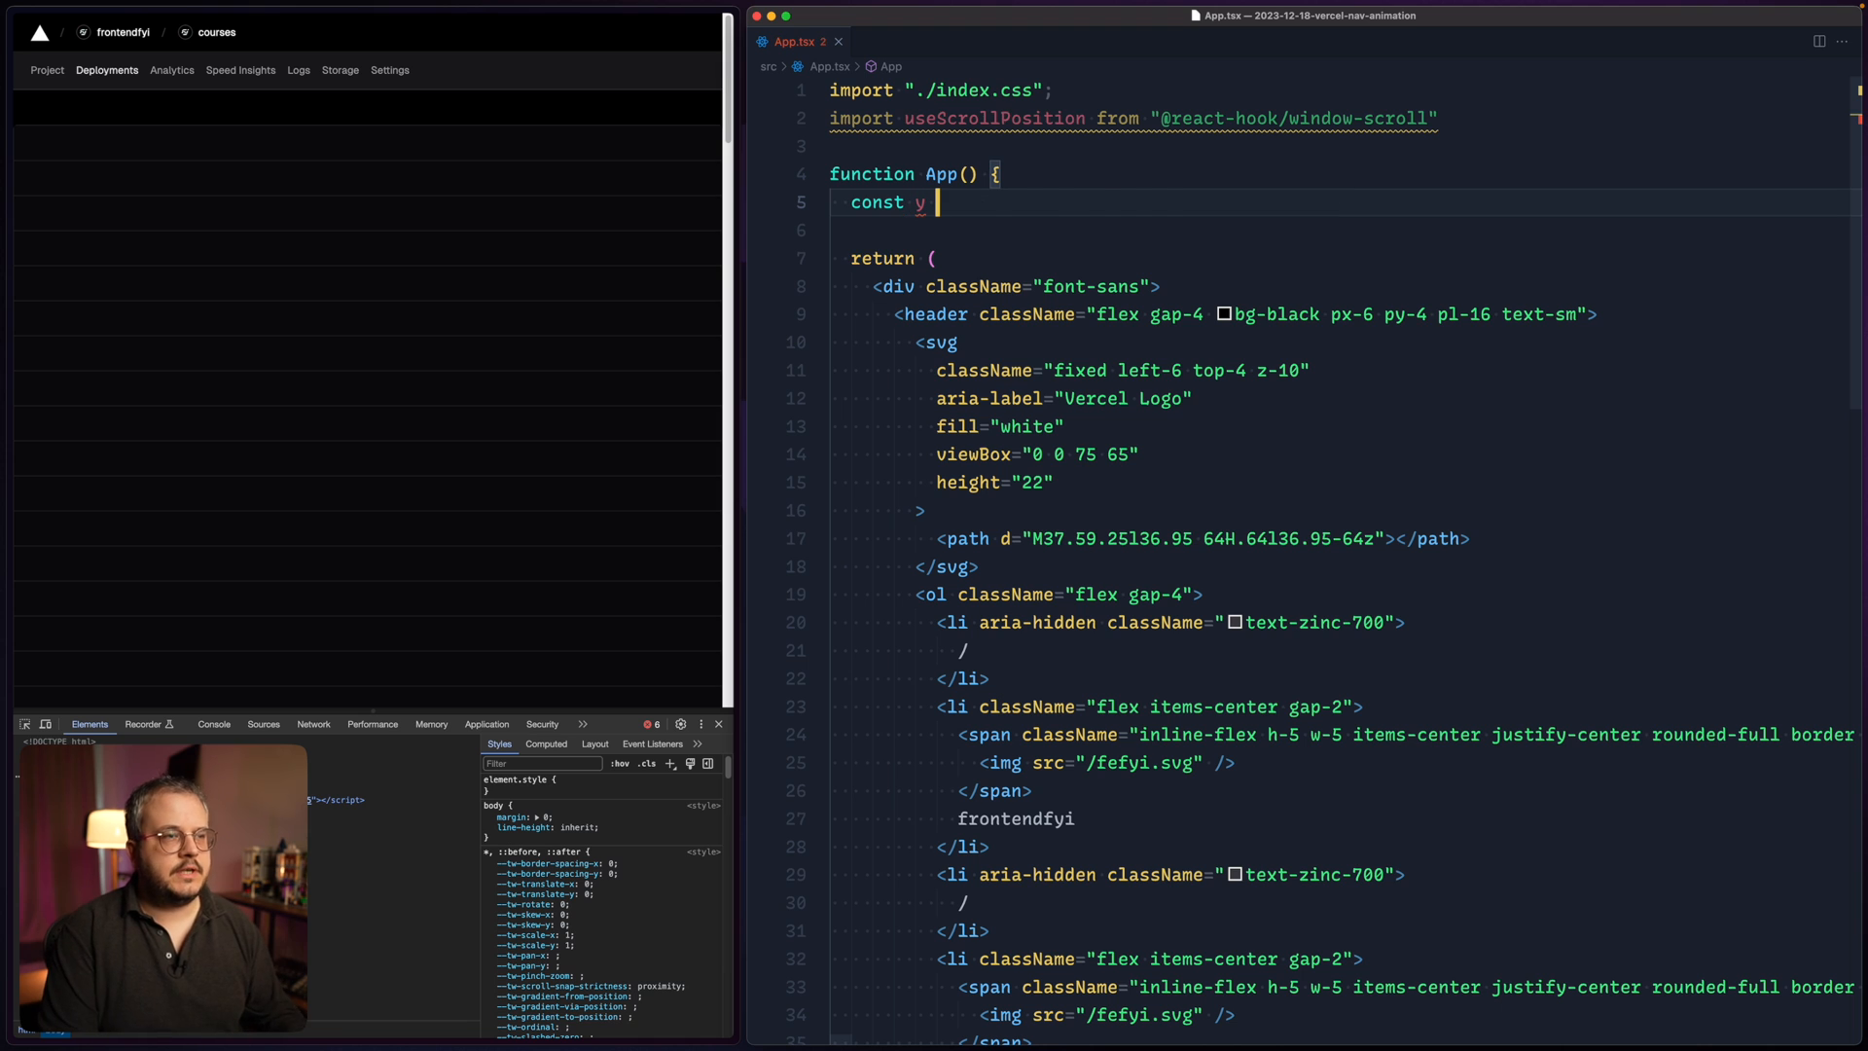
pyautogui.write('= useScrollPosition(60);')
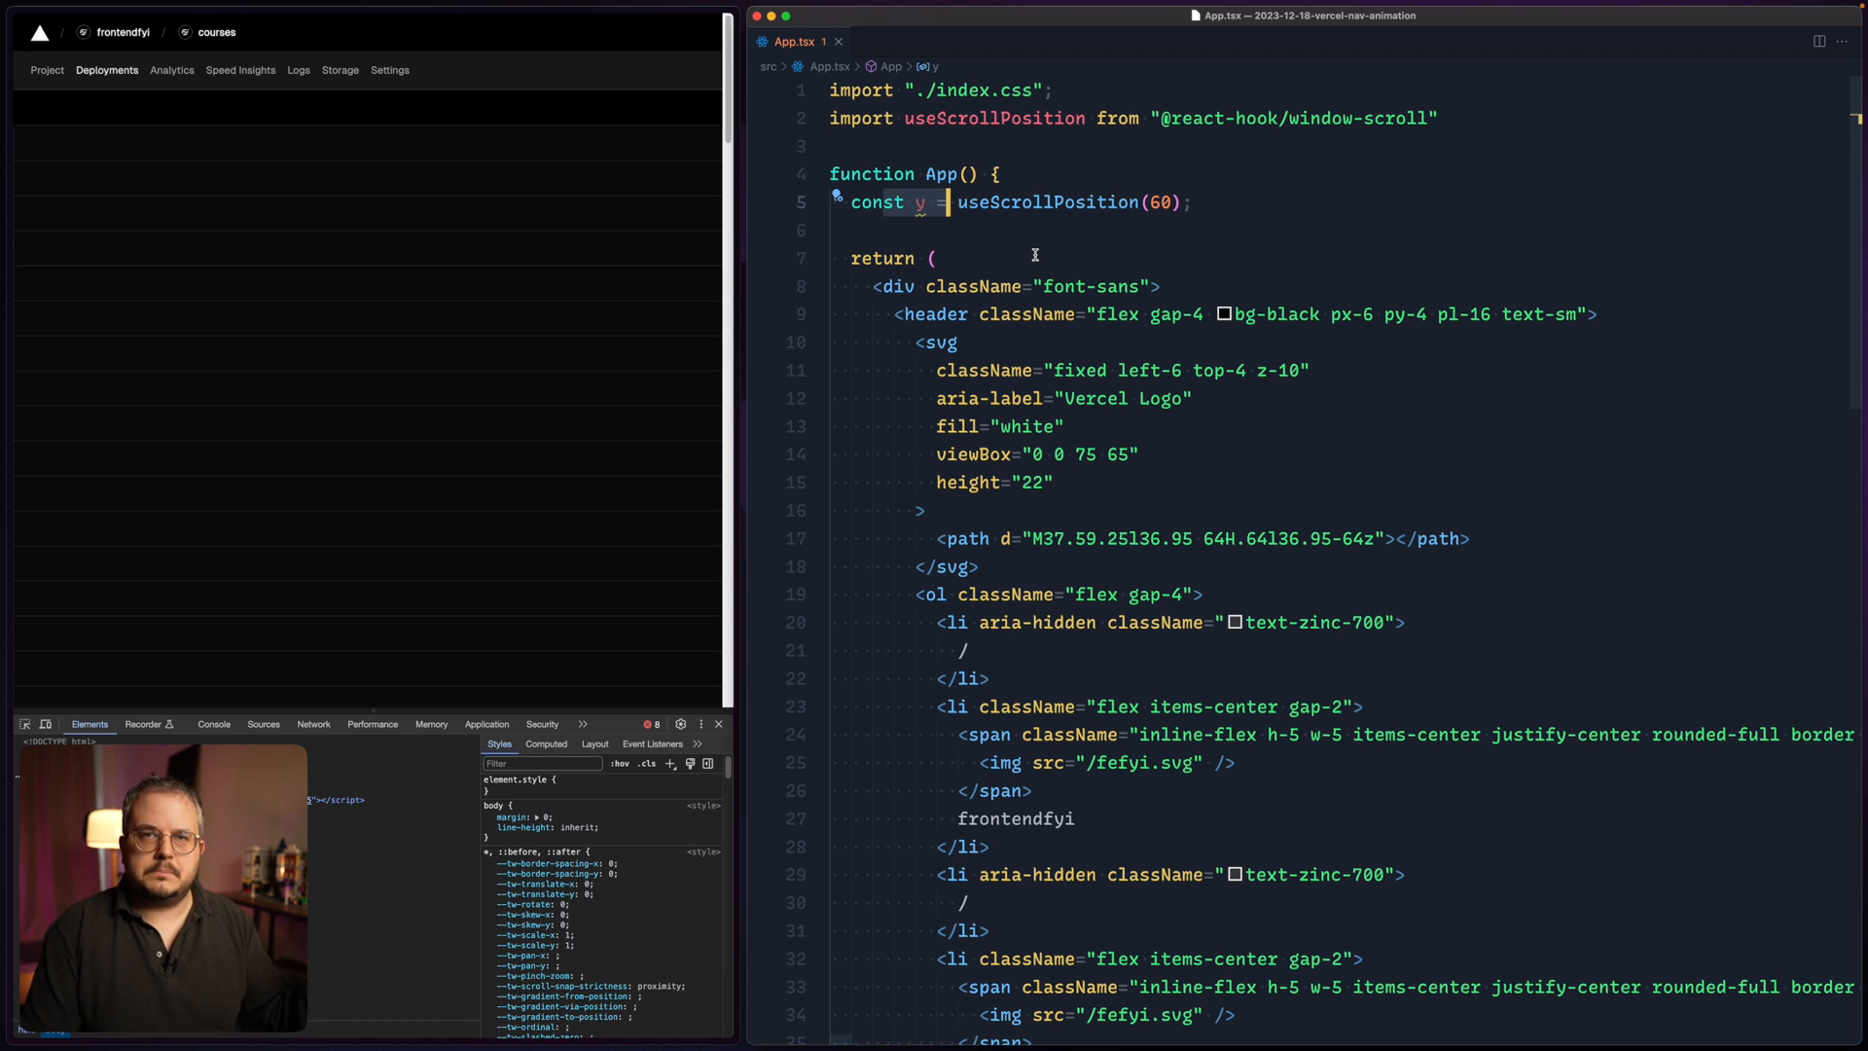
pyautogui.moveTo(973, 286)
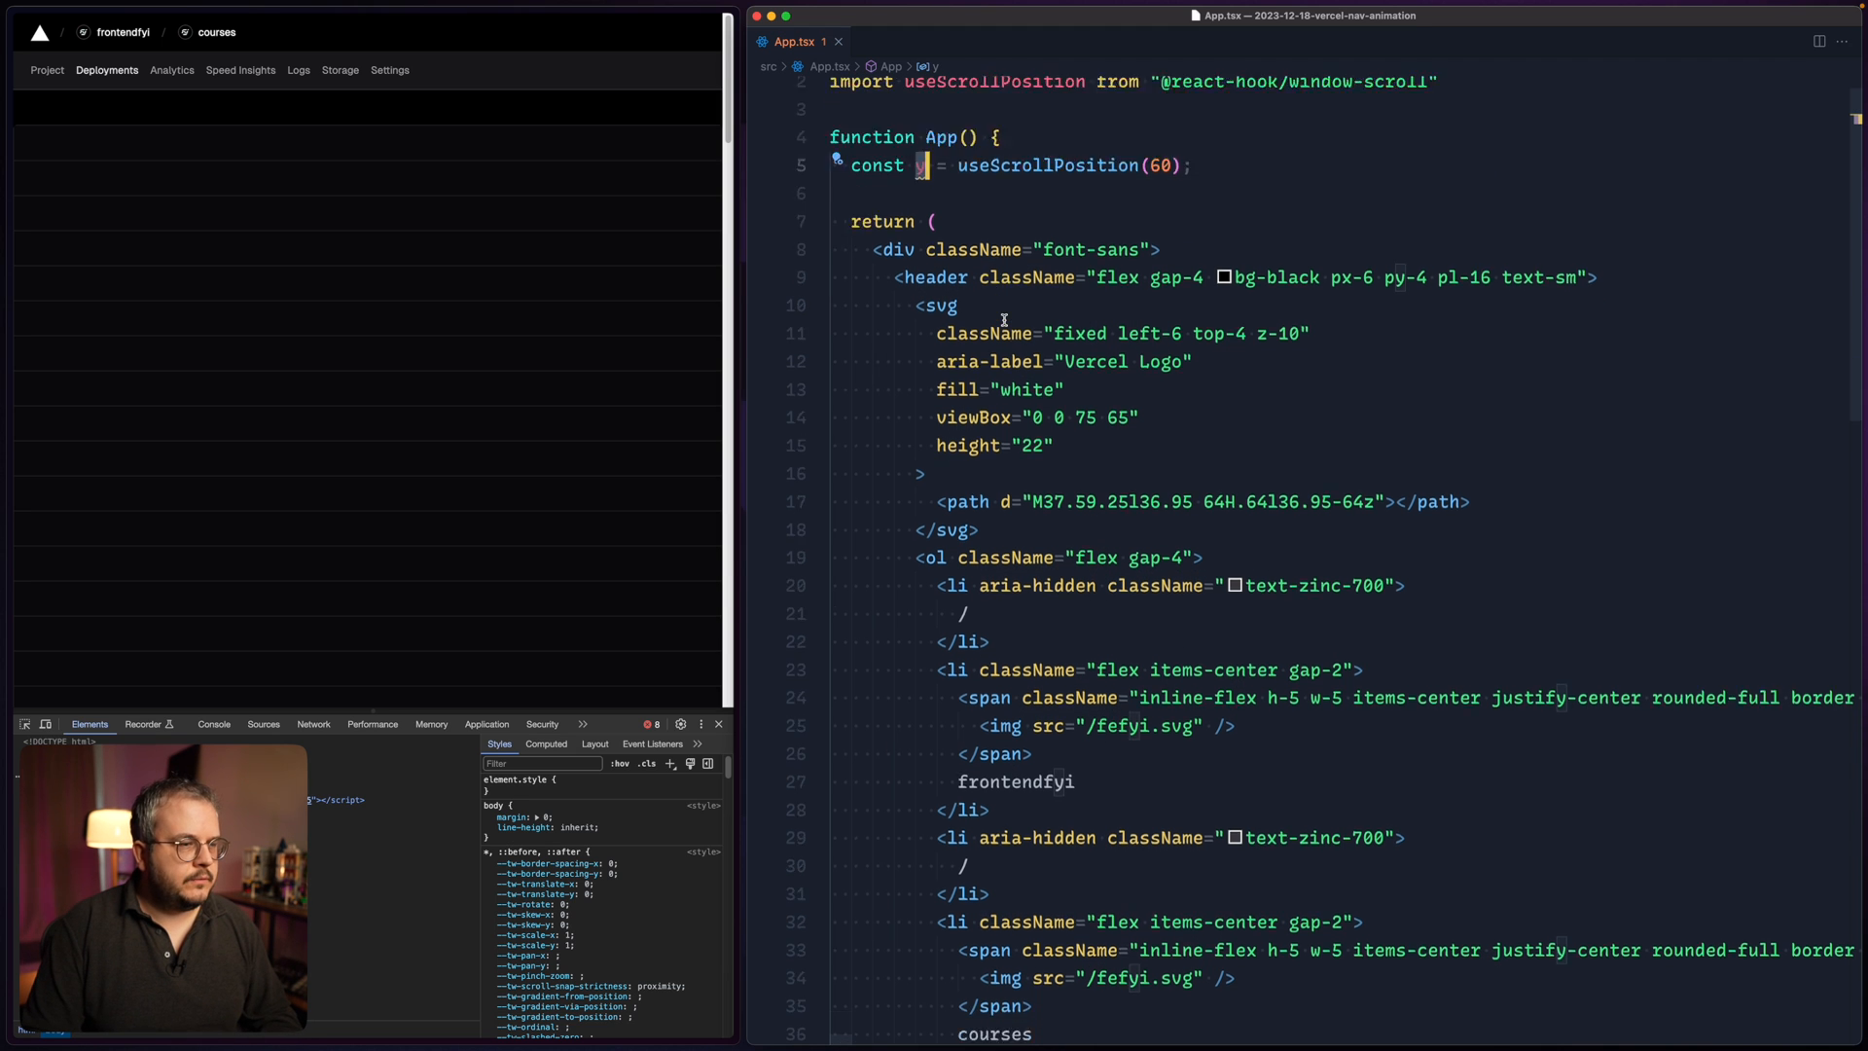
# - Render {y} inside main above the table to display the scroll value
pyautogui.scroll(-3)
pyautogui.write('{y}')
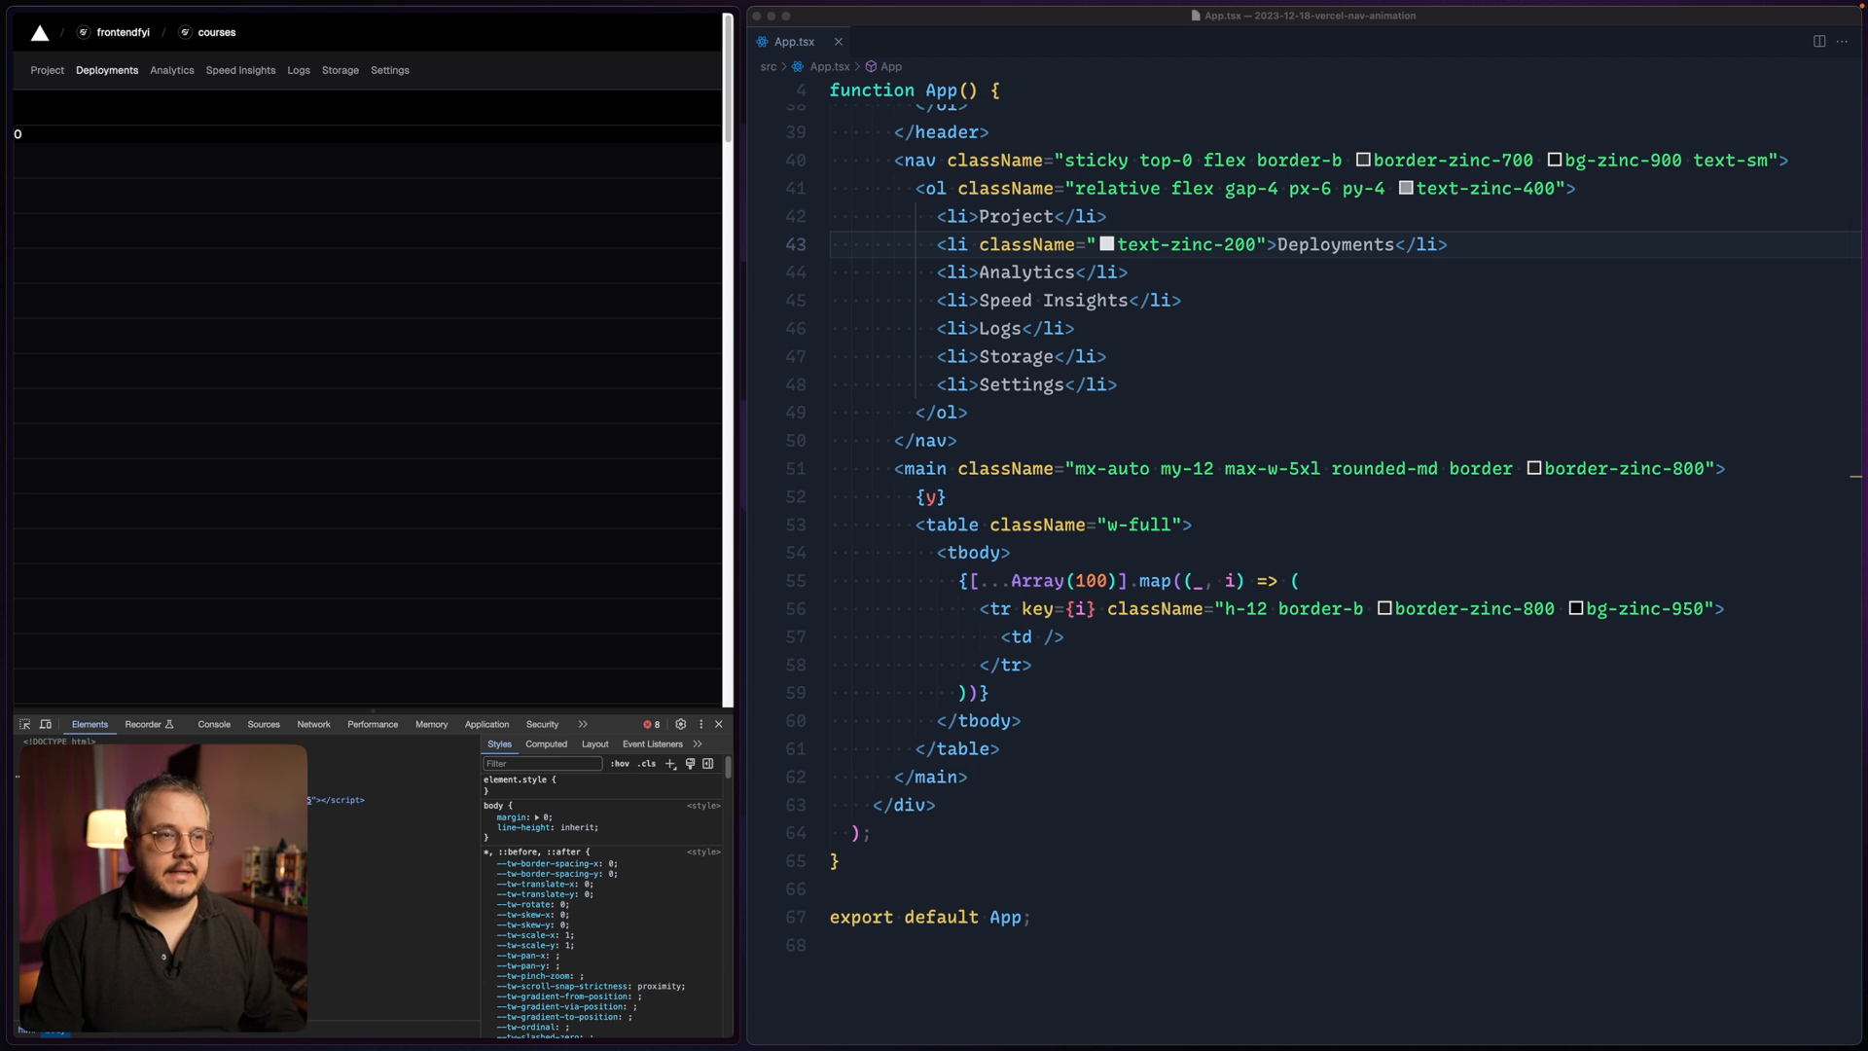
pyautogui.scroll(3)
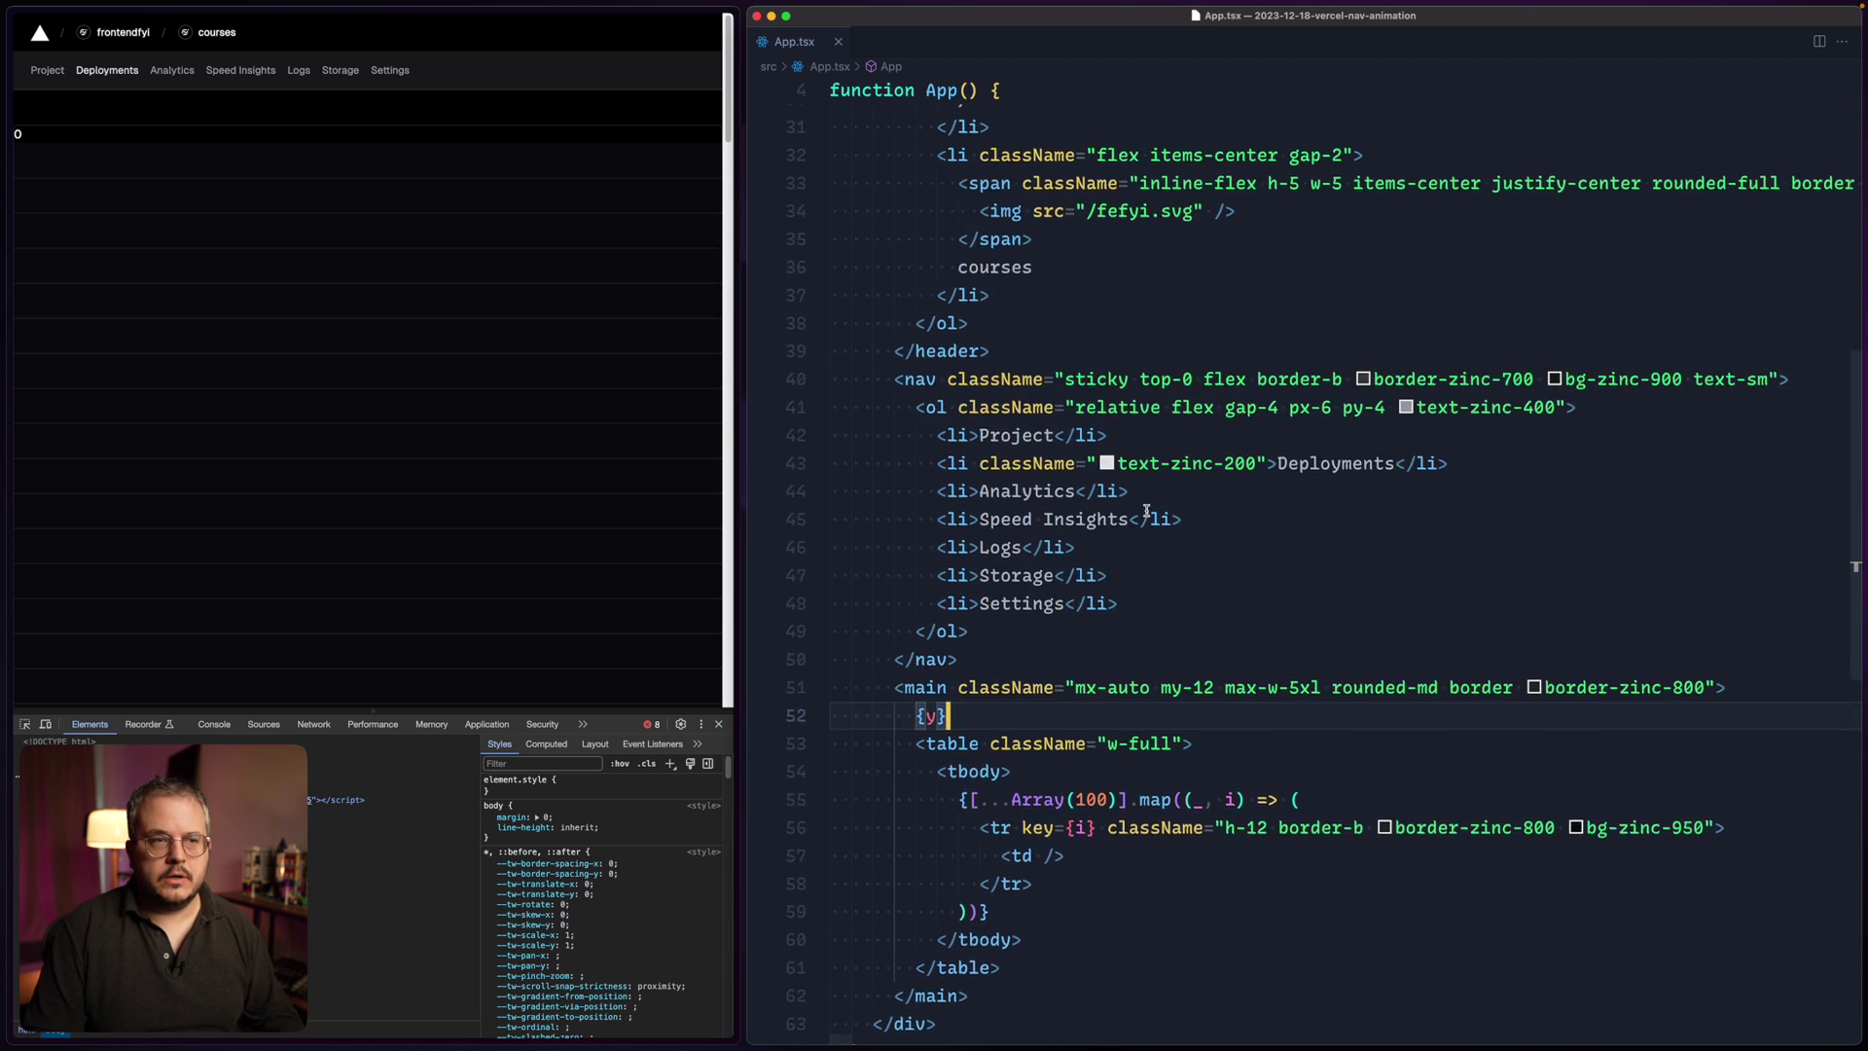
pyautogui.scroll(3)
pyautogui.write('const')
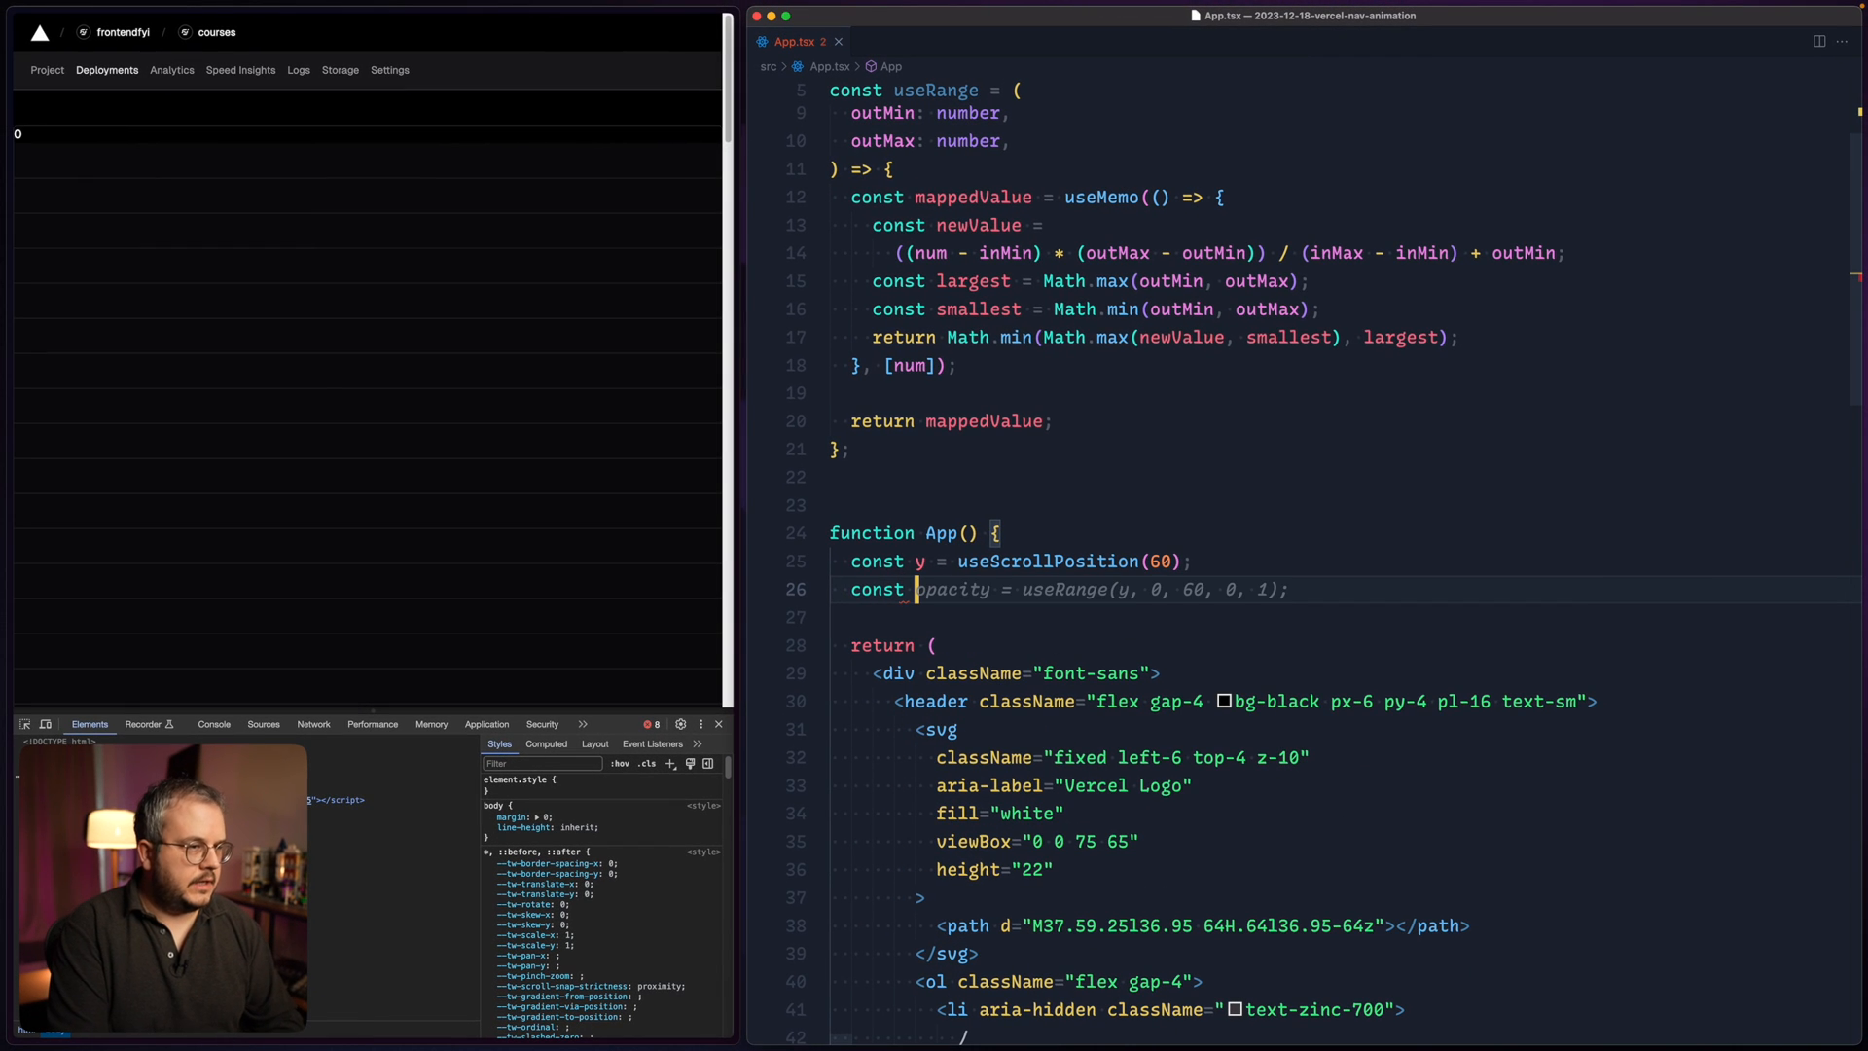
# - Declare const navX = useRange(y, 0, 50, 0, 42) and replace the {y} debug output with {navX}
pyautogui.write('navX =')
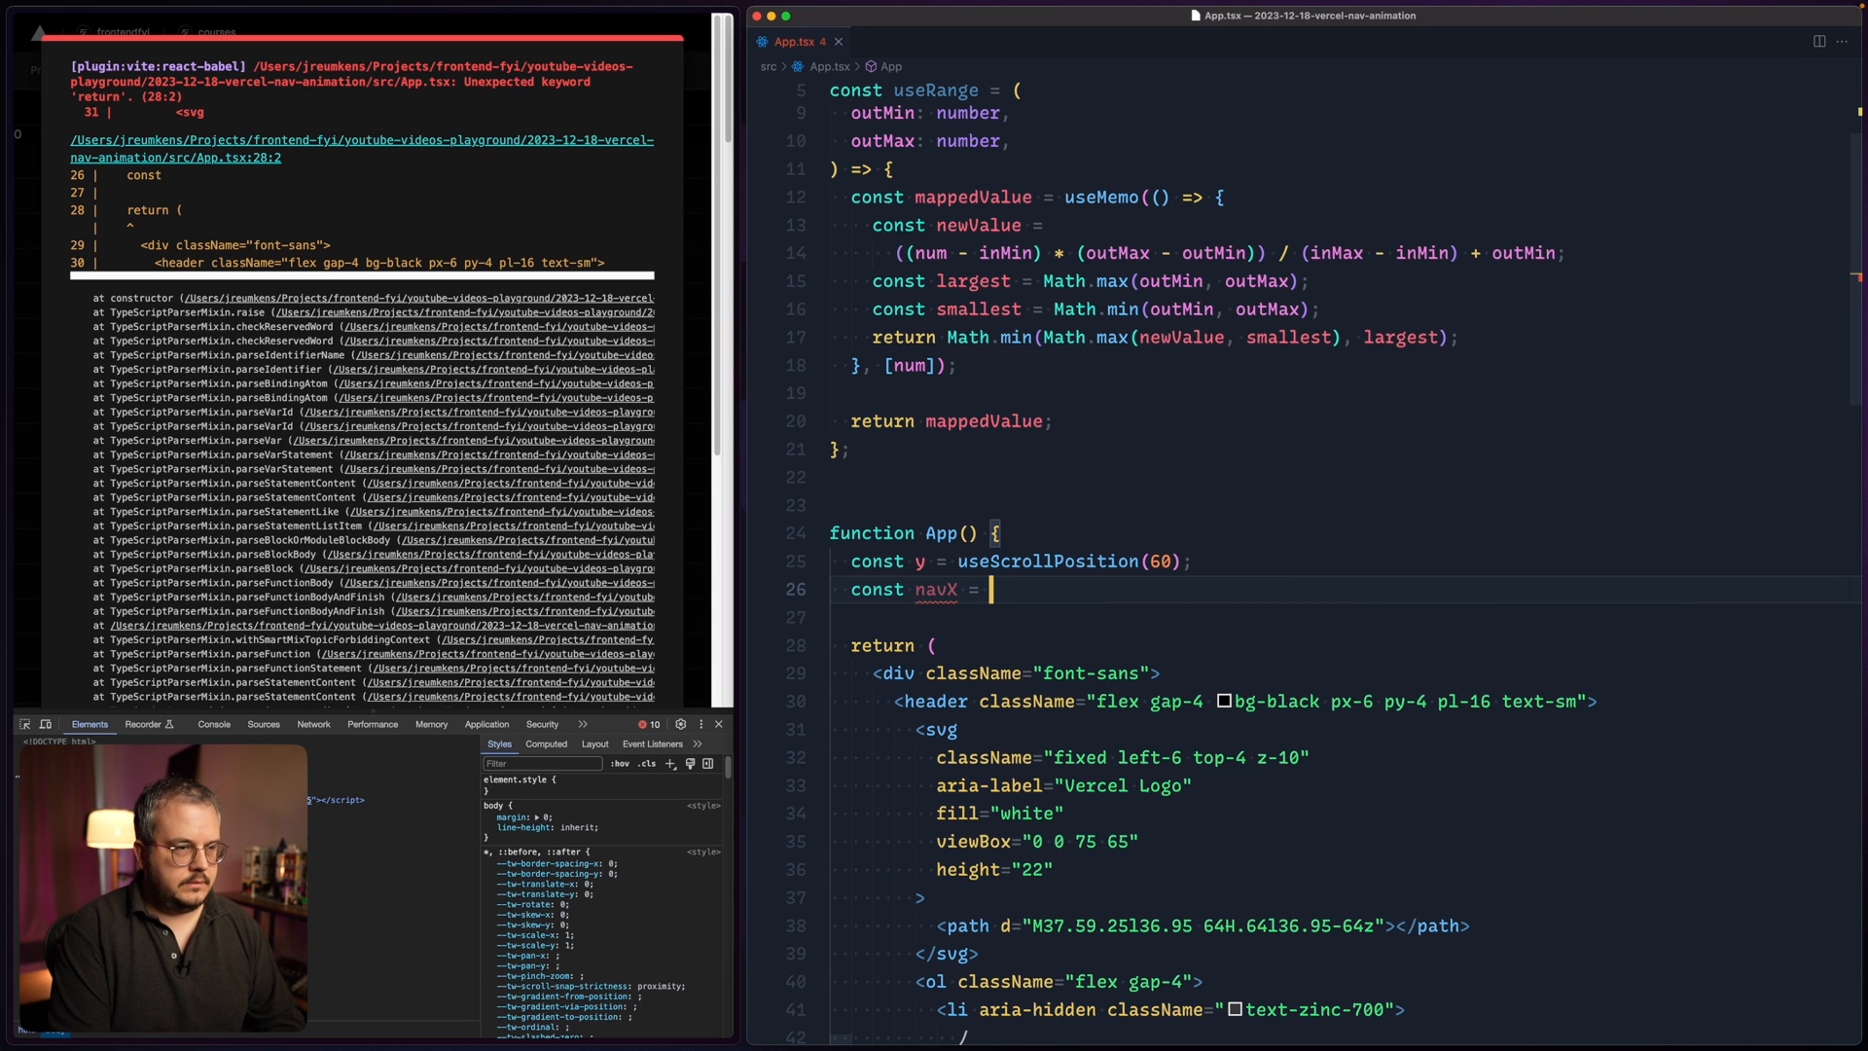
pyautogui.write('useRange(, 0, 60, 0, 1)')
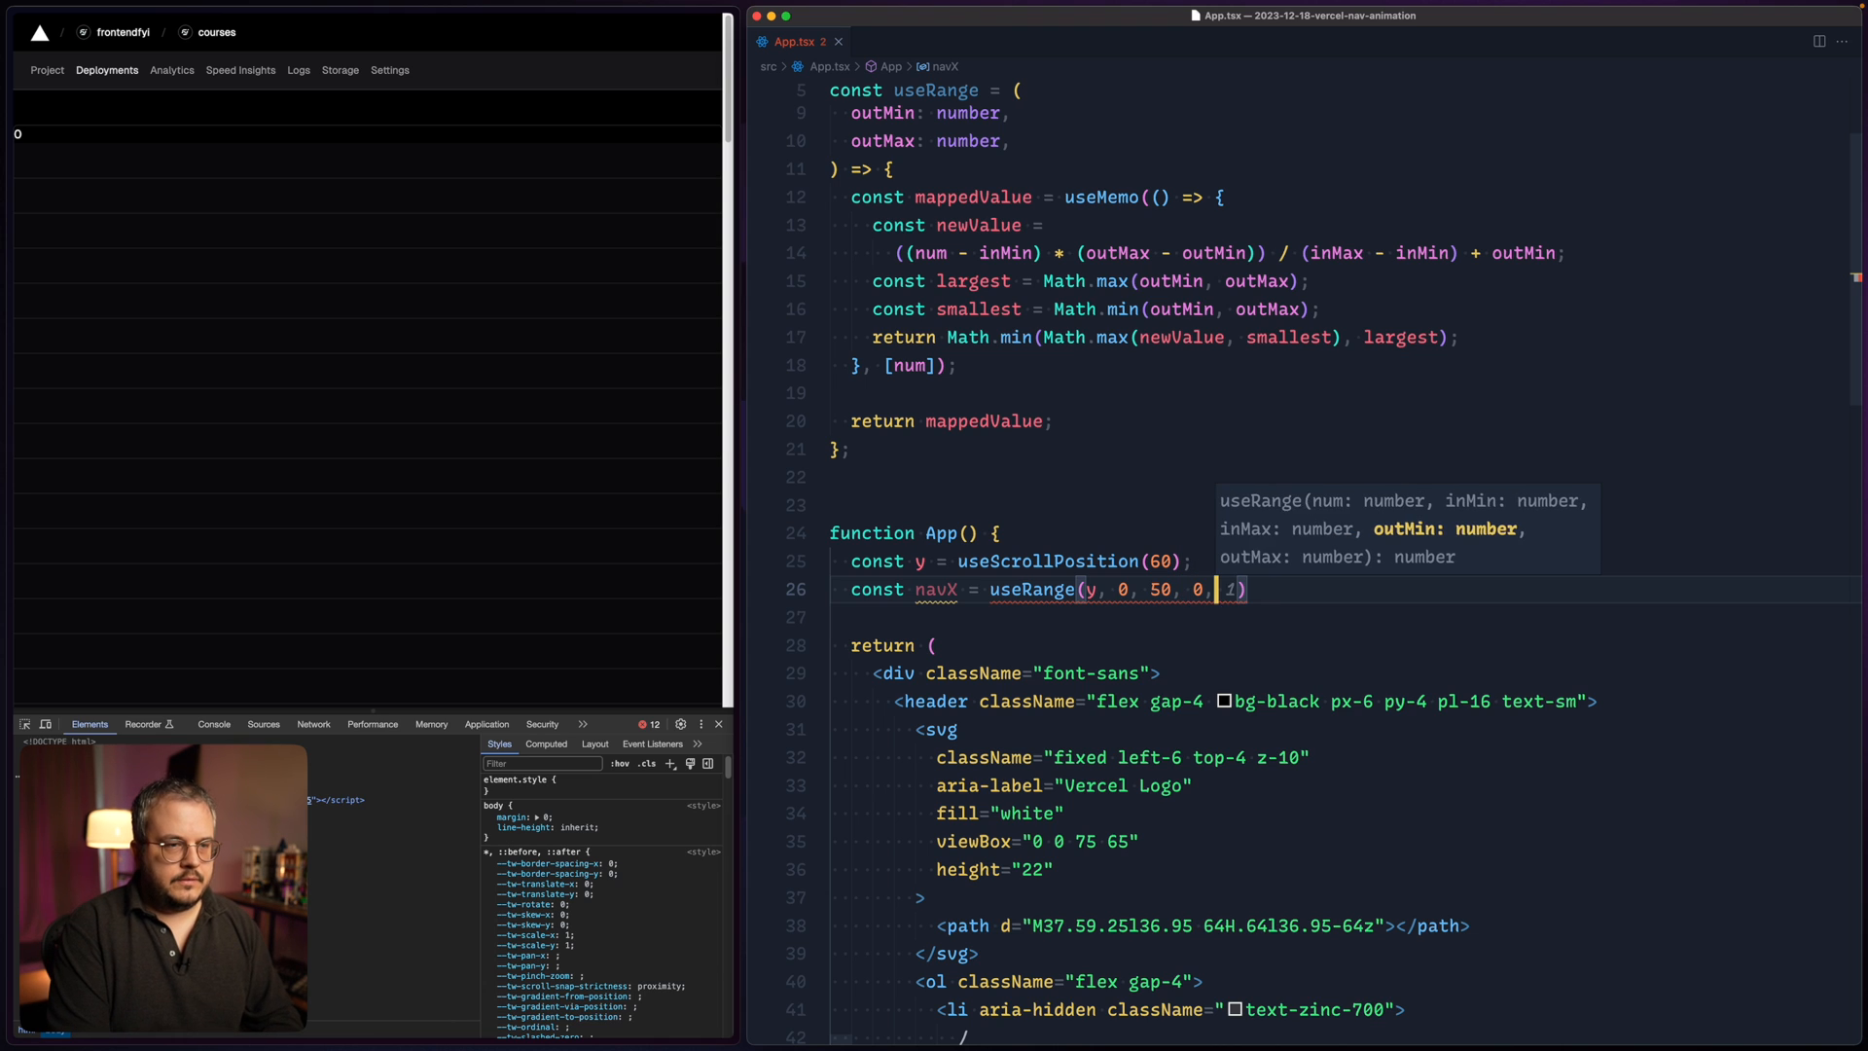
pyautogui.write("42);'")
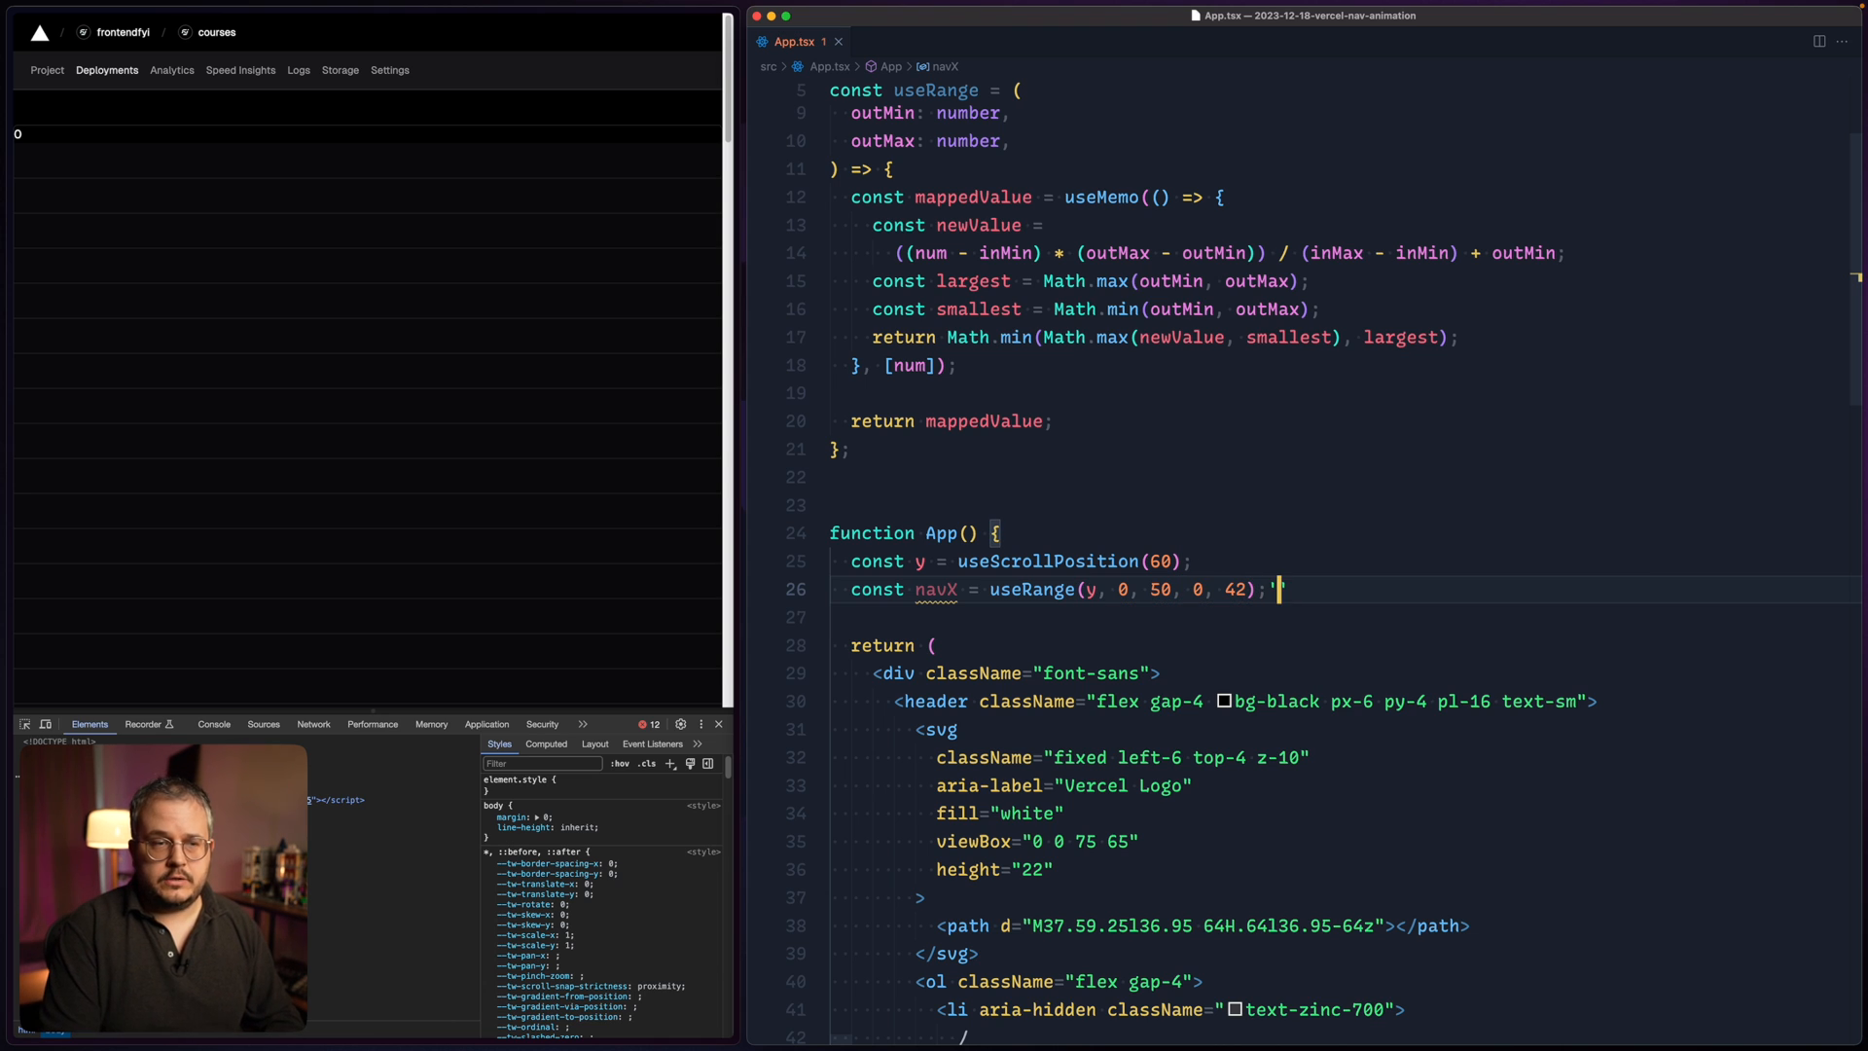
pyautogui.scroll(3)
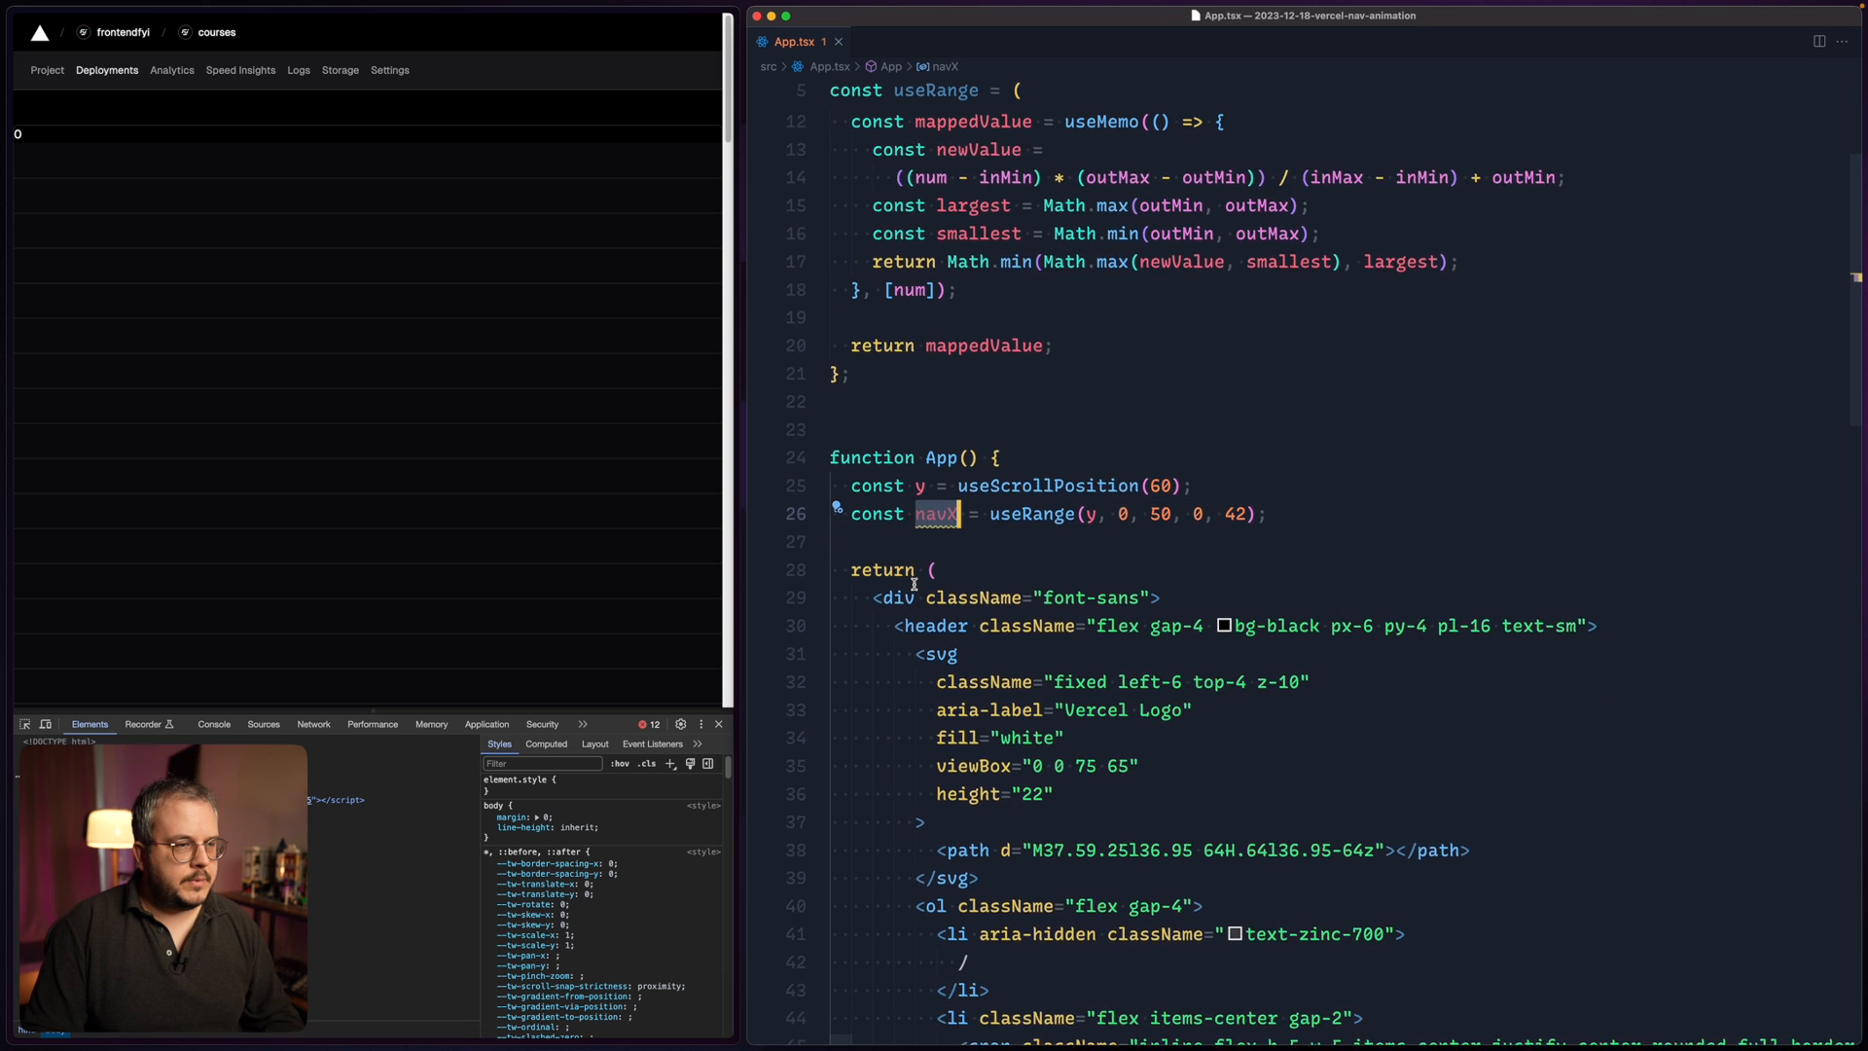
pyautogui.scroll(-3)
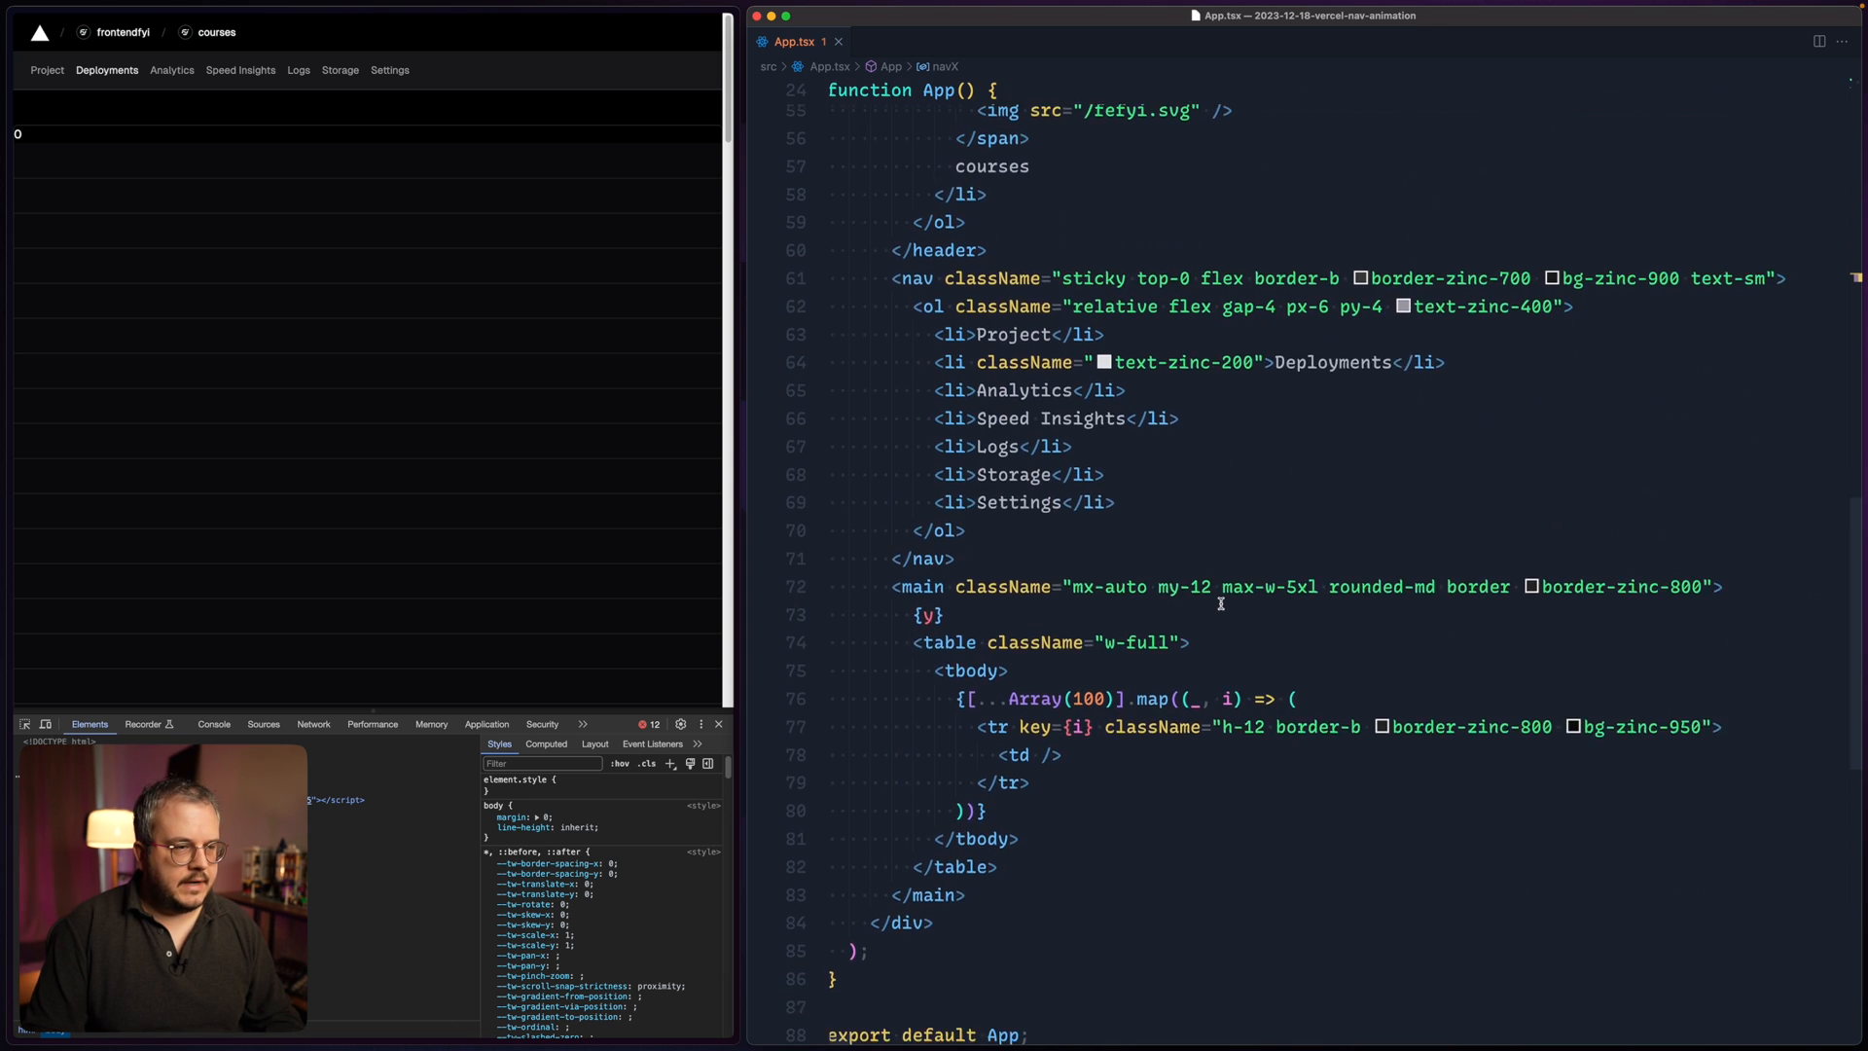
pyautogui.write('{navX}')
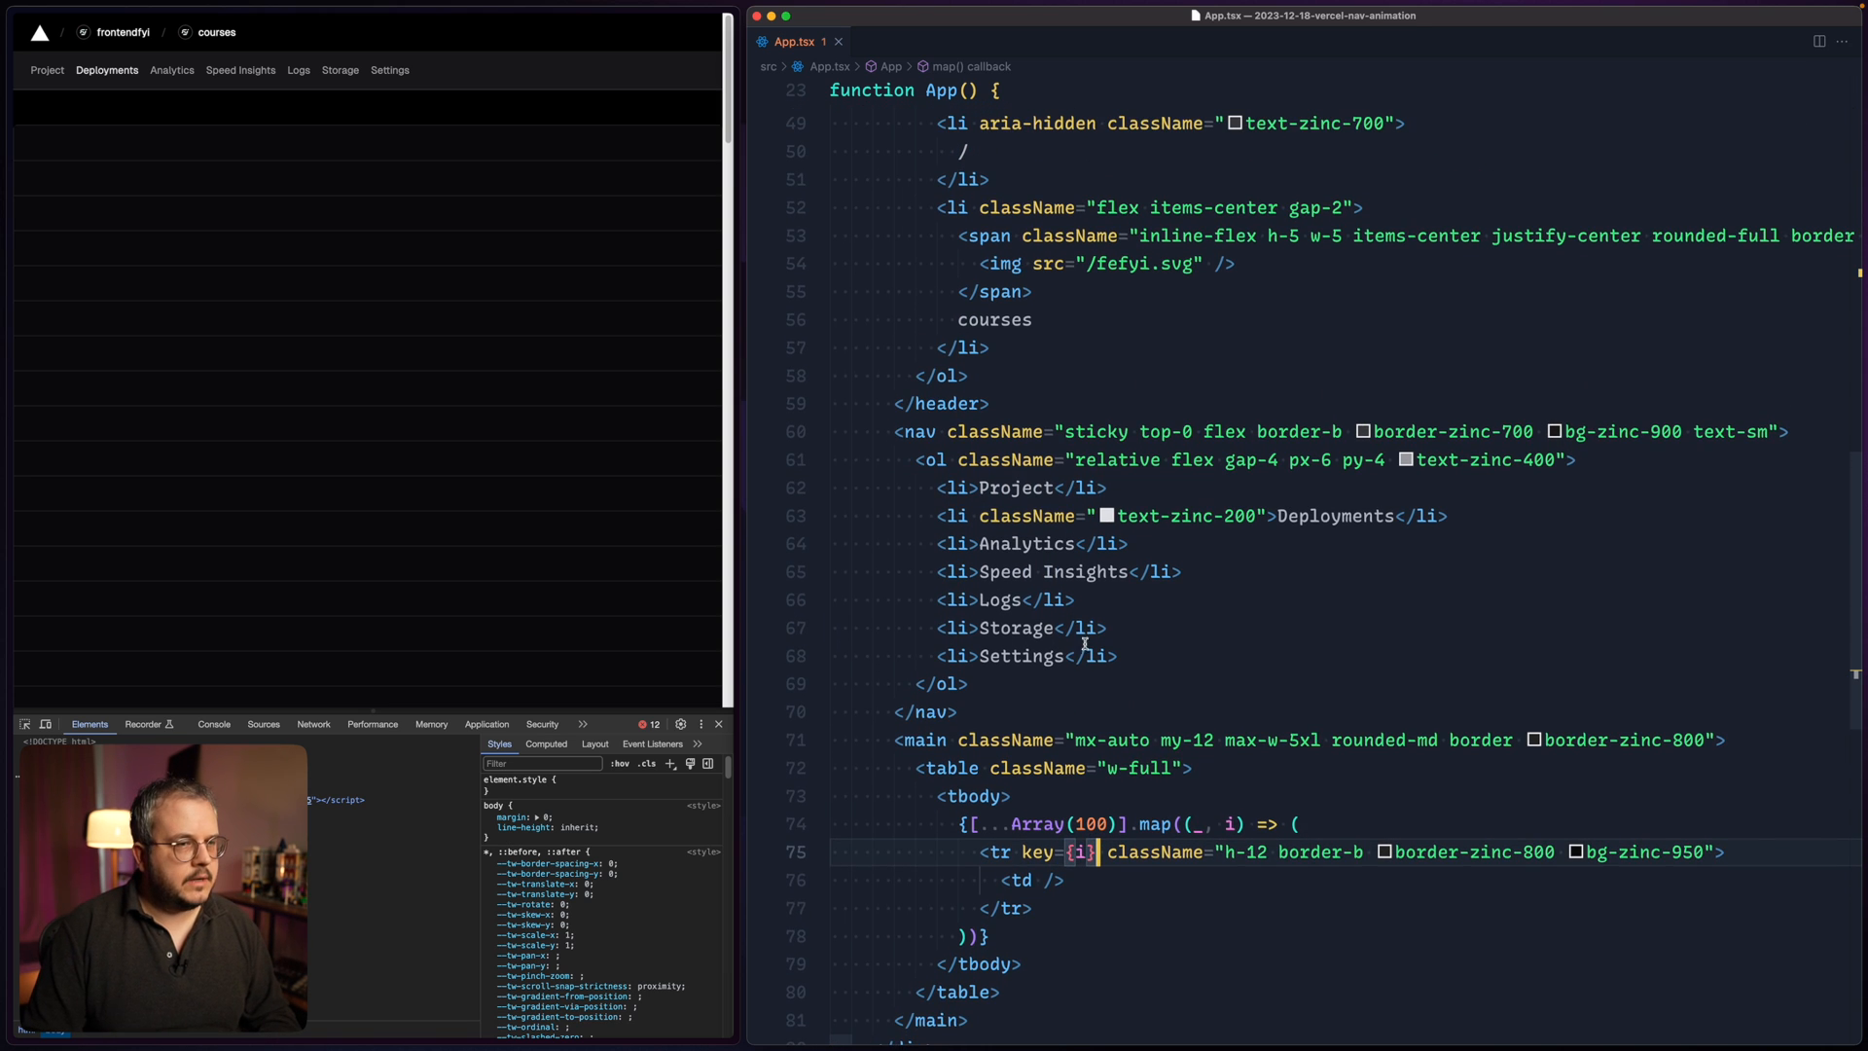
# - Give the nav's <ol> style={{ transform: `translateX(${navX}px)` }} and test by scrolling the preview
pyautogui.click(948, 459)
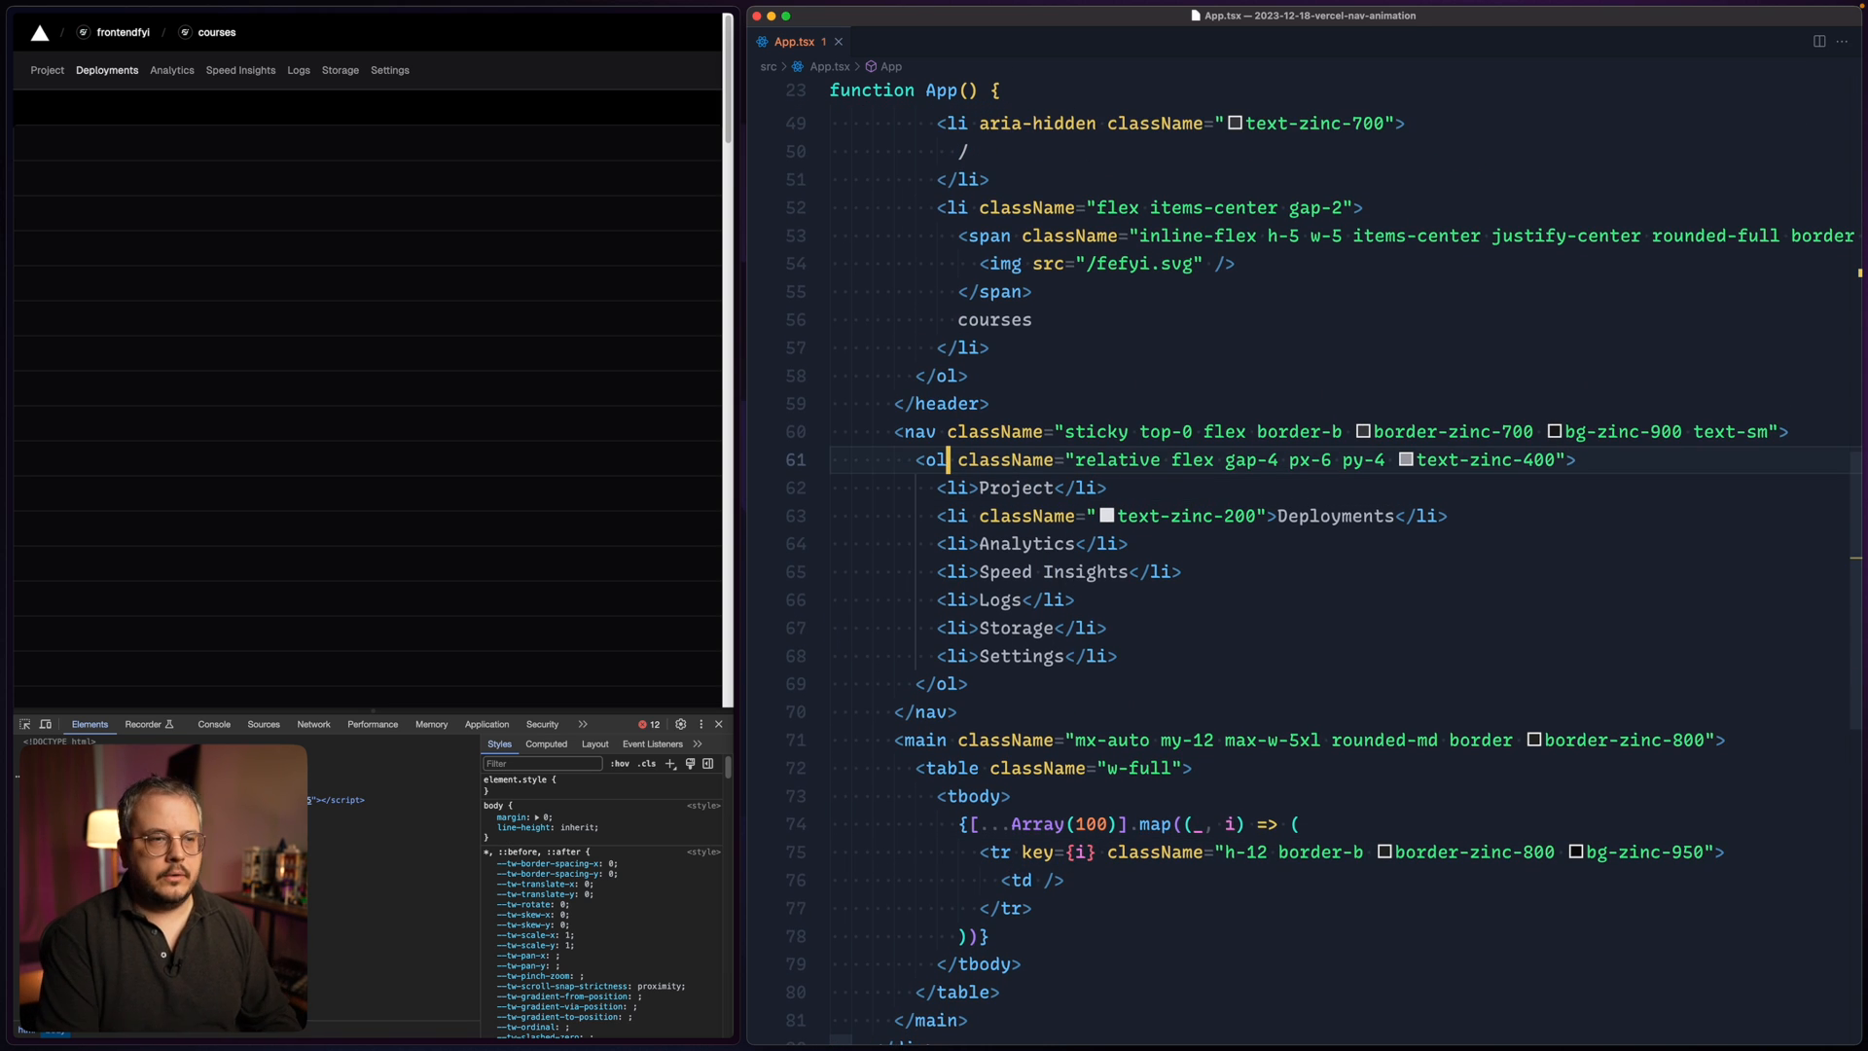
pyautogui.write('style={{')
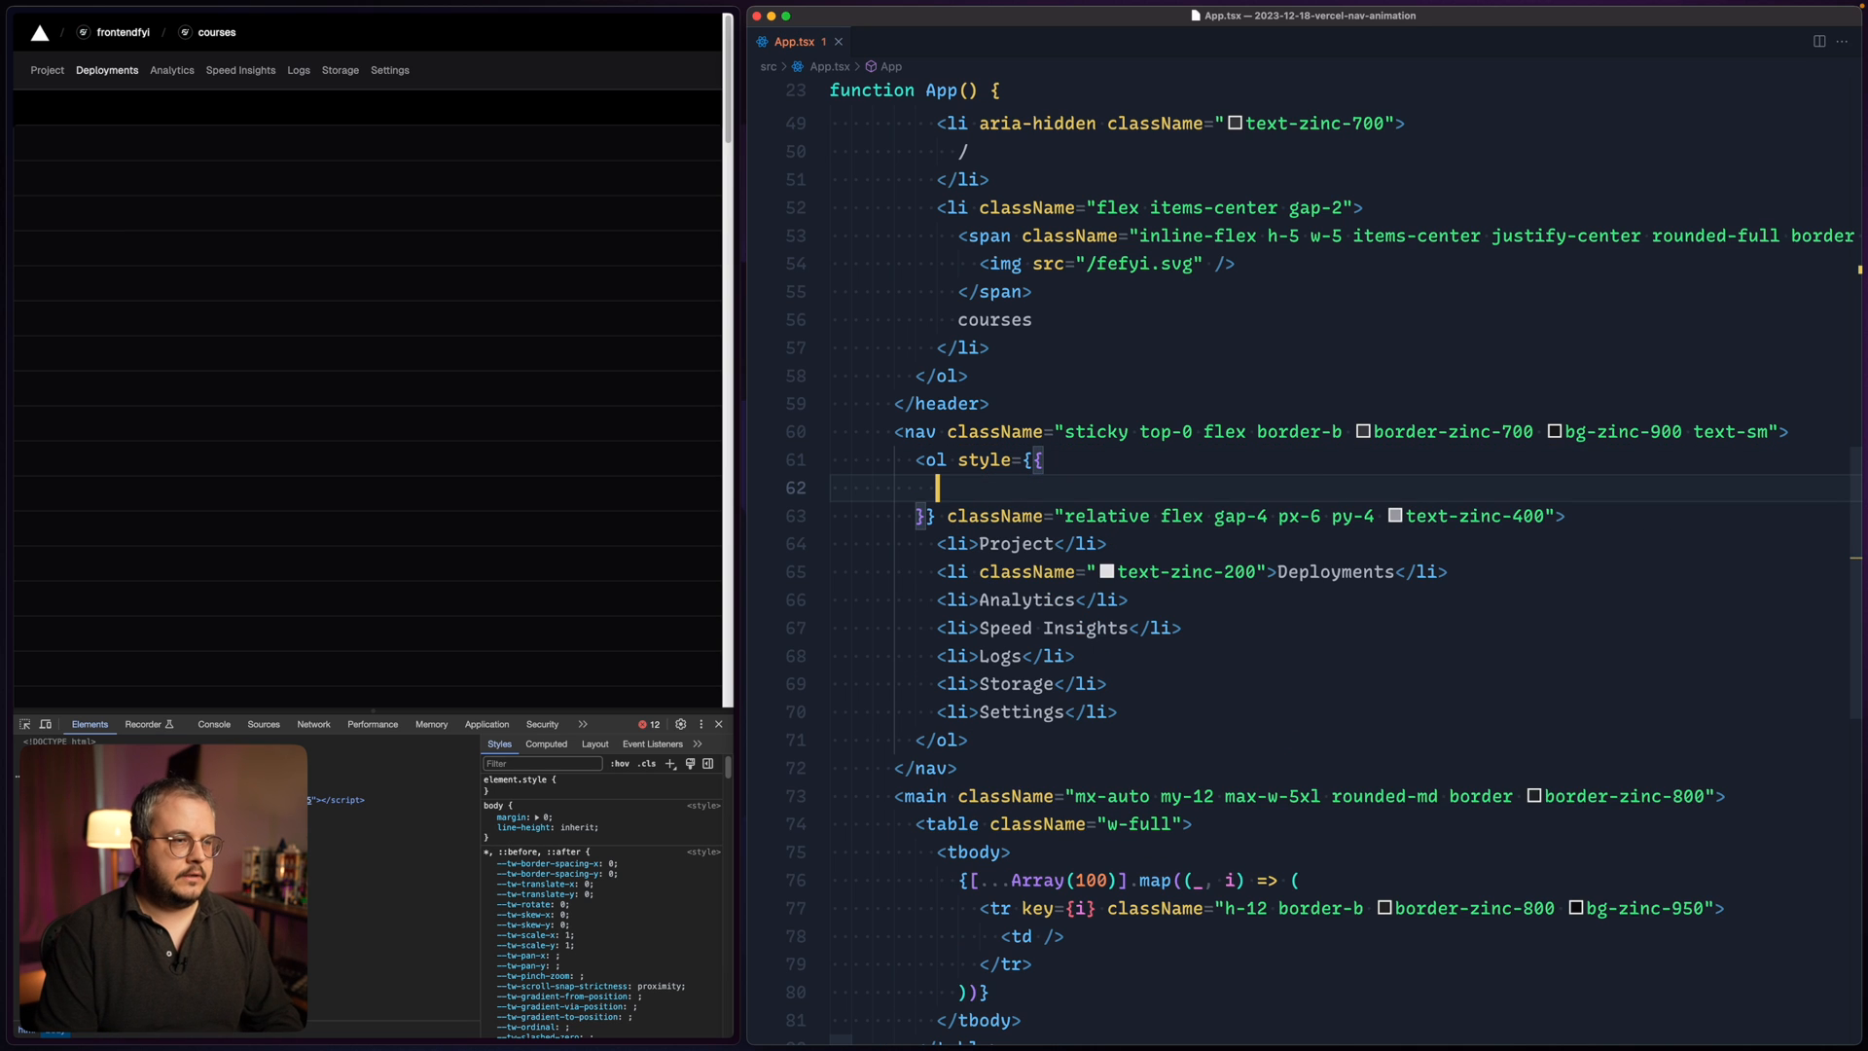
pyautogui.write('transform: `translateX(-${navX}px)`,')
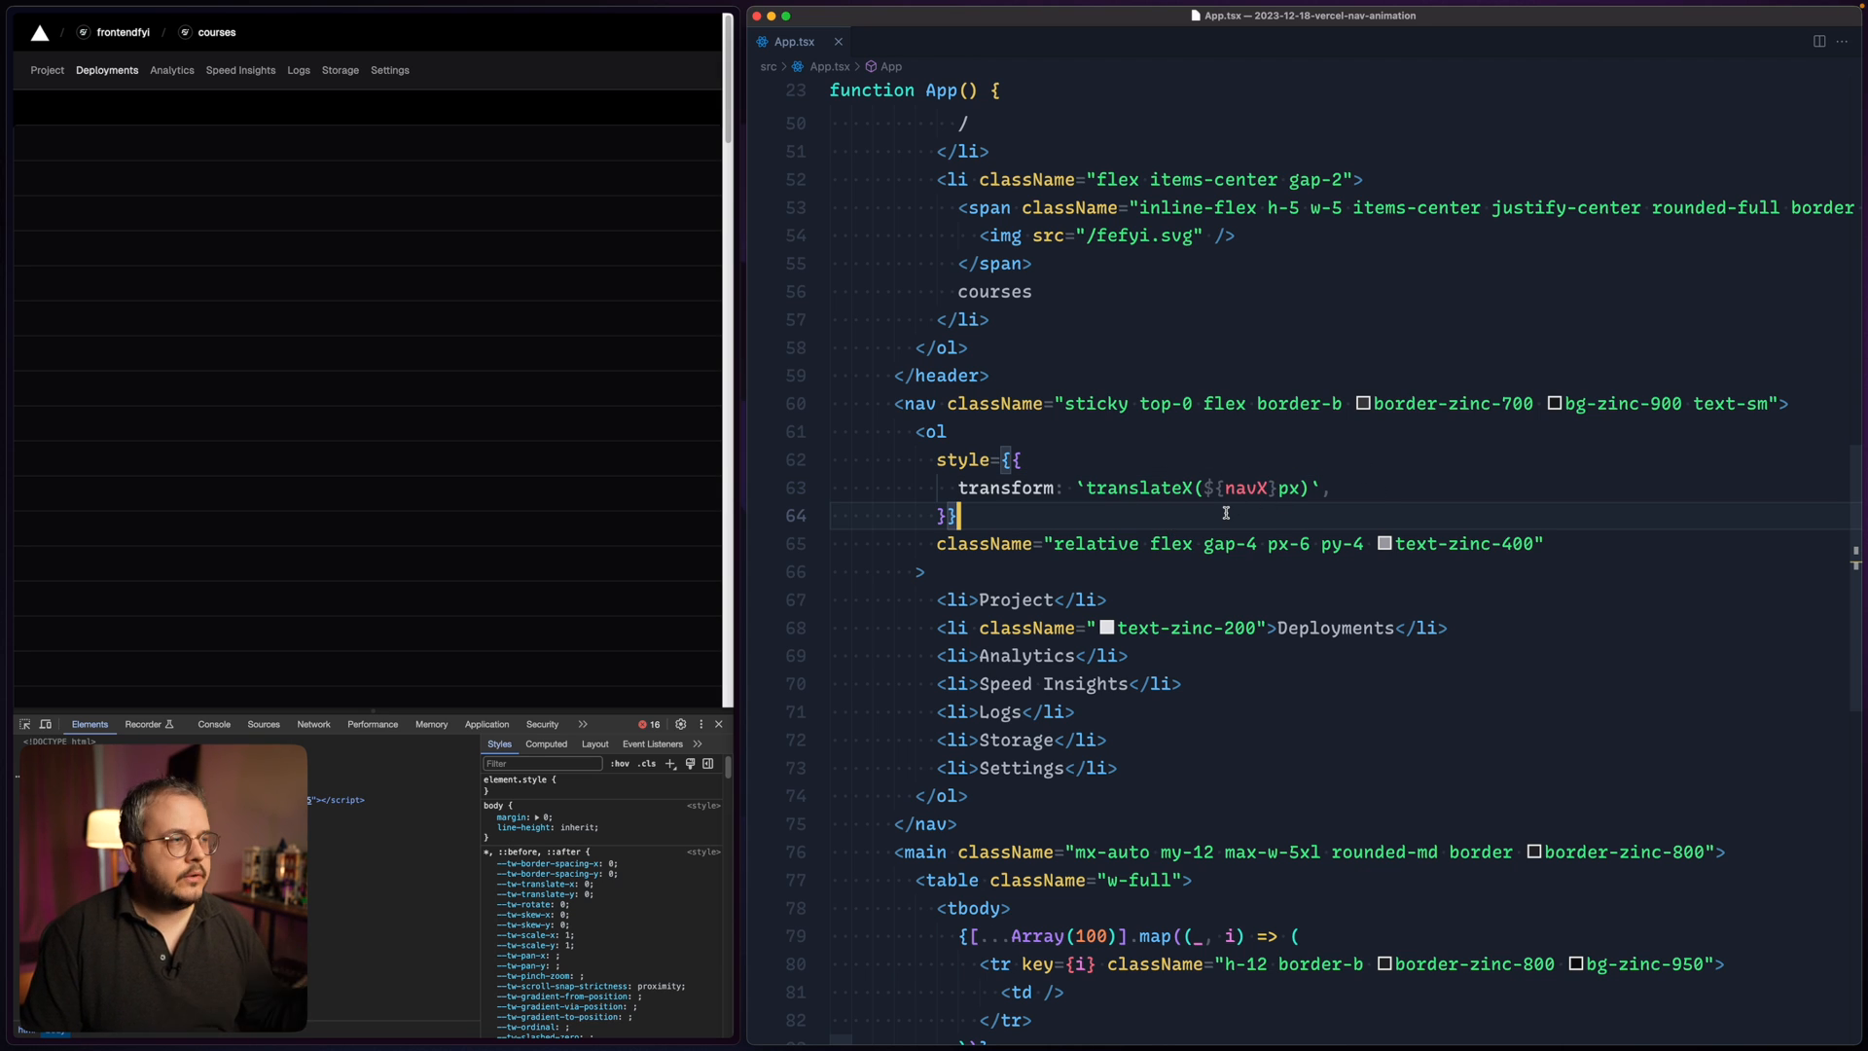
pyautogui.moveTo(284, 284)
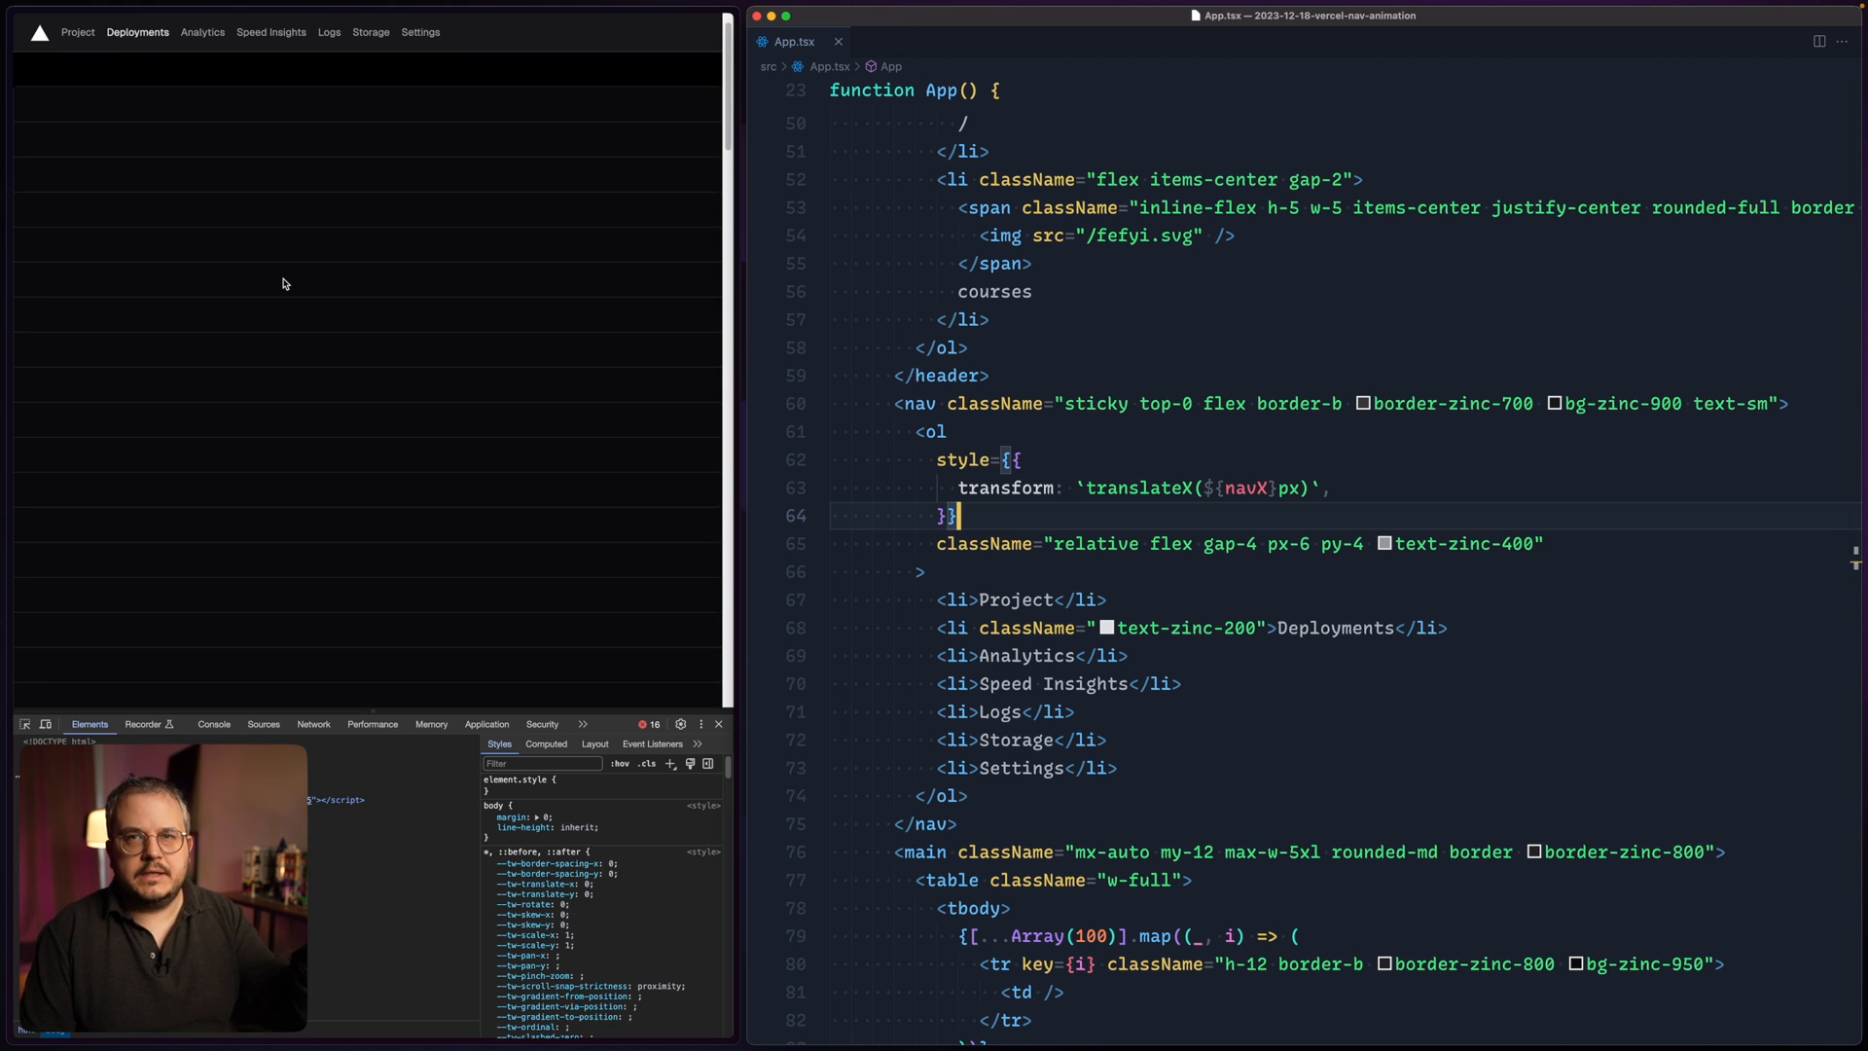
pyautogui.scroll(3)
pyautogui.write('const')
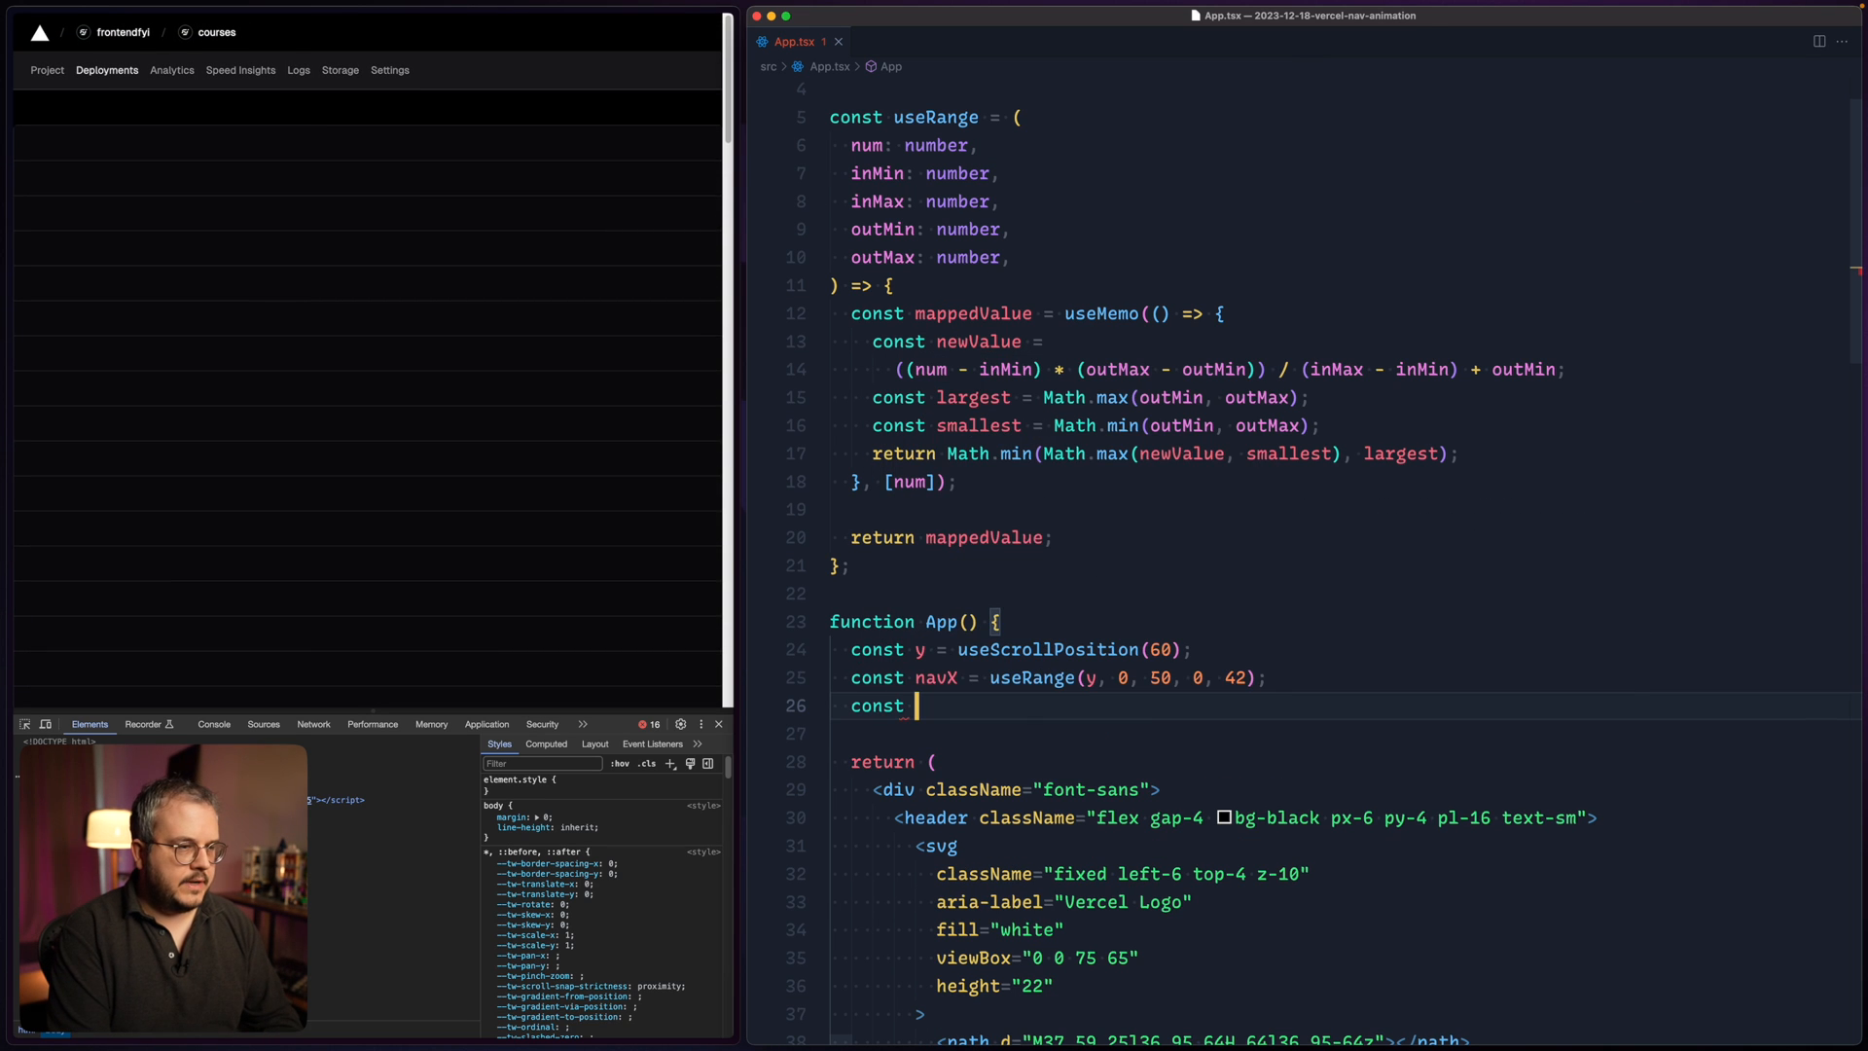
# - Declare const logoScale = useRange(y, 0, 50, 1, 0.8) and scale the logo svg with a transform style
pyautogui.write('logoScale = useRange(y, 0, 50, 1, 0.5);')
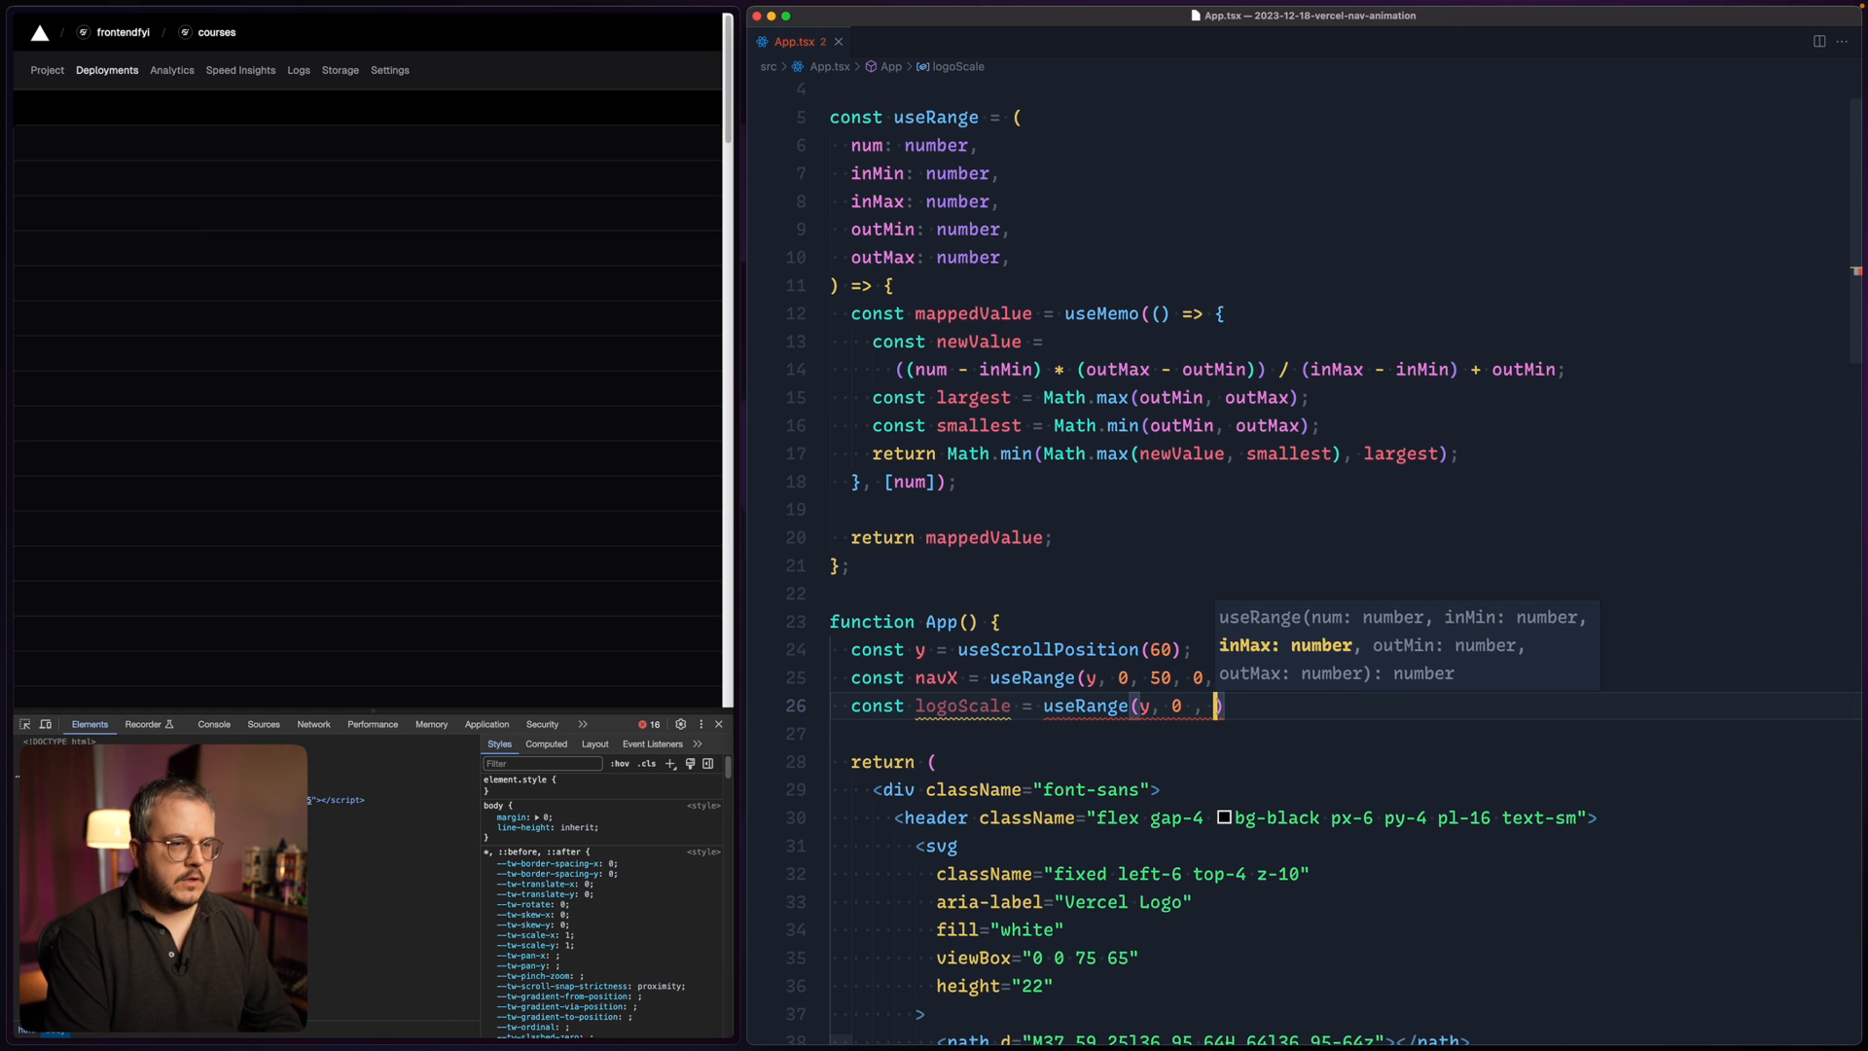
pyautogui.write('50, 1, 0.8')
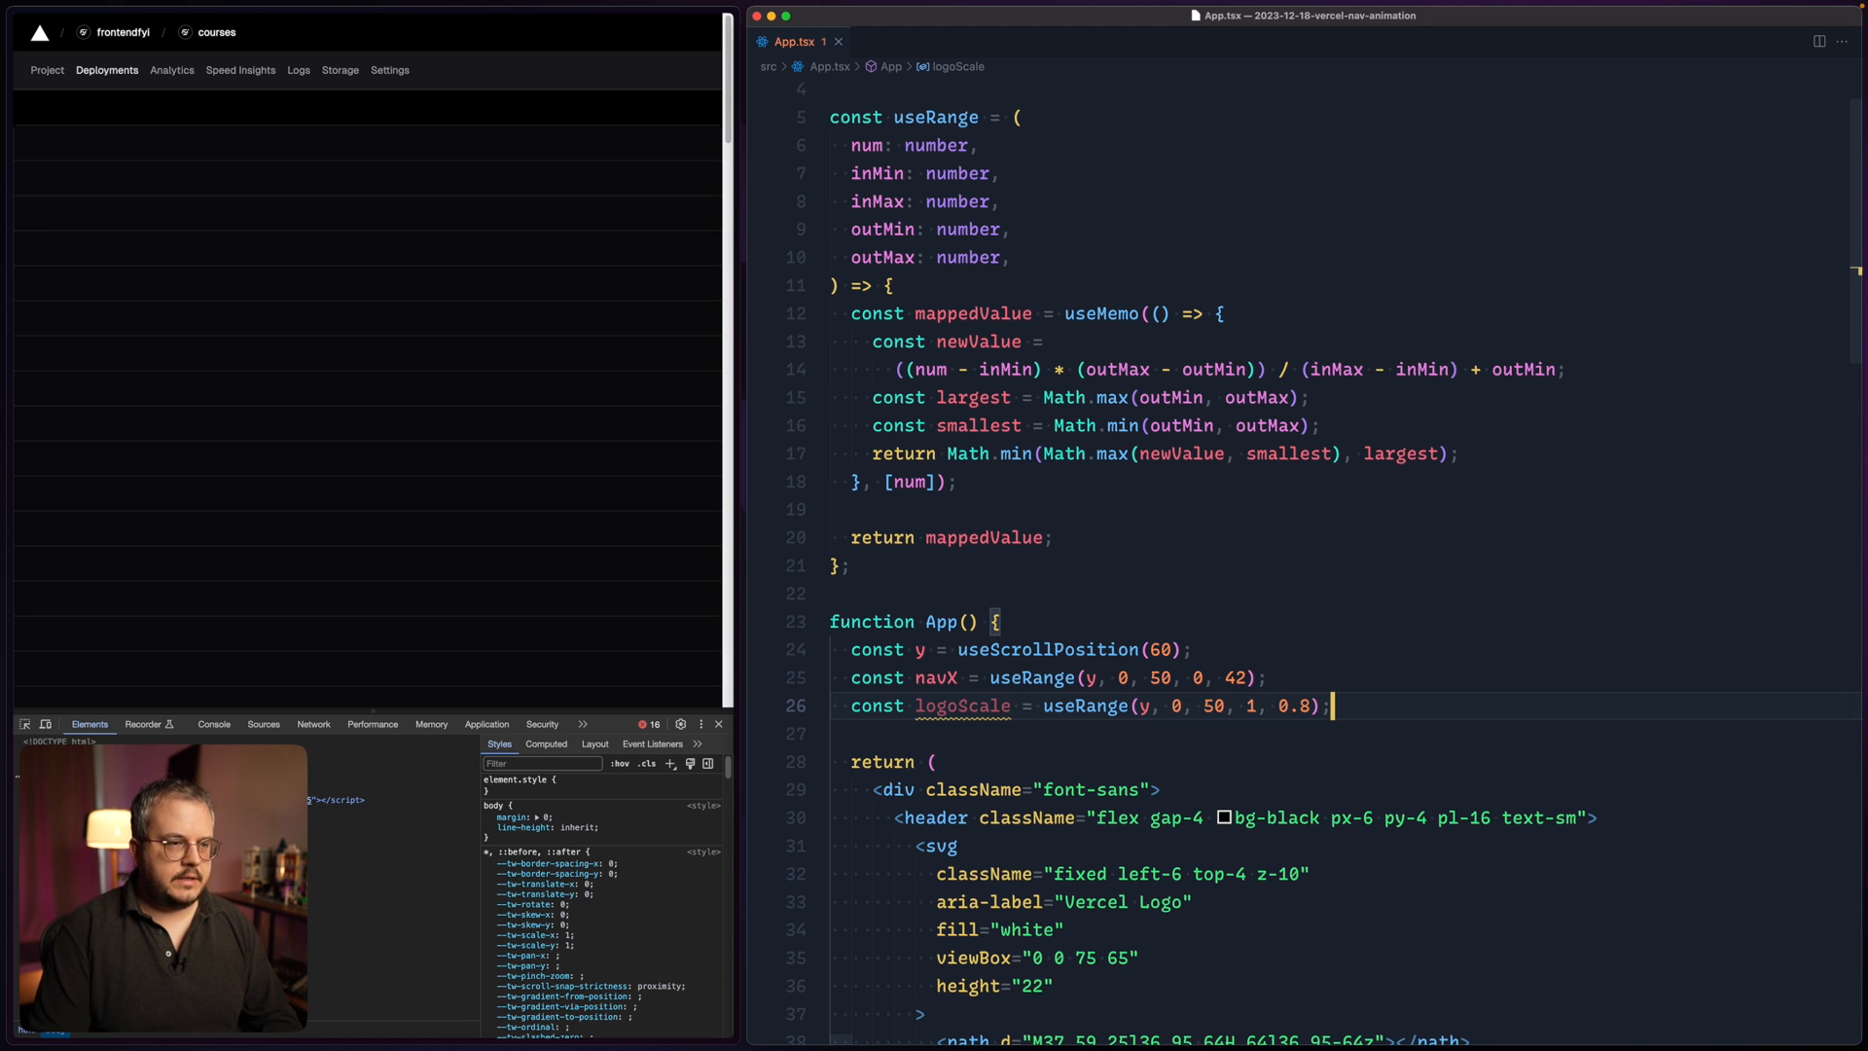
pyautogui.scroll(-3)
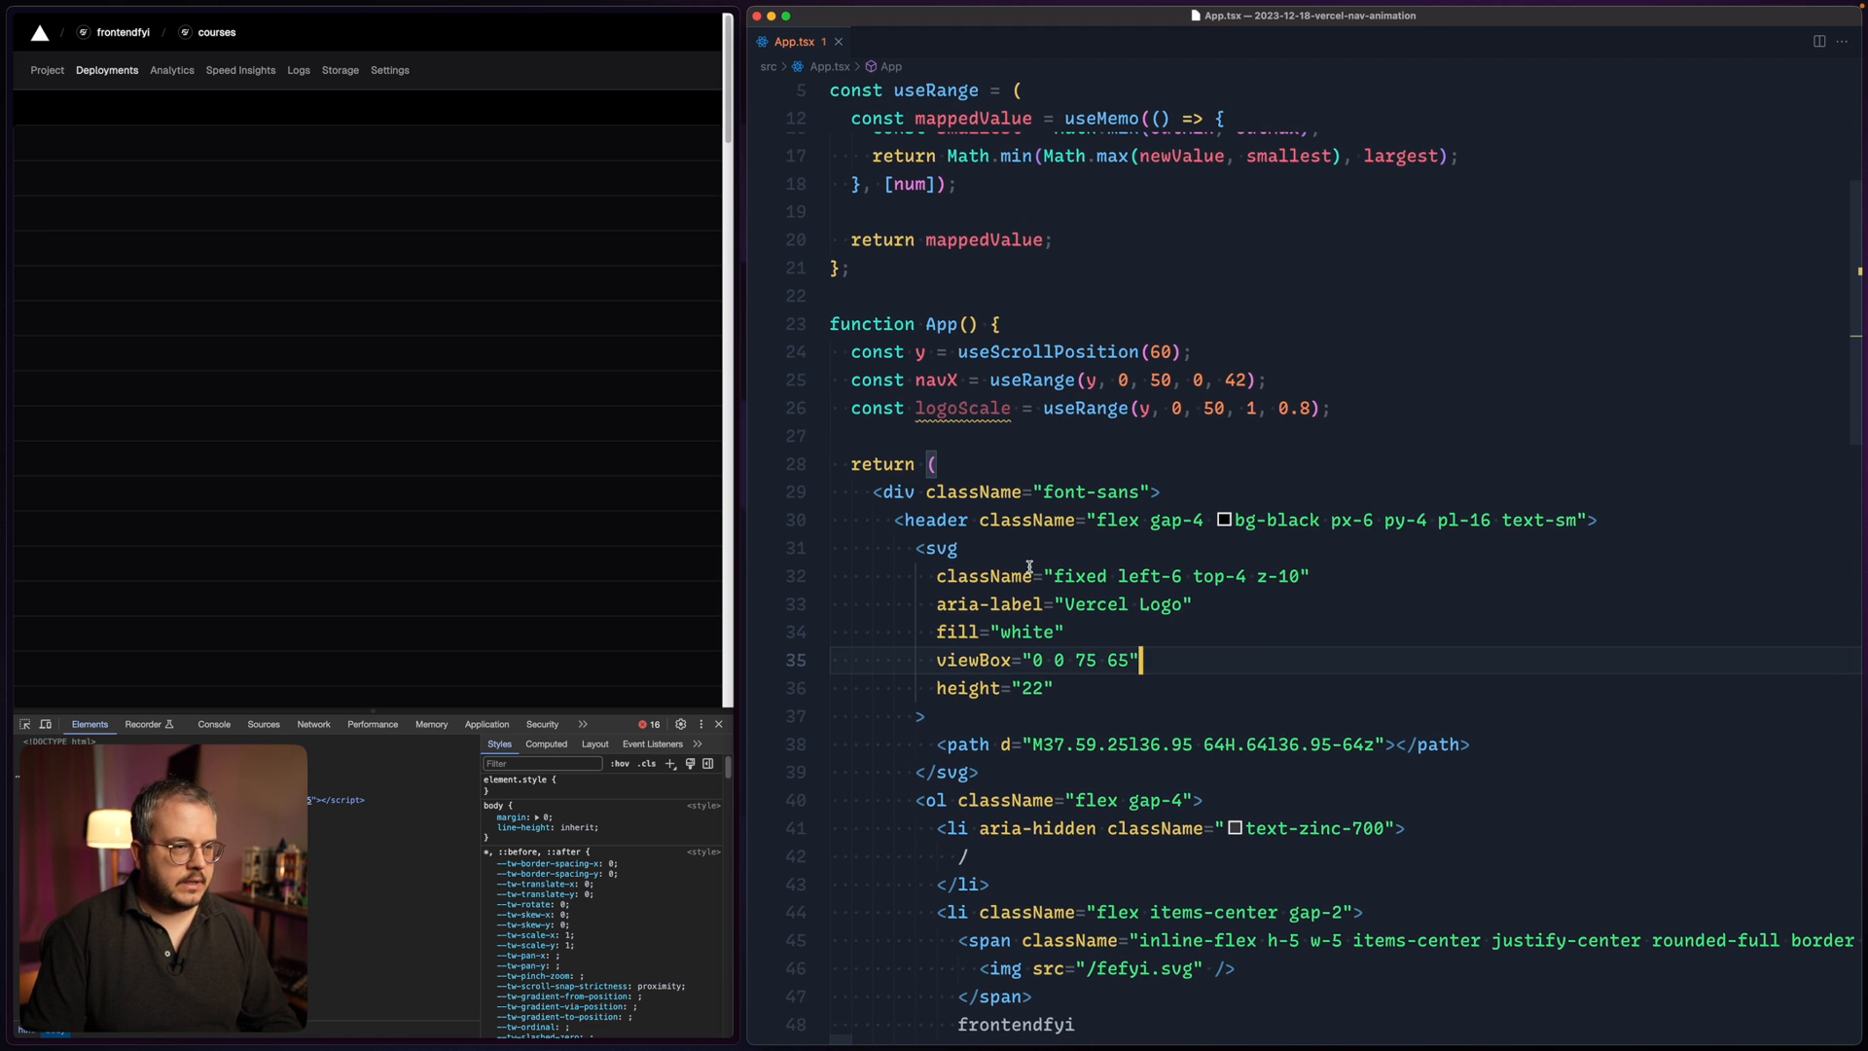
pyautogui.write('style={{')
pyautogui.write('transform: `scale(${logoScale})`,')
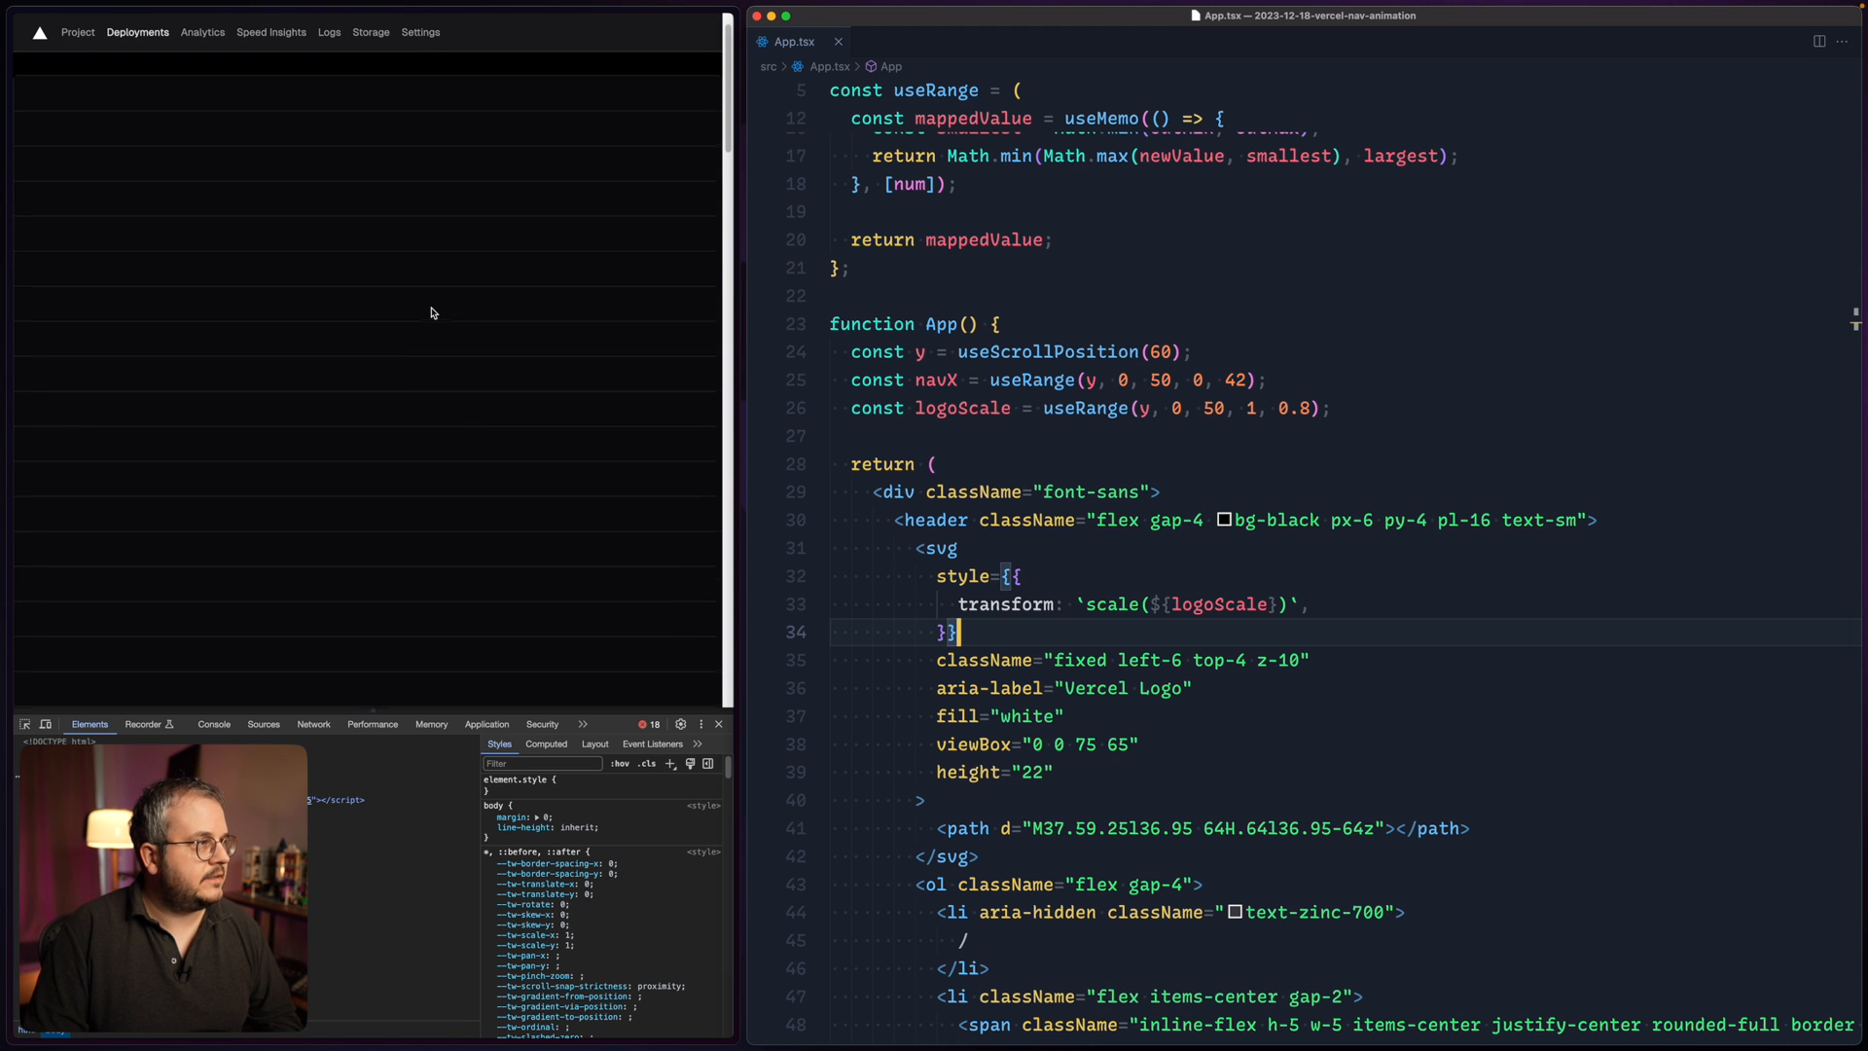
# - Begin a new Tailwind class after text-zinc-400 in the nav list's className
pyautogui.scroll(-3)
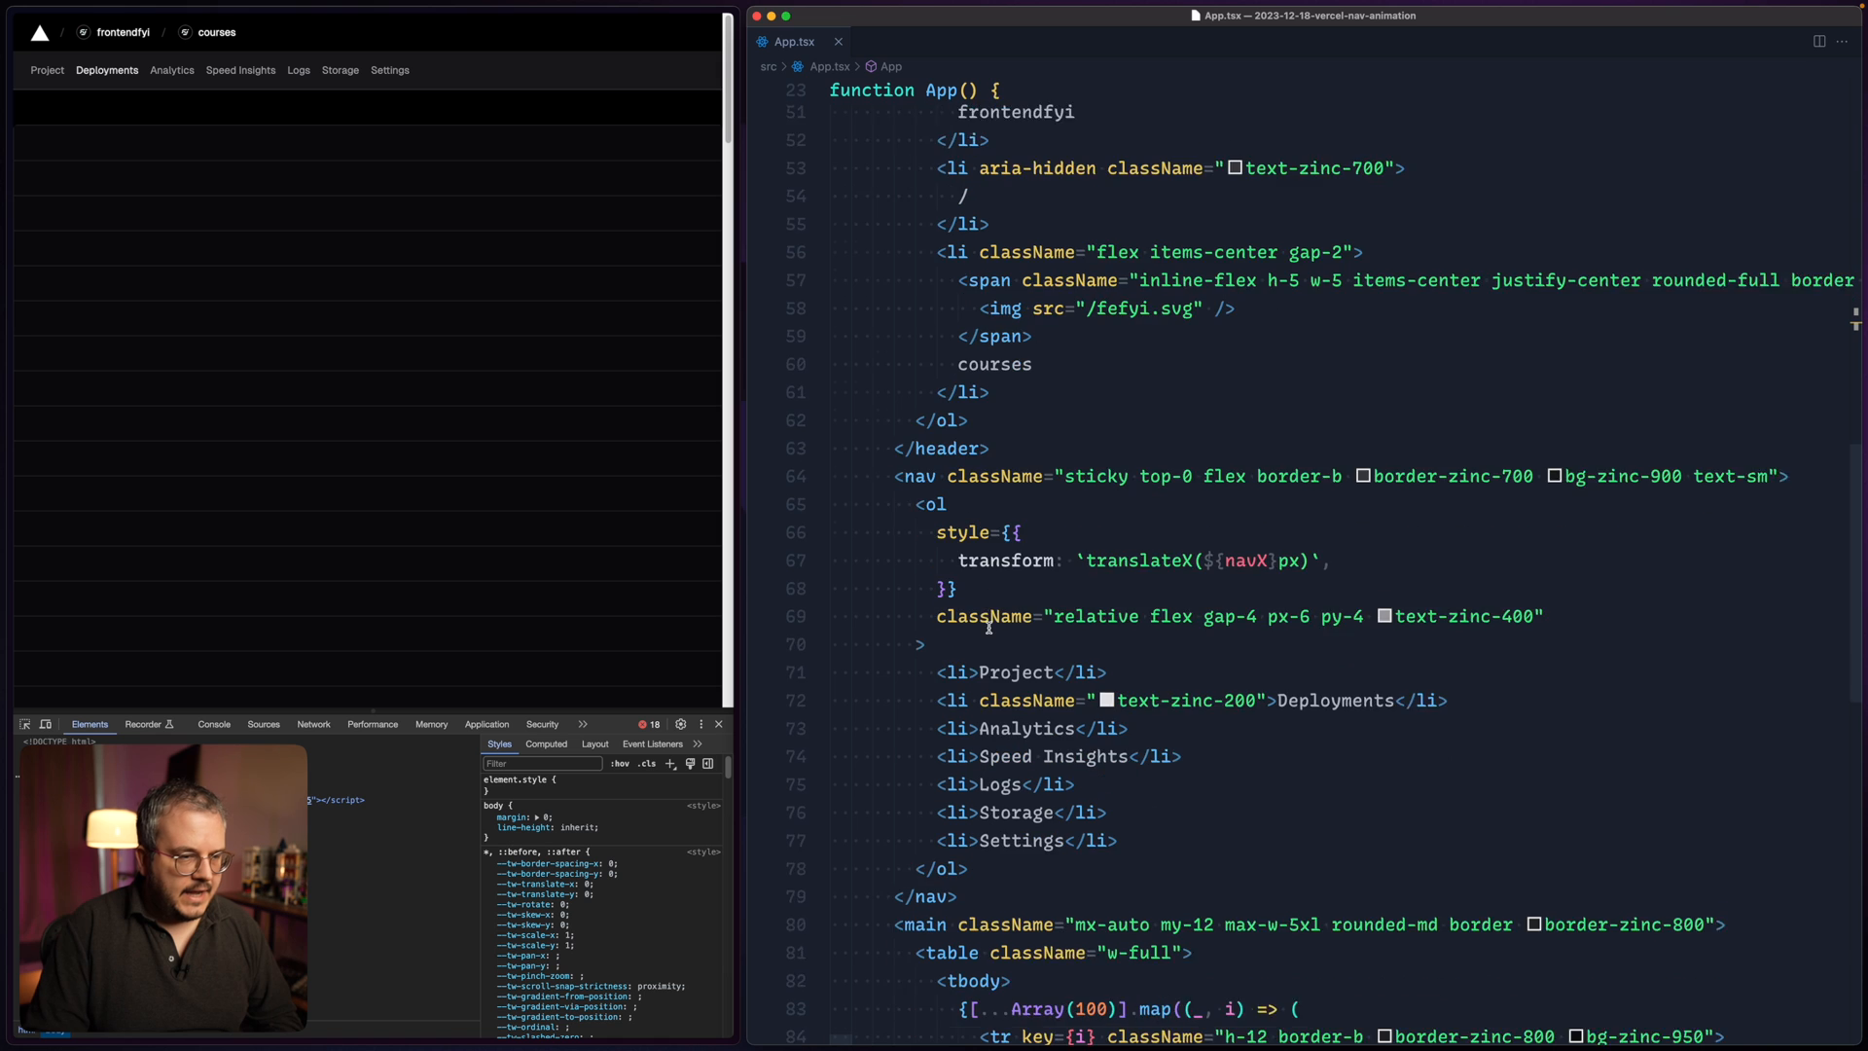
pyautogui.write('t')
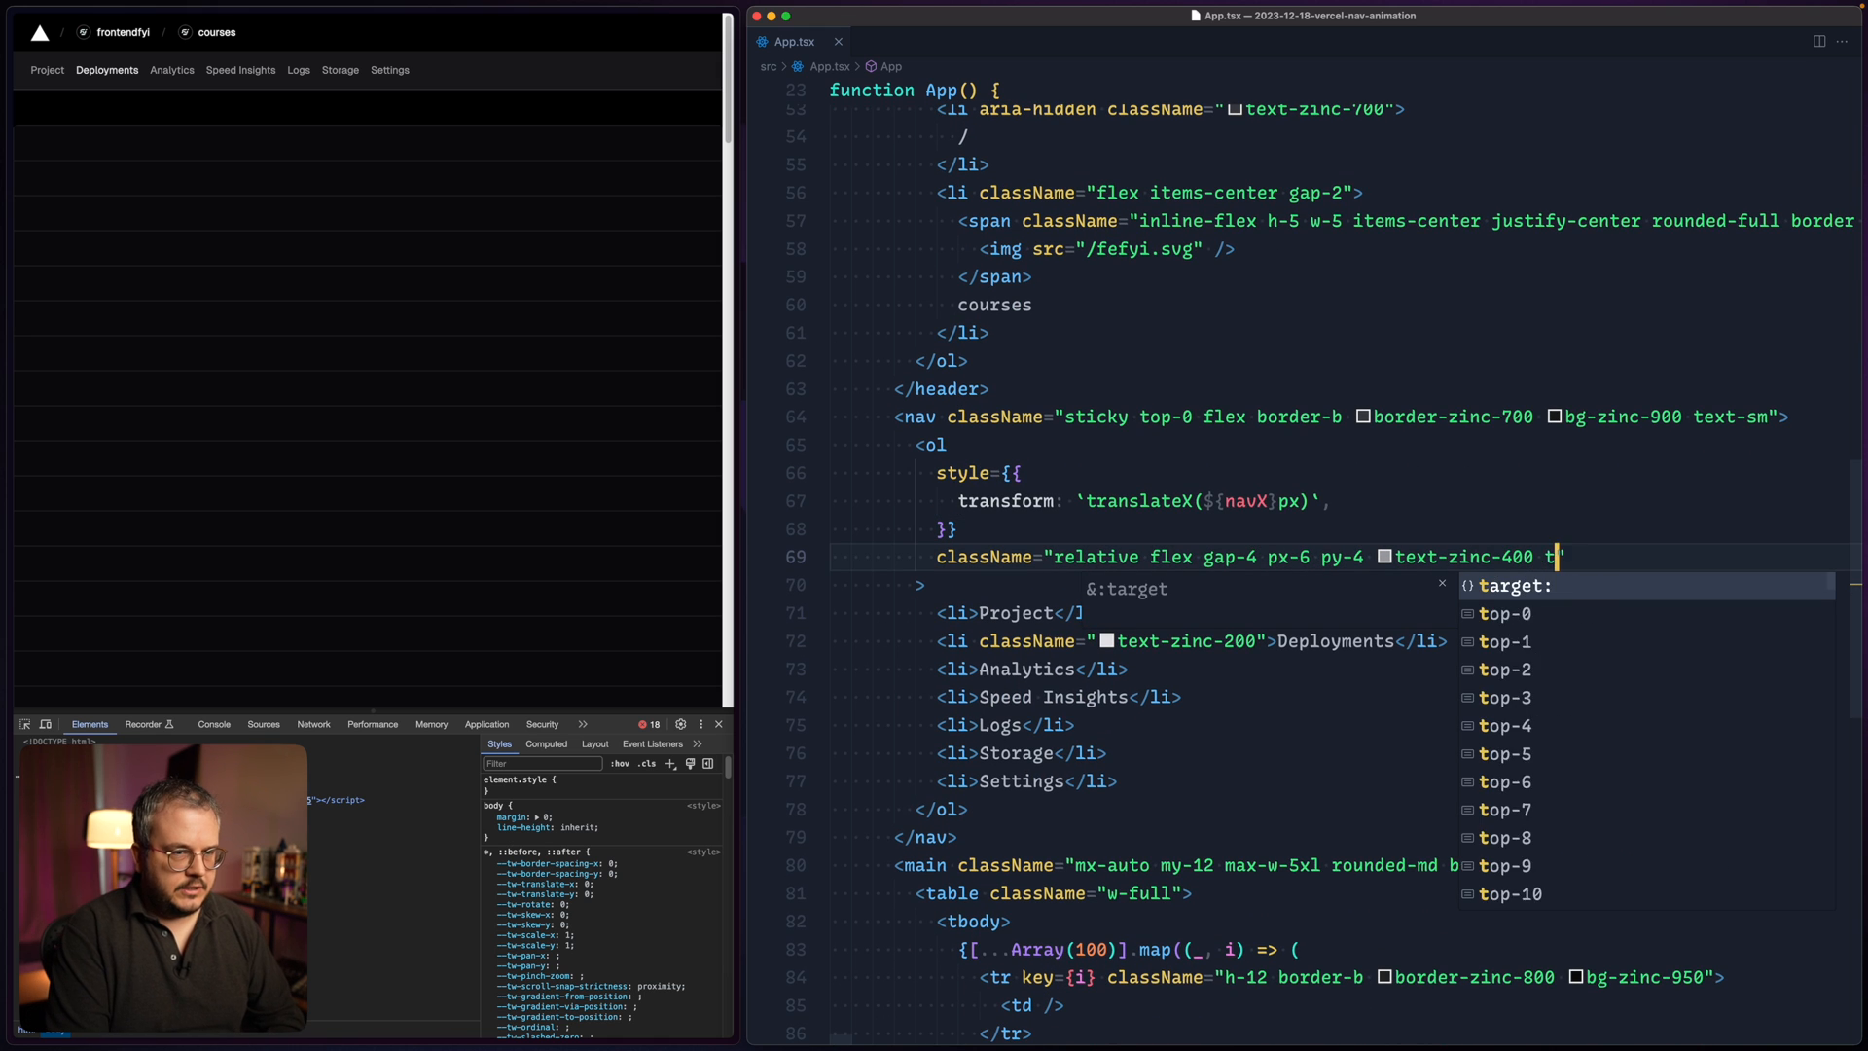